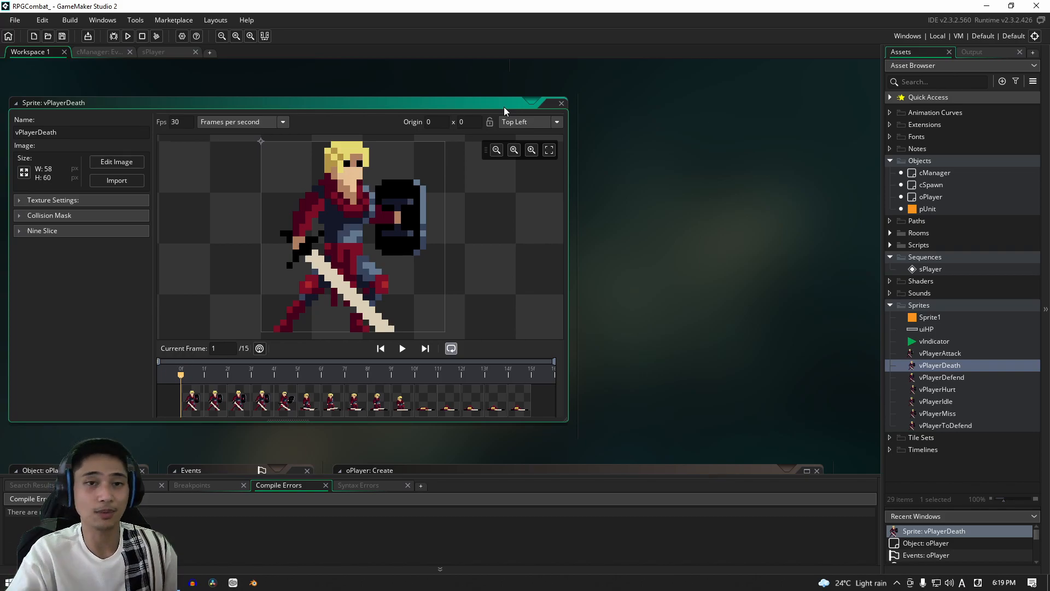
mouse_move(516, 133)
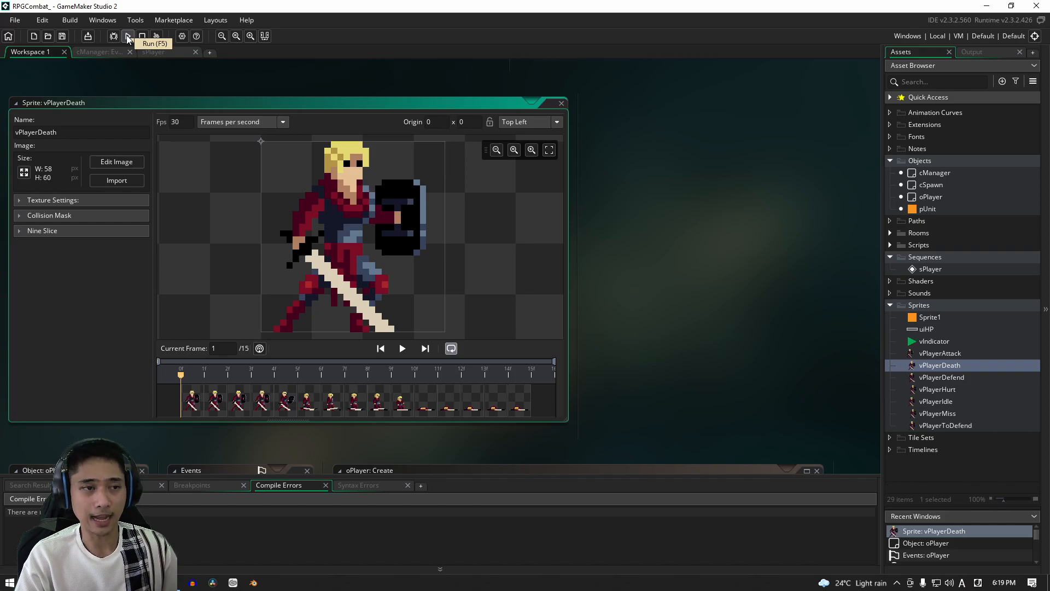
Step: Run the RPGCombat project to test the combat game with four player units
left_click(128, 36)
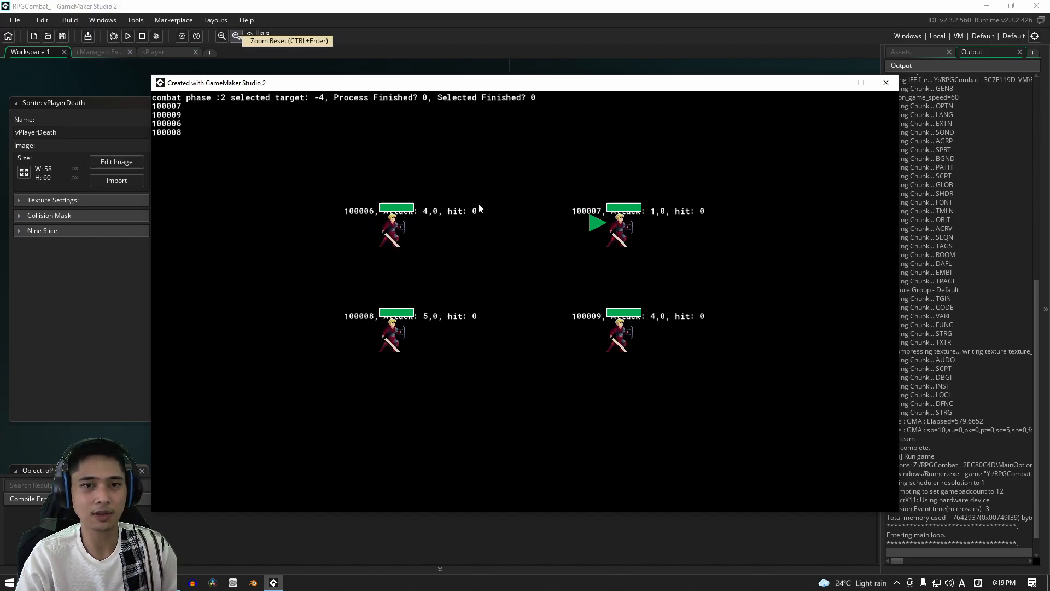
mouse_move(493, 220)
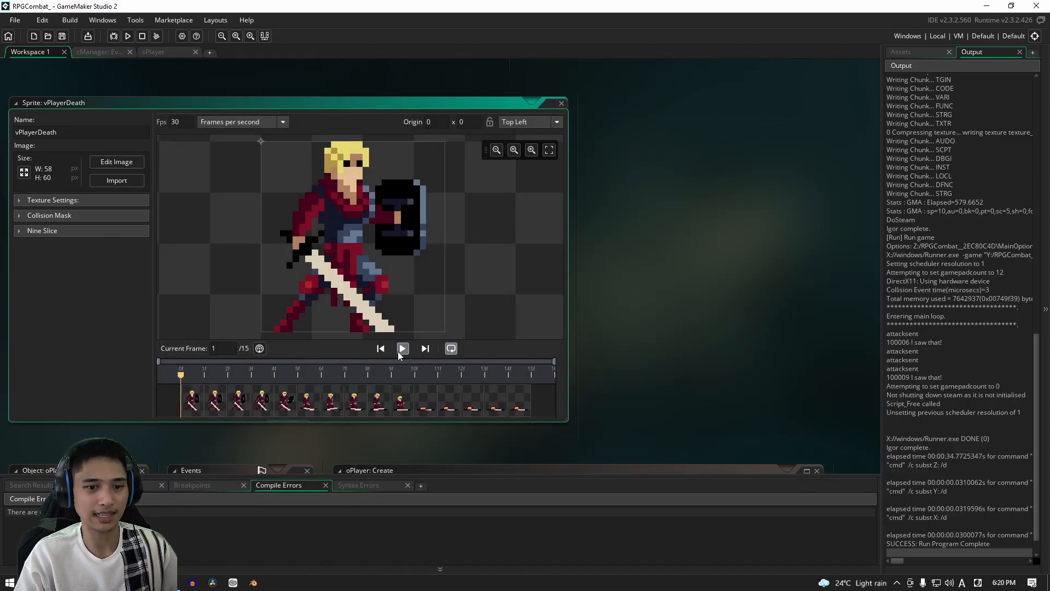
Step: Scrub through the 15-frame vPlayerDeath animation and return the preview to the first frame
left_click(403, 348)
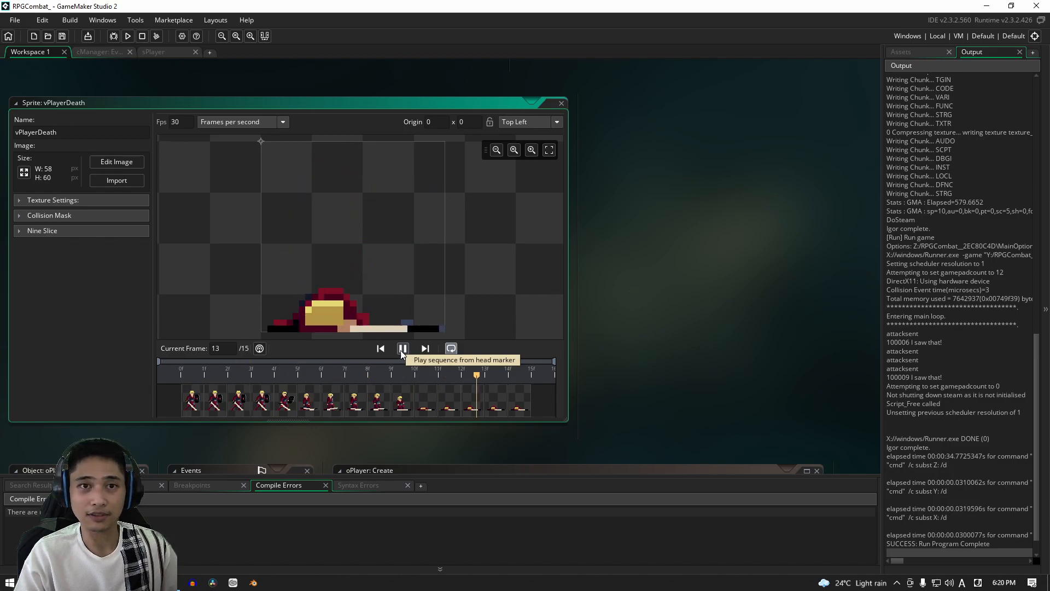
left_click(403, 348)
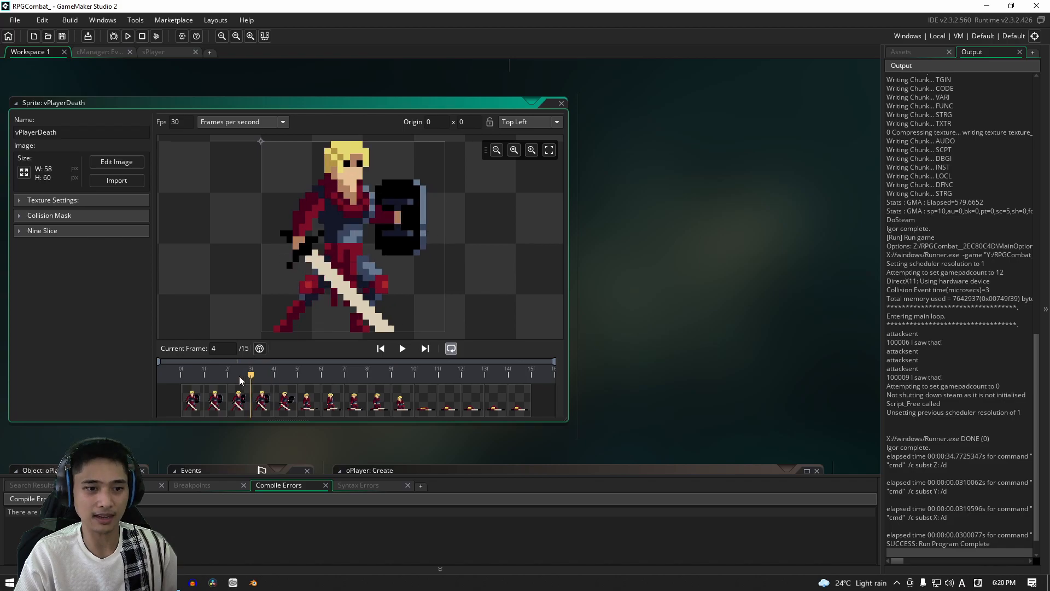
left_click(181, 372)
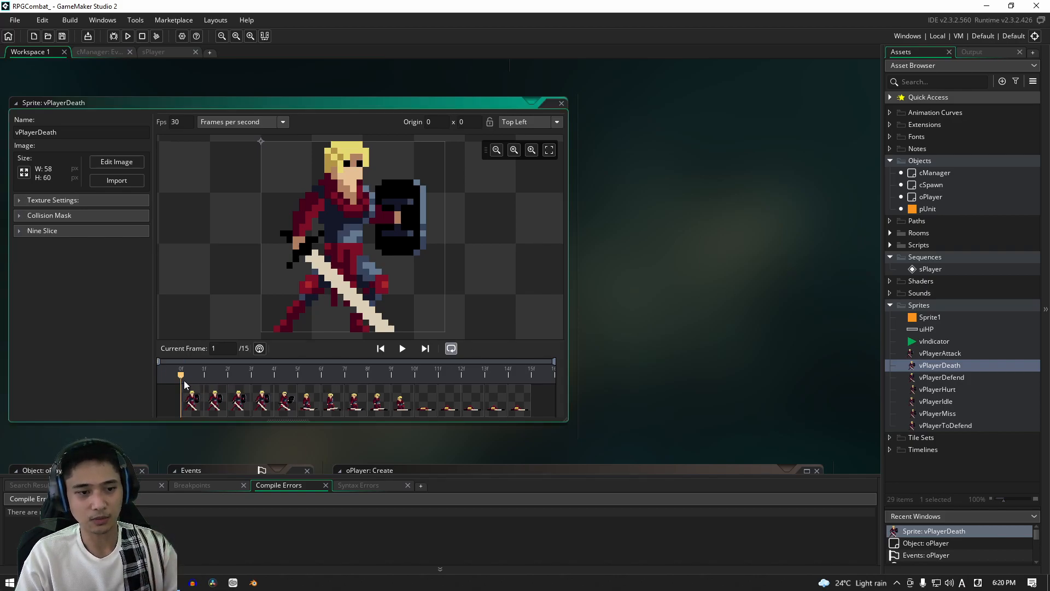
left_click(227, 374)
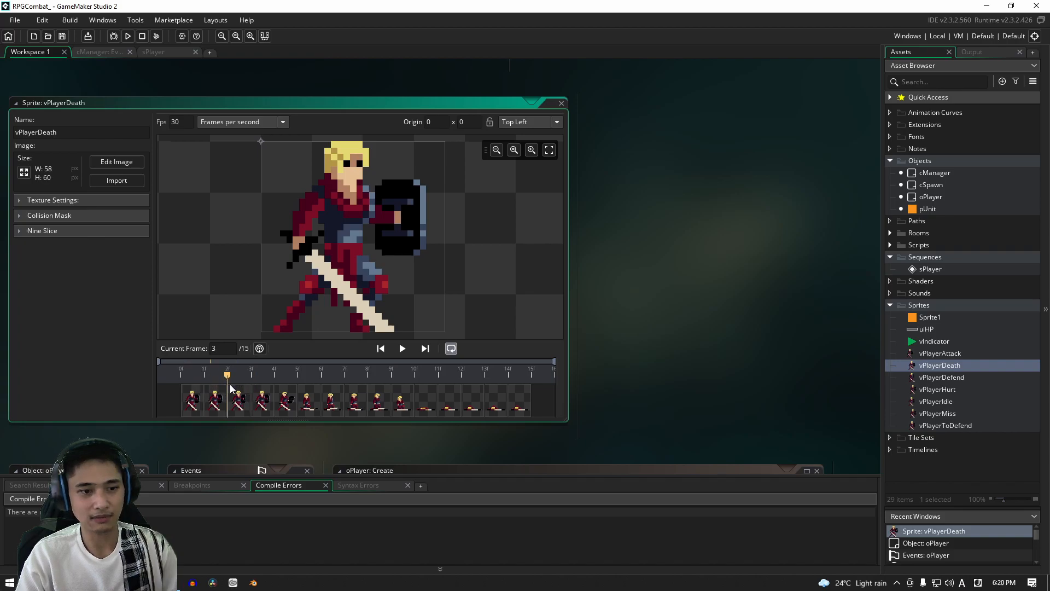
left_click(531, 375)
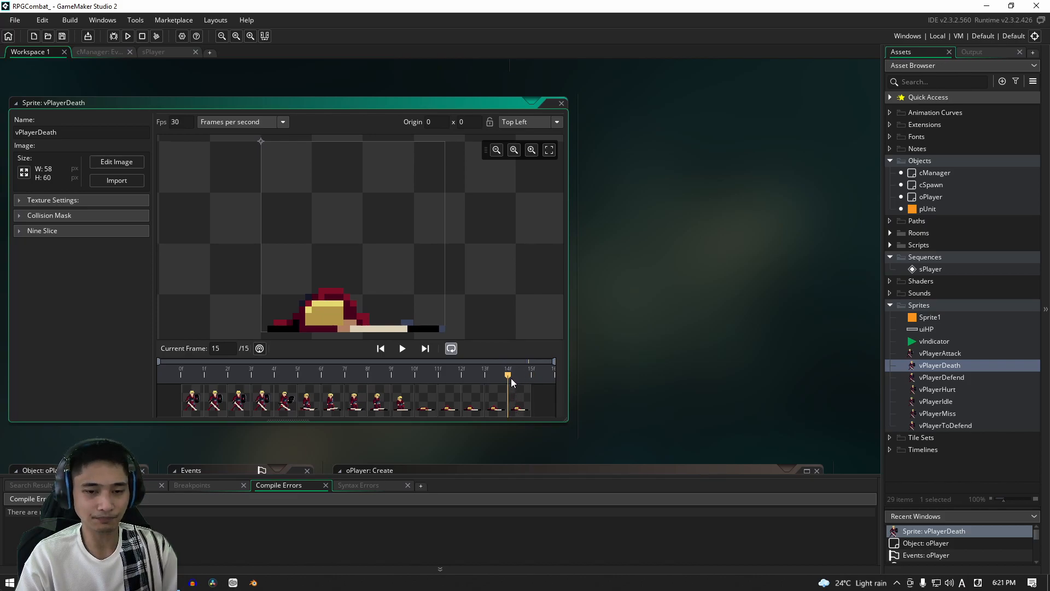
mouse_move(508, 373)
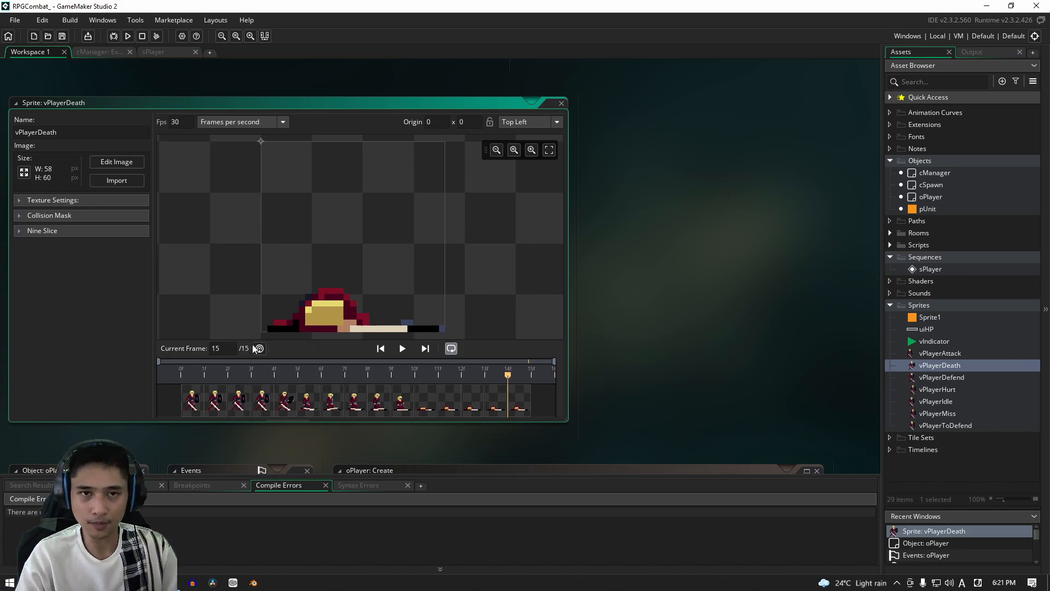
left_click(203, 375)
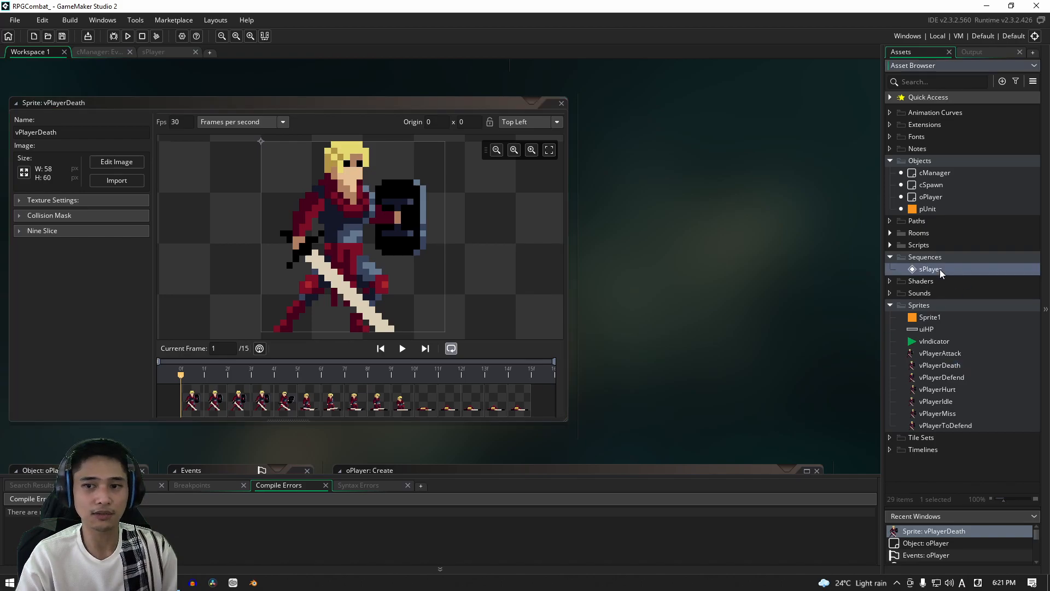
Step: Place the vPlayerDeath clip in sPlayer after the vPlayerToDefend clip, ending around frame 180
left_click(153, 51)
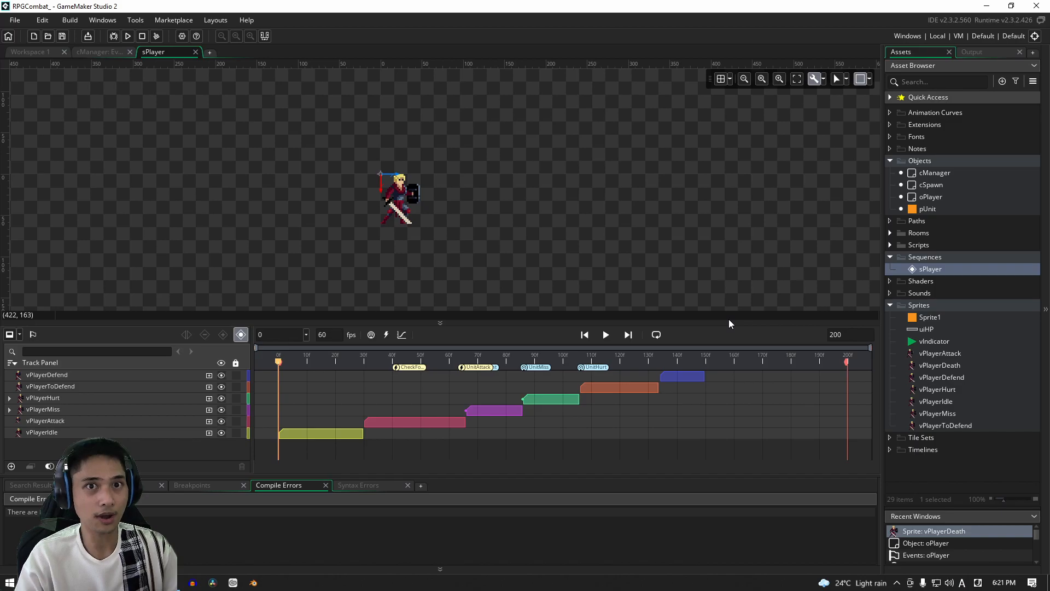
mouse_move(335, 422)
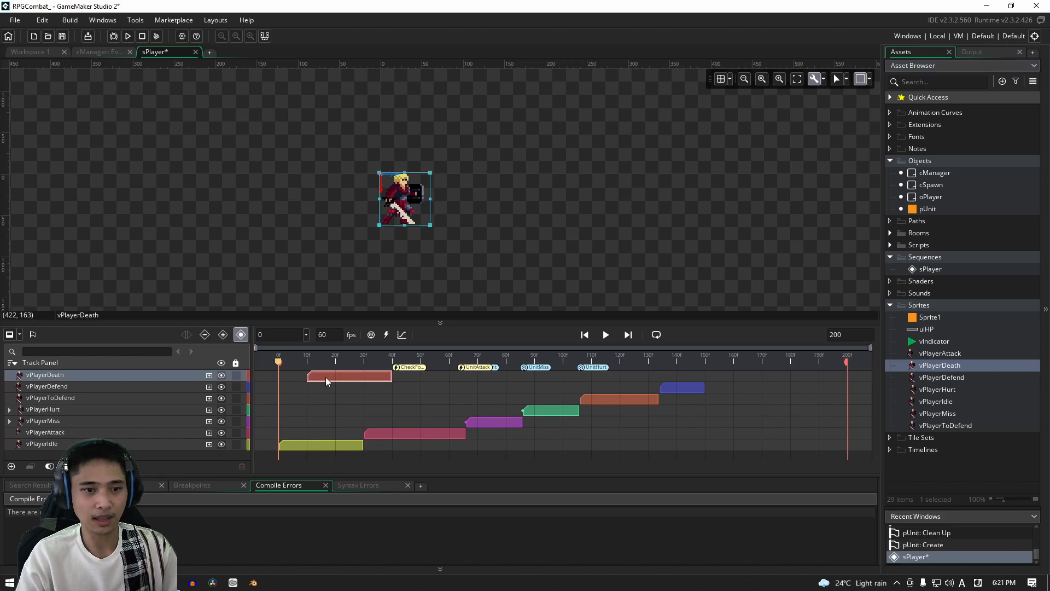
left_click_drag(349, 376, 749, 376)
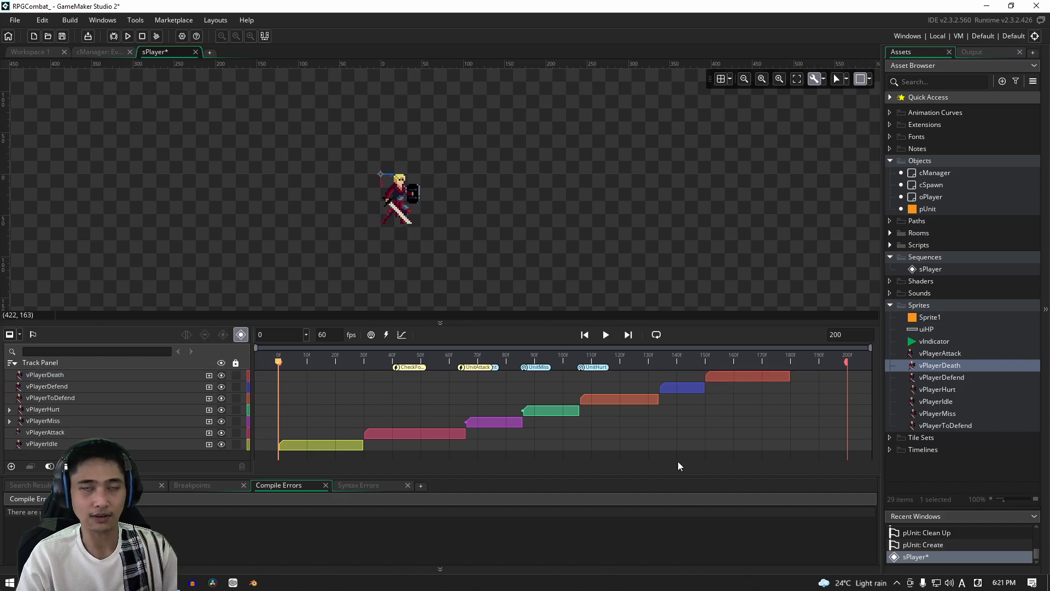
mouse_move(417, 360)
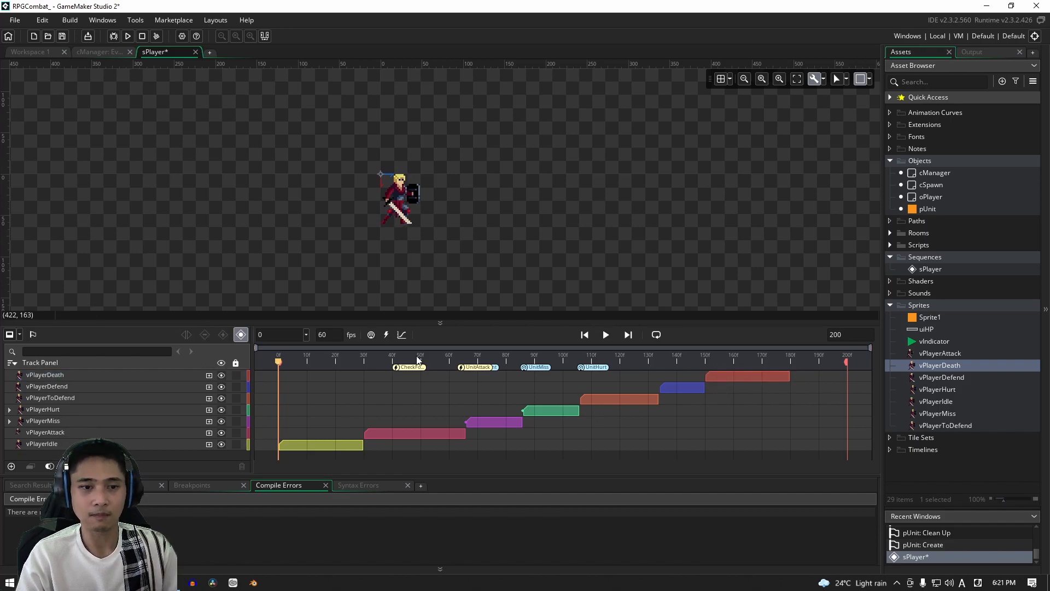
left_click(656, 361)
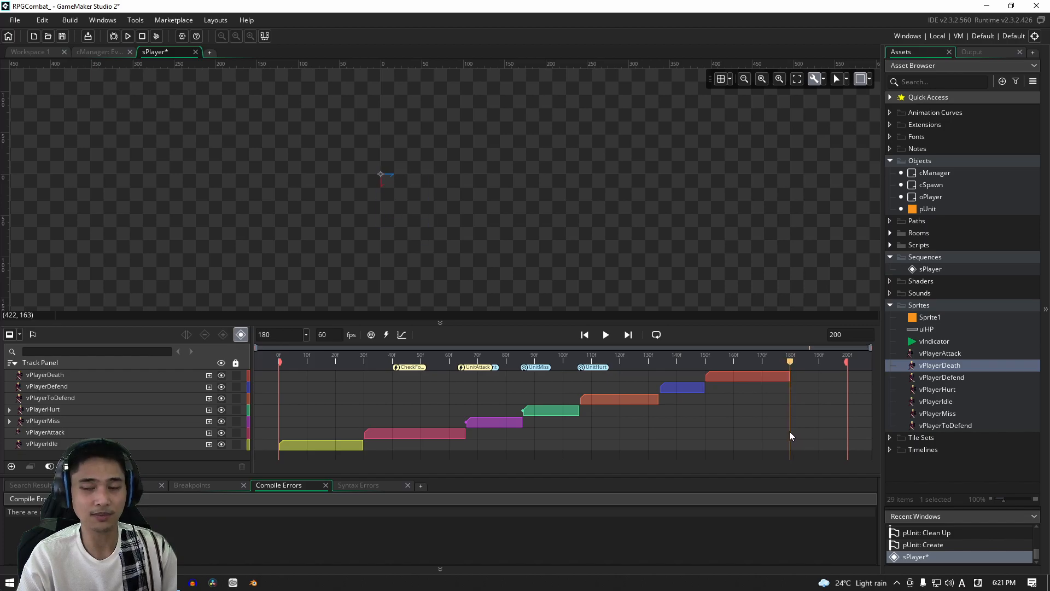
Step: Add a UnitDeath broadcast message at frame 179 of the sPlayer sequence
left_click(371, 334)
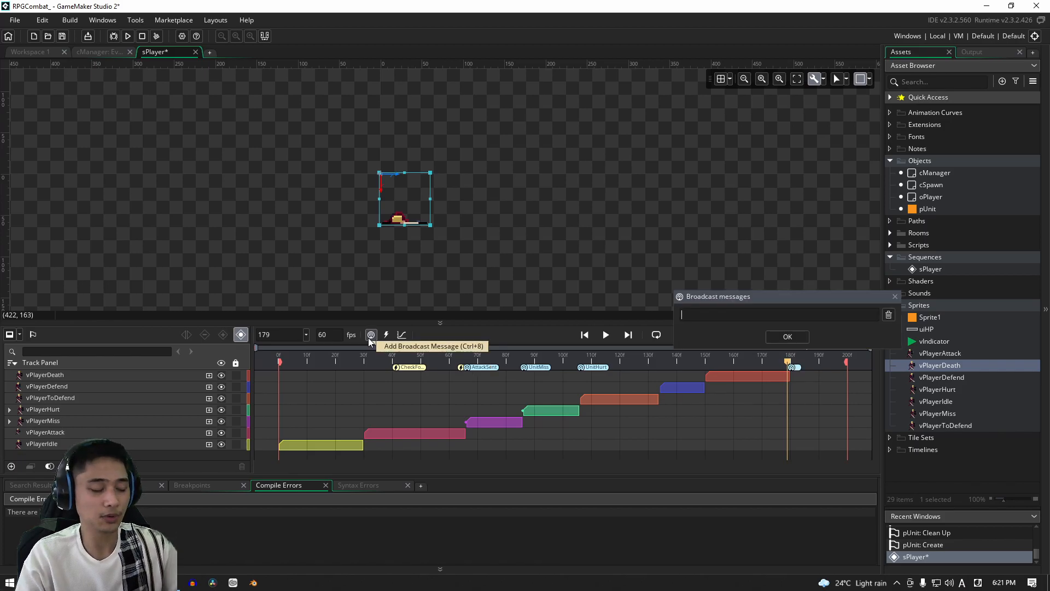
type("UnitDeath")
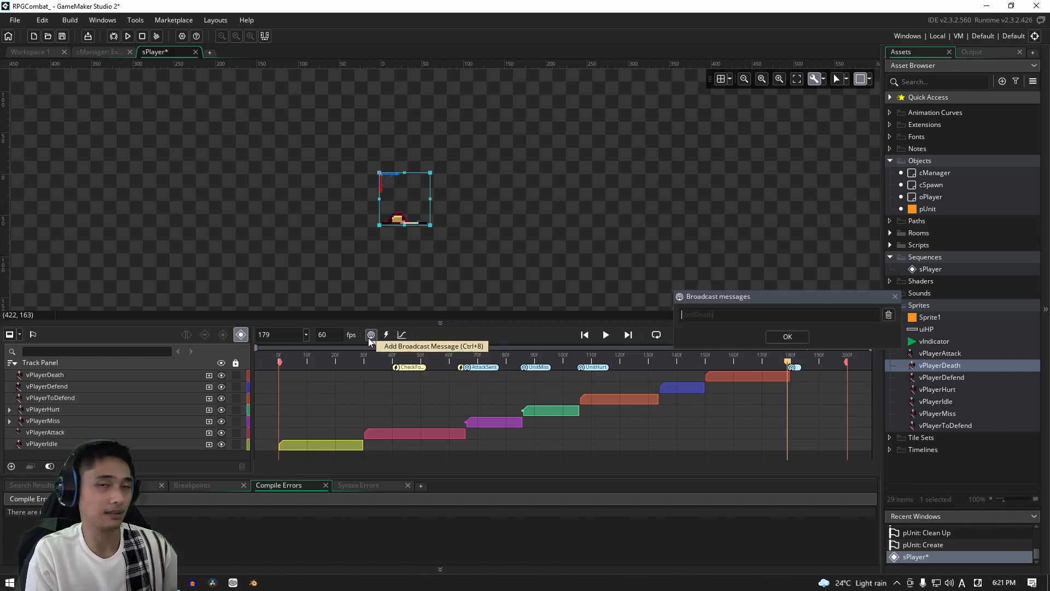
left_click(787, 336)
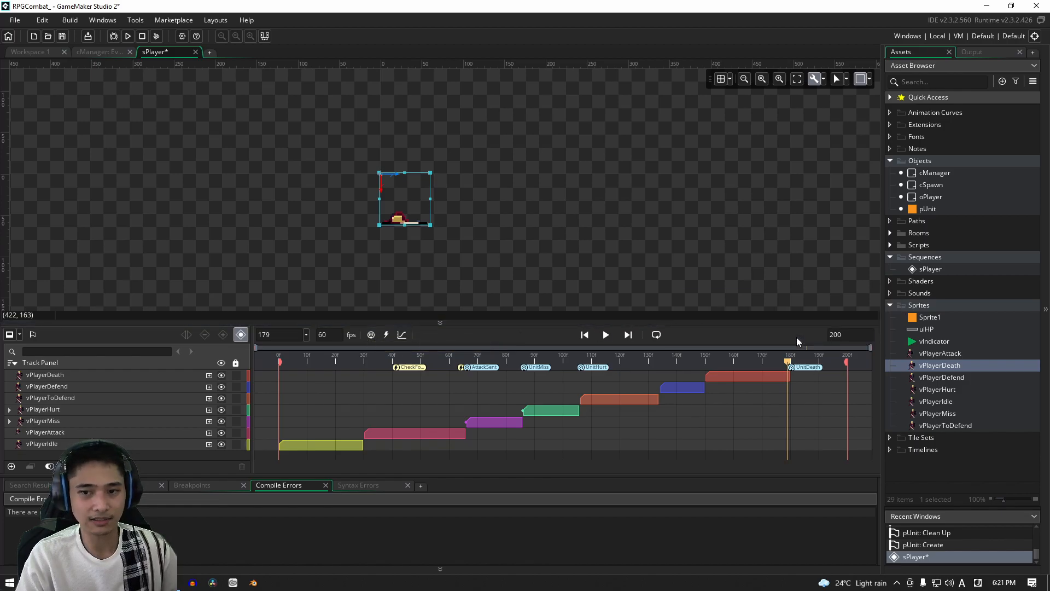
mouse_move(800, 360)
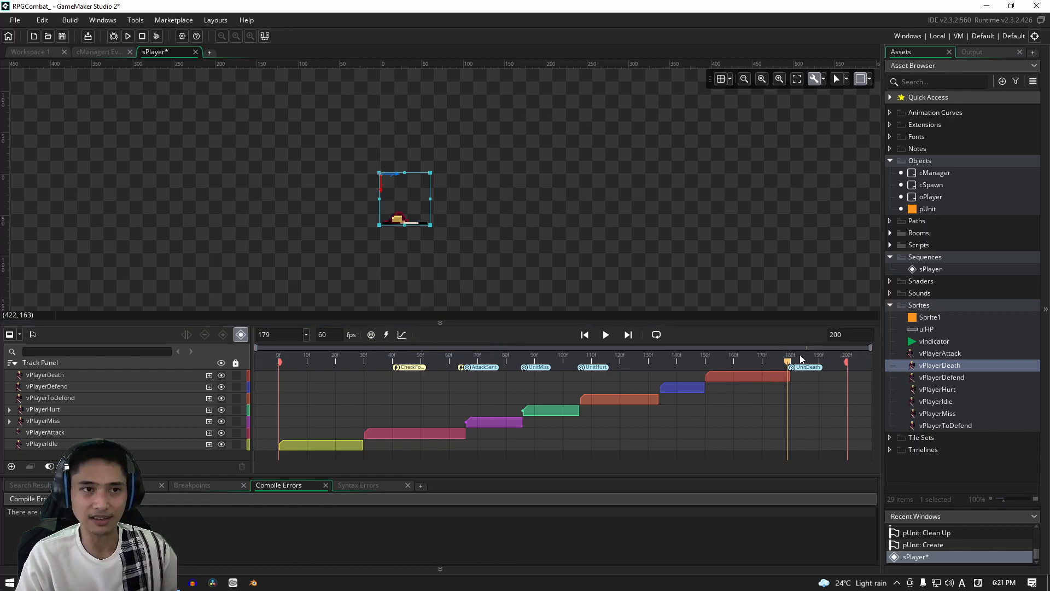
mouse_move(137, 117)
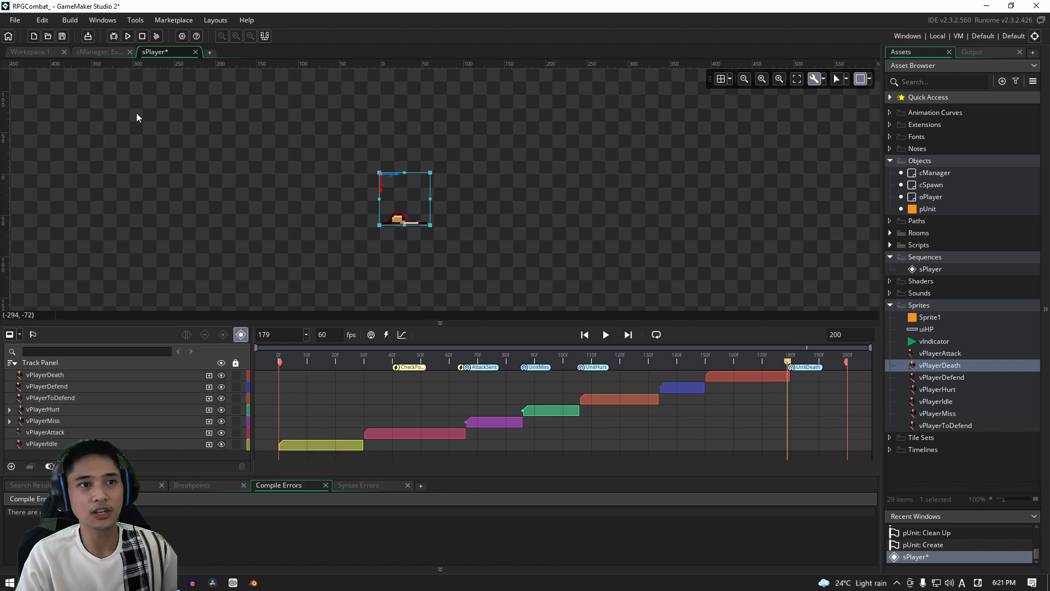
left_click(97, 51)
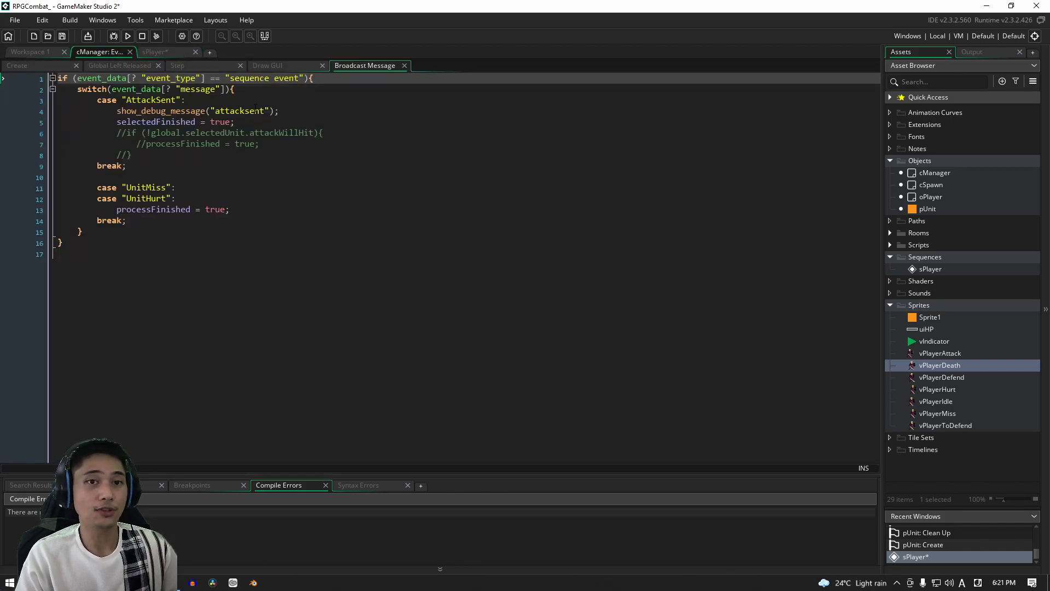
Step: Add case "UnitDeath" above UnitMiss and UnitHurt so it falls through to processFinished = true
left_click(301, 177)
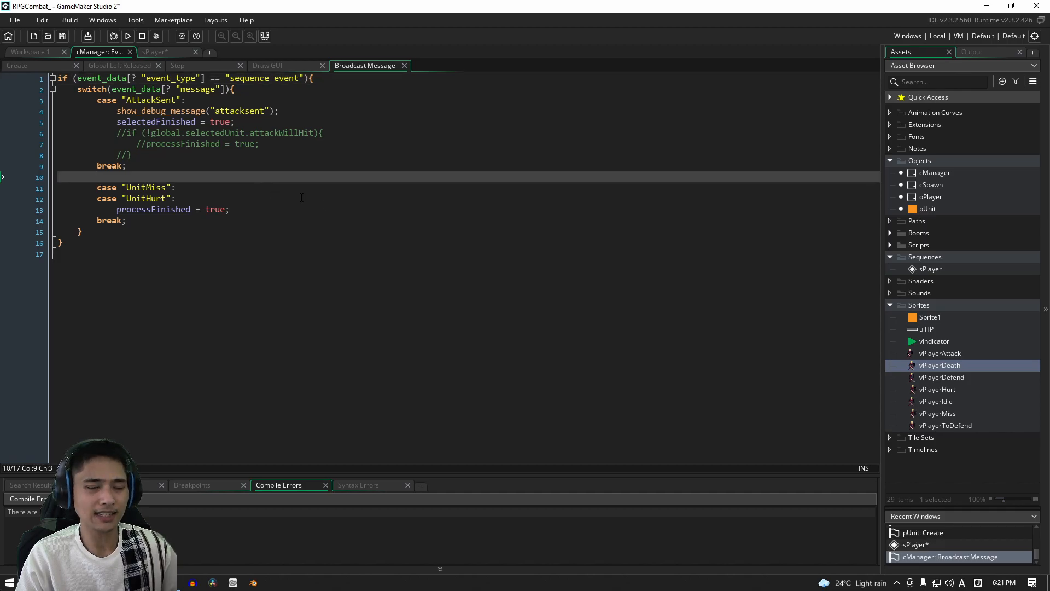
left_click(156, 51)
type("case \"UnitDeath\":")
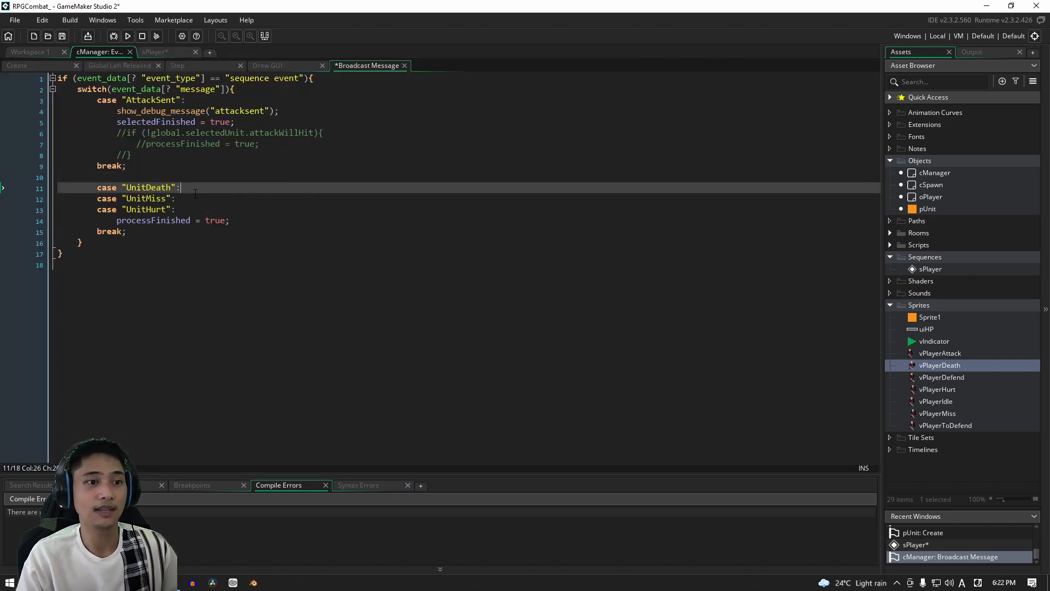
double_click(148, 187)
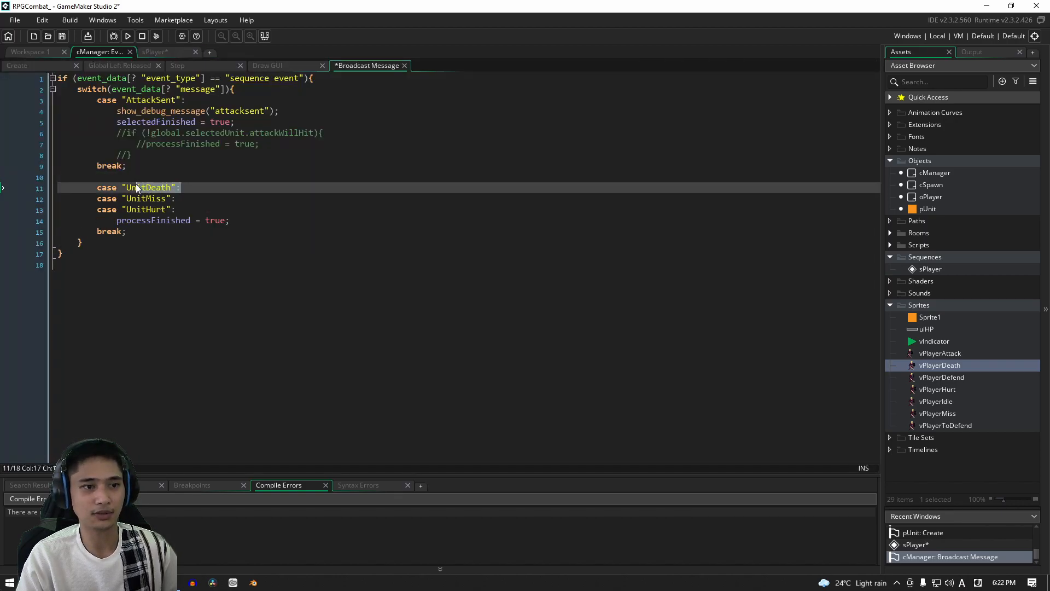
left_click(179, 187)
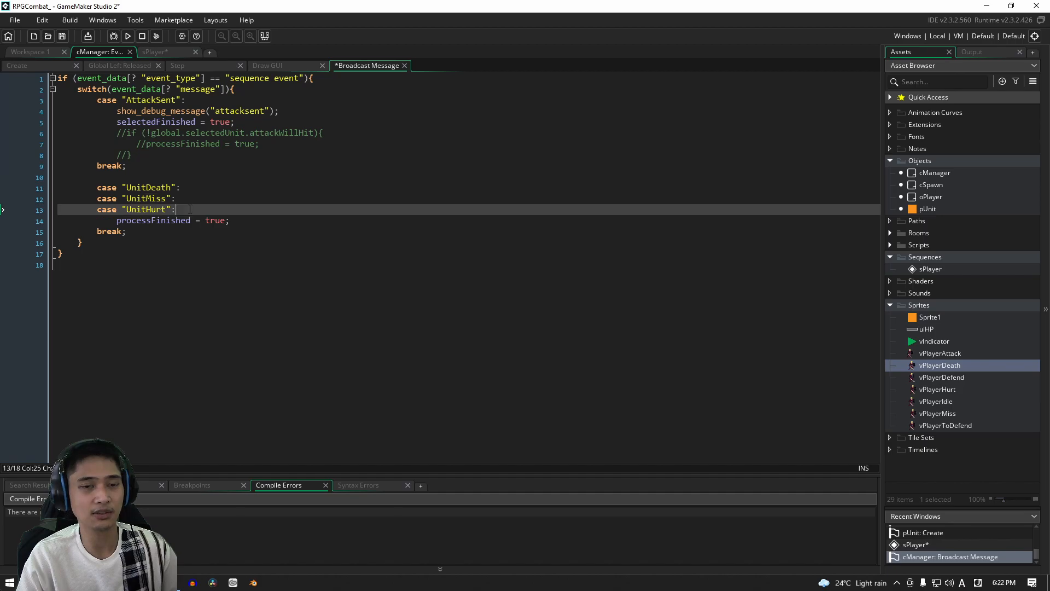
mouse_move(60, 63)
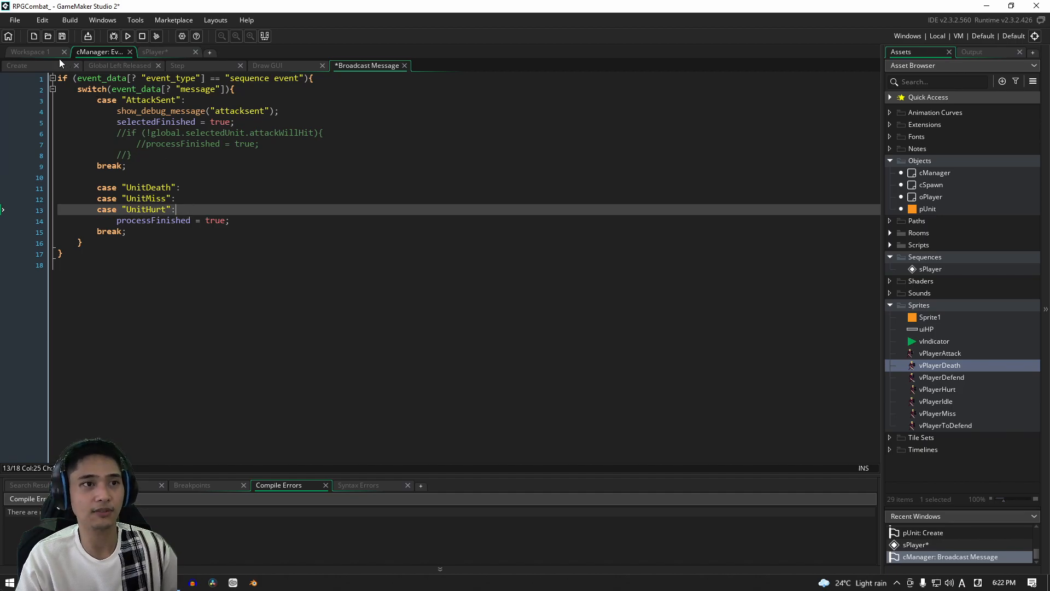
mouse_move(51, 54)
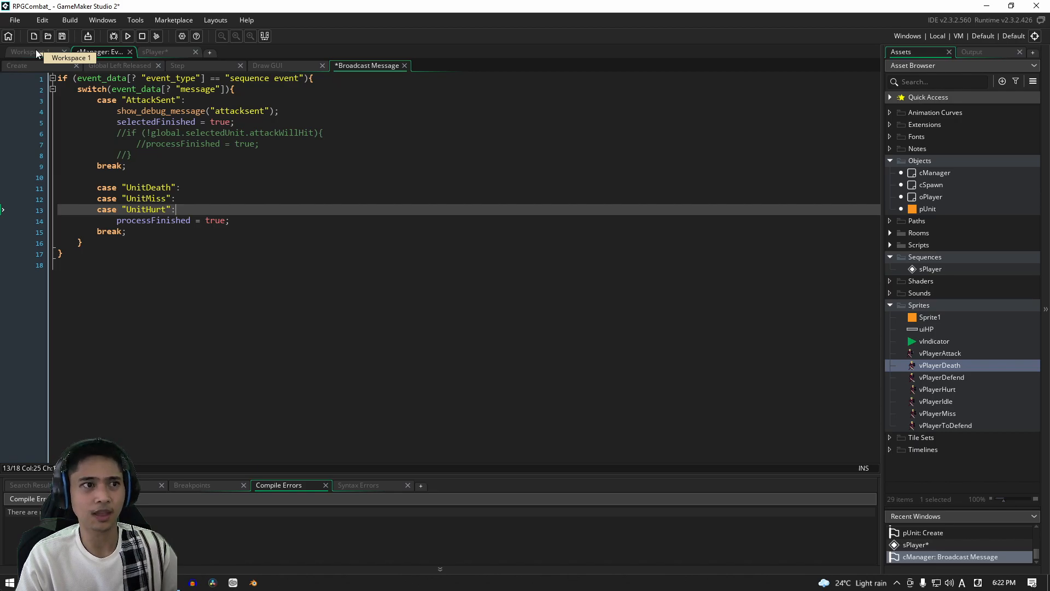
Step: Define '#macro DEATH 6' after DEFEND 5 in pUnit's Create event
double_click(939, 365)
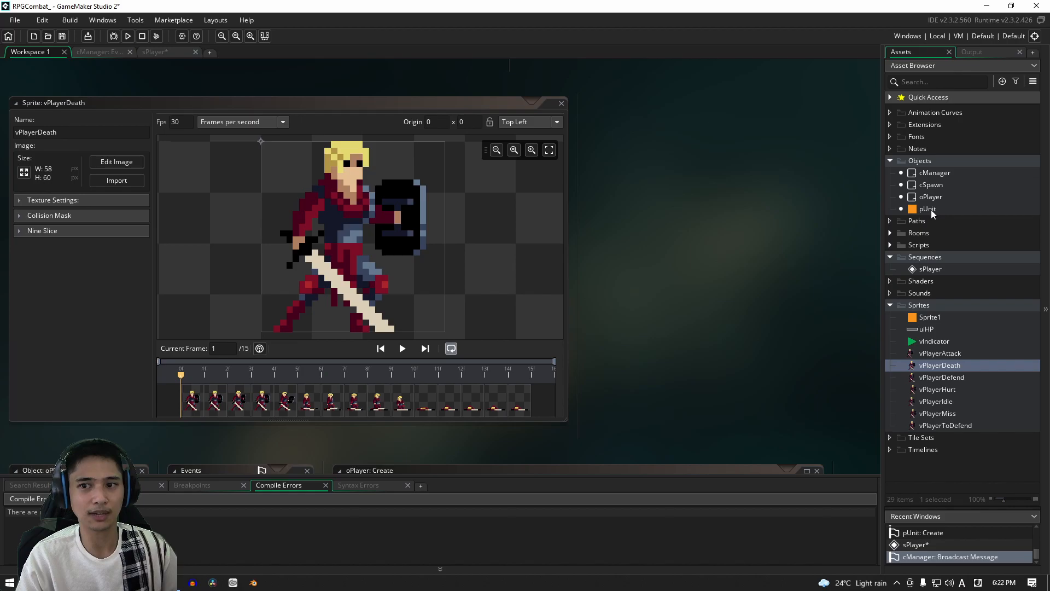
double_click(927, 208)
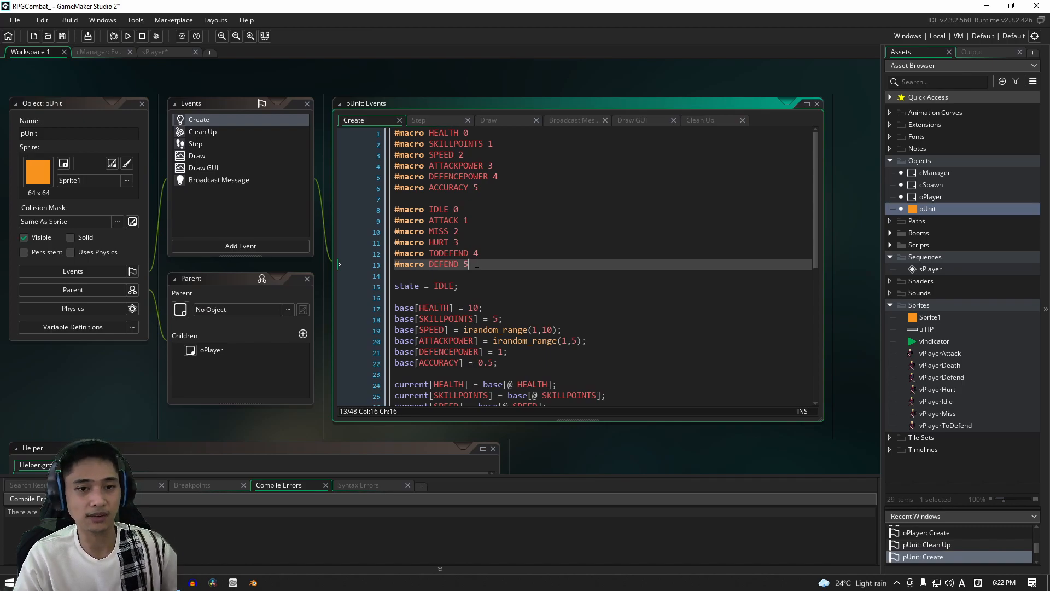
type("#macro DEATH 6")
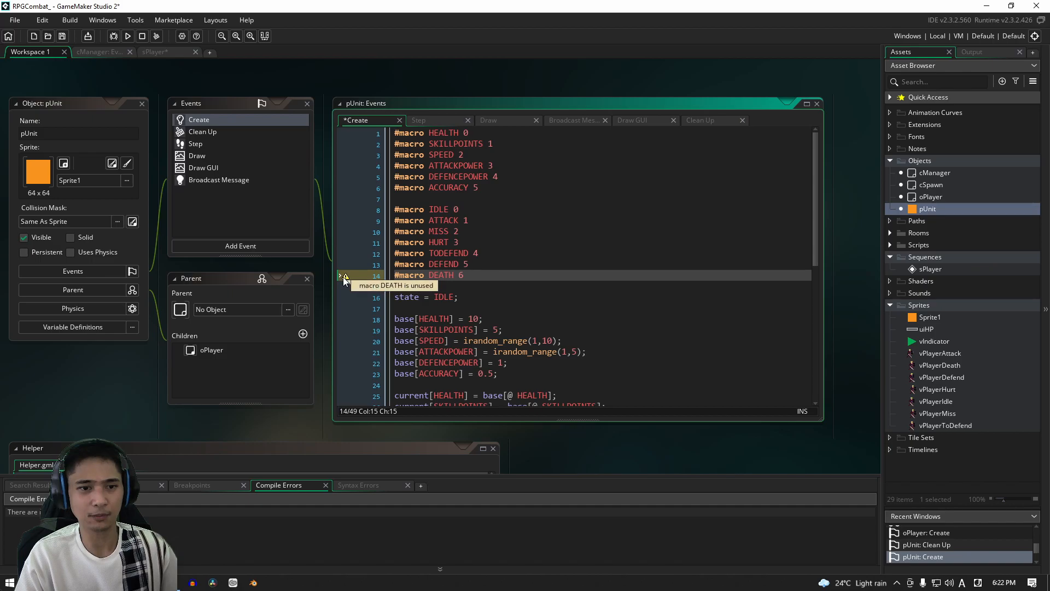
mouse_move(355, 280)
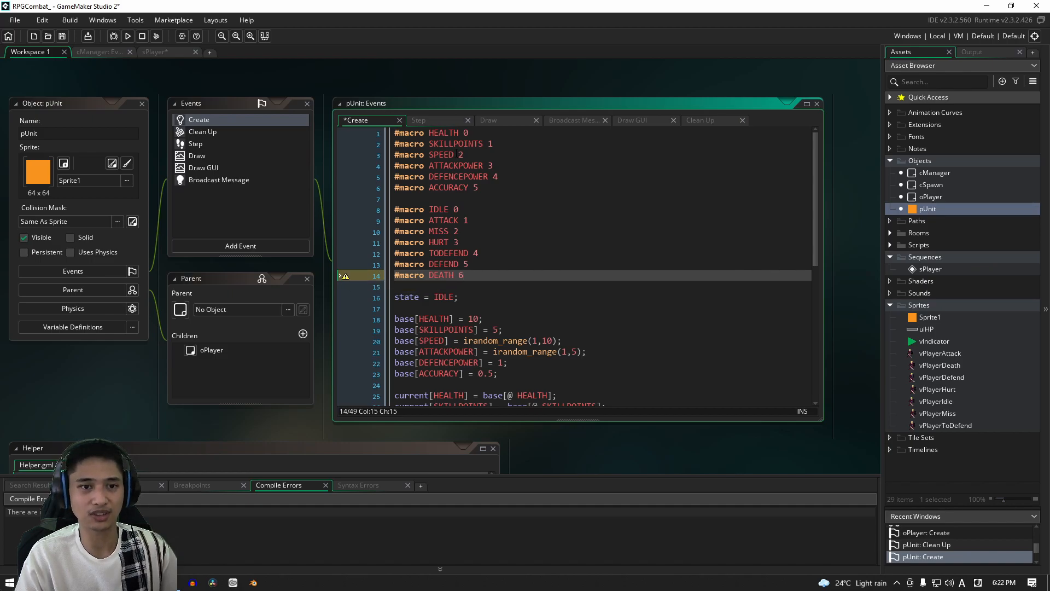
mouse_move(423, 114)
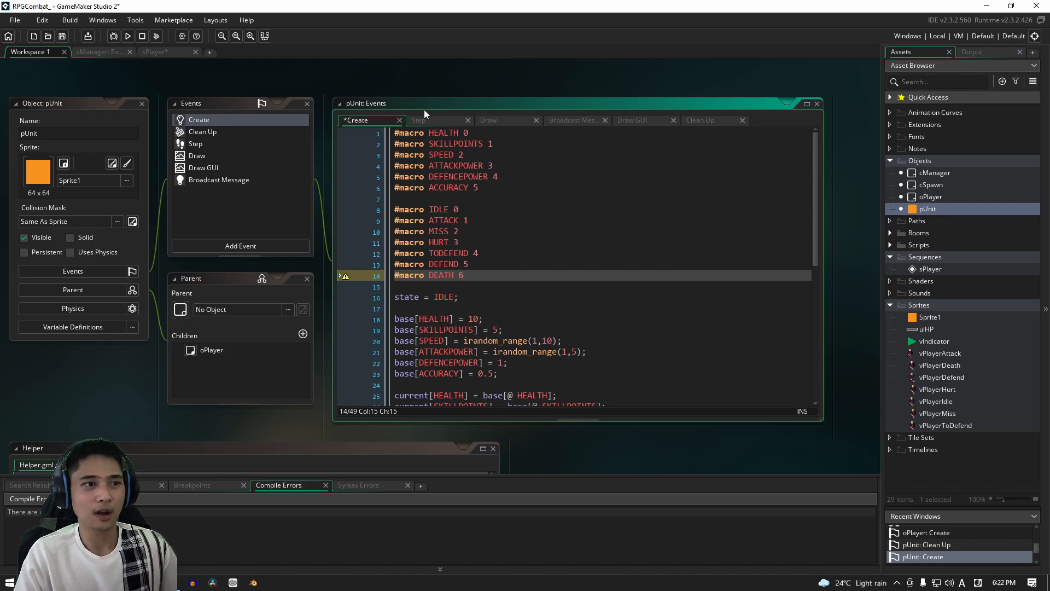
mouse_move(439, 125)
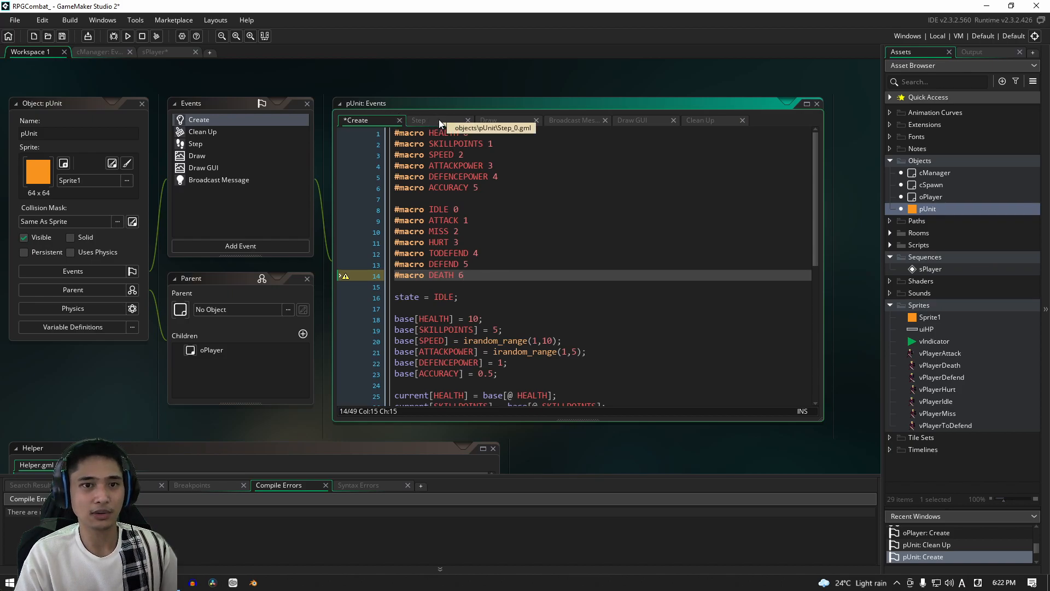
Step: Wrap the HURT case's return-to-IDLE lines in 'if (current[@ HEALTH] > 0)' with an empty else block
left_click(419, 119)
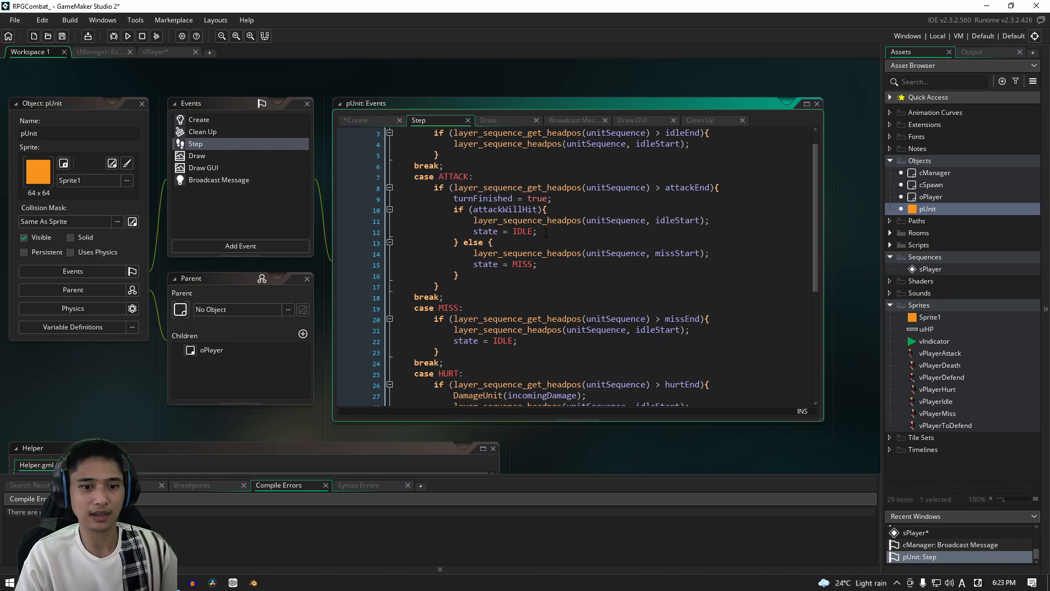
scroll("down", 3)
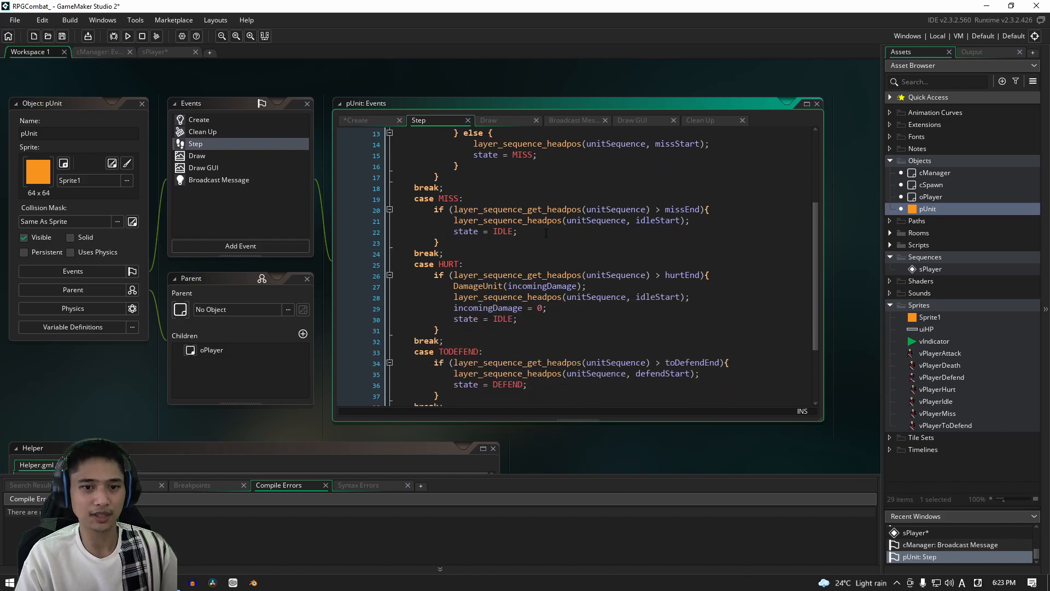
left_click(569, 297)
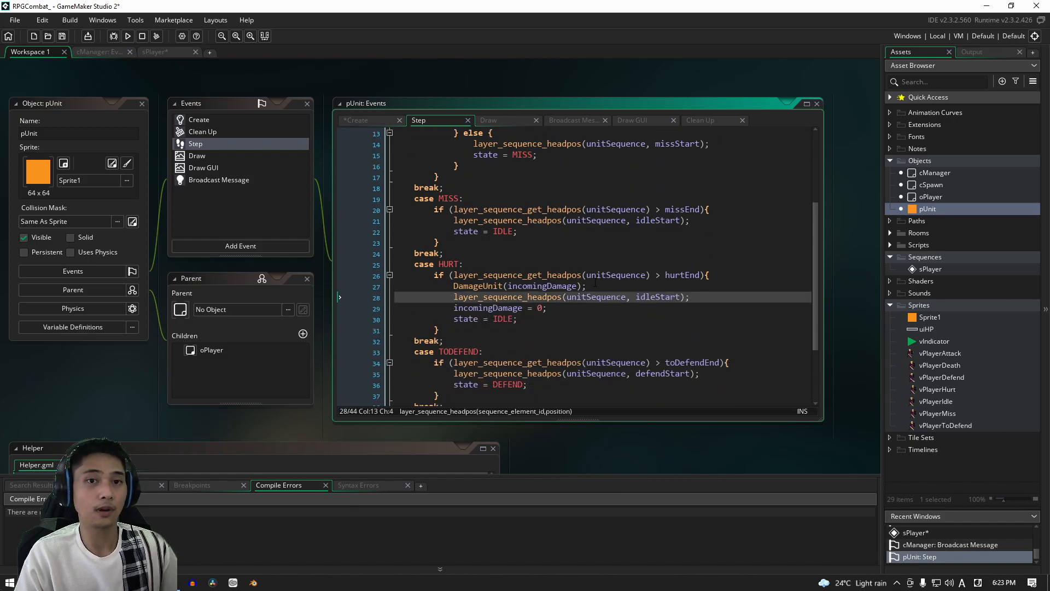
left_click(498, 319)
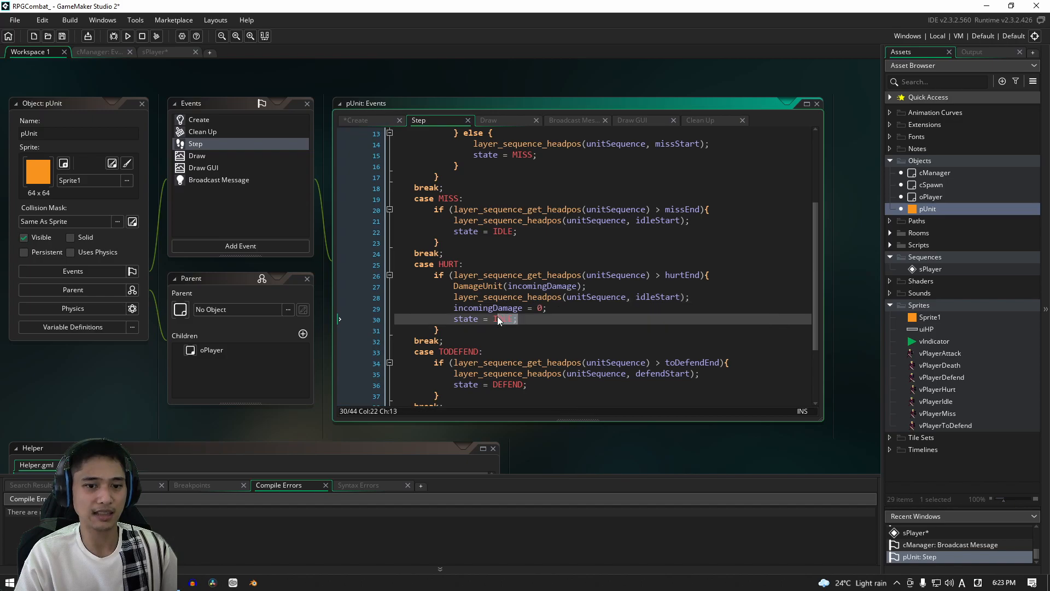
left_click_drag(516, 320, 454, 296)
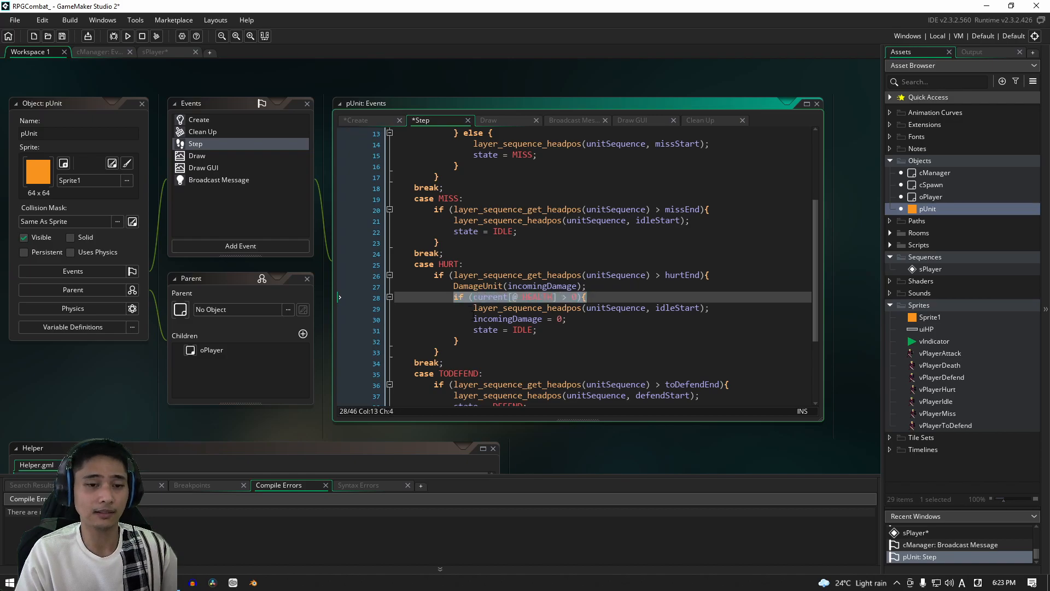
mouse_move(573, 303)
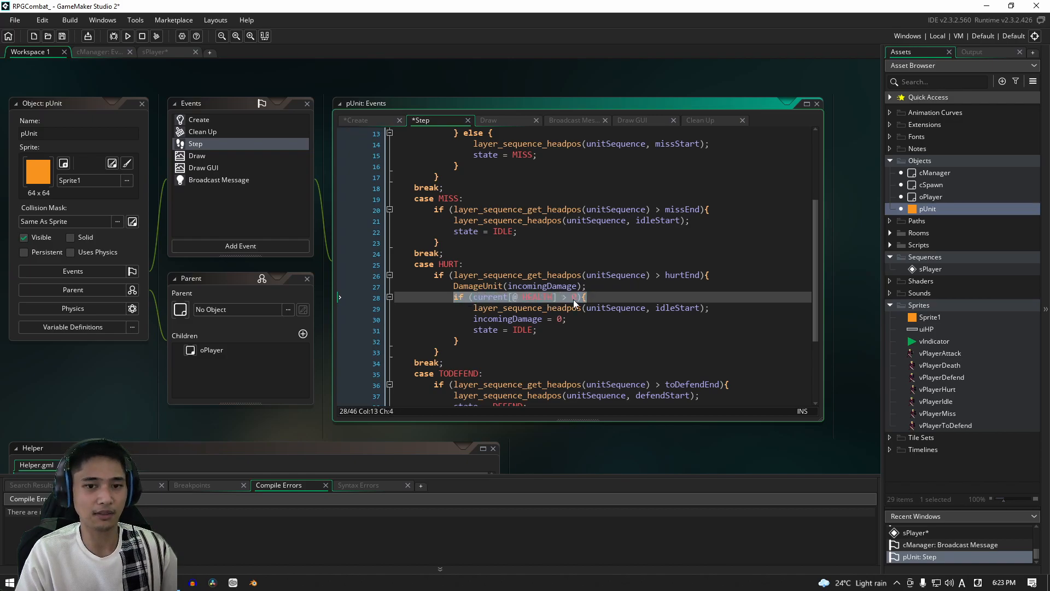
type("HEALTH")
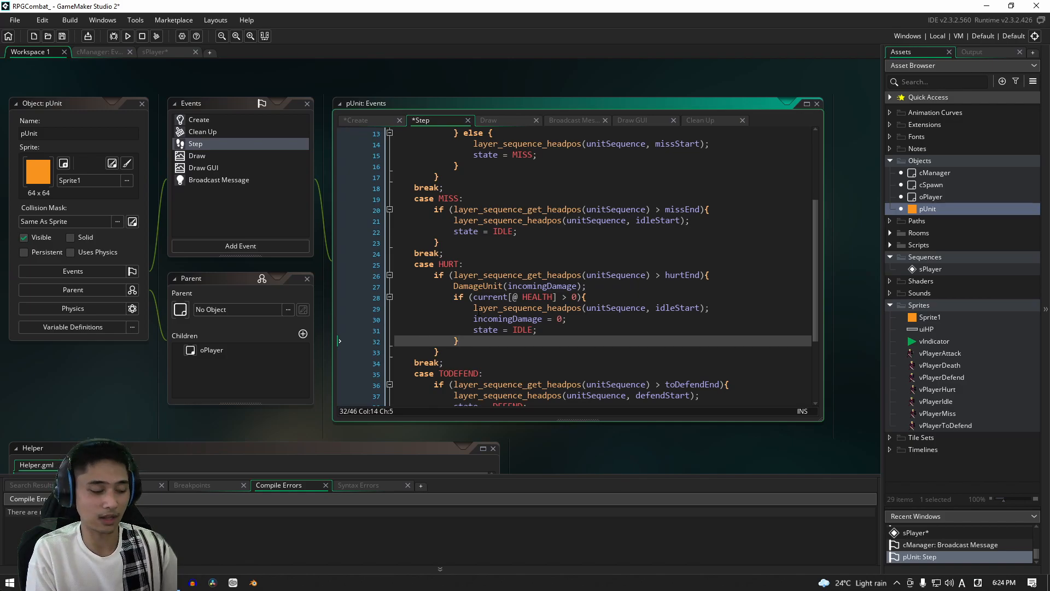
type("else {")
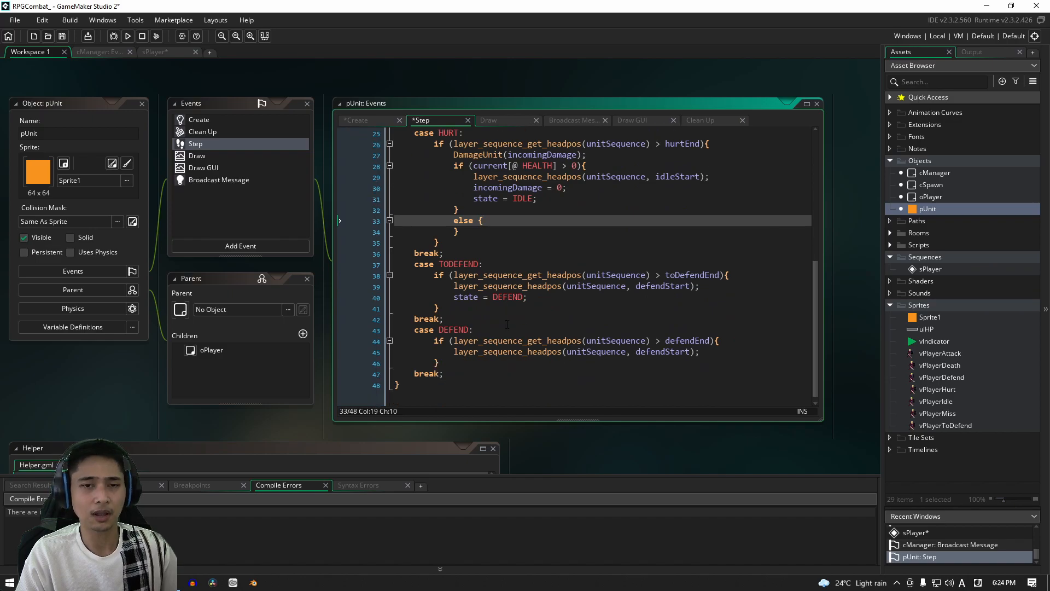
Step: In the else branch, set headpos to deathStart, delete the unit from global.units and set state = DEATH
double_click(463, 220)
type("layer_sequence_headpos(unitSequence, deathStart);")
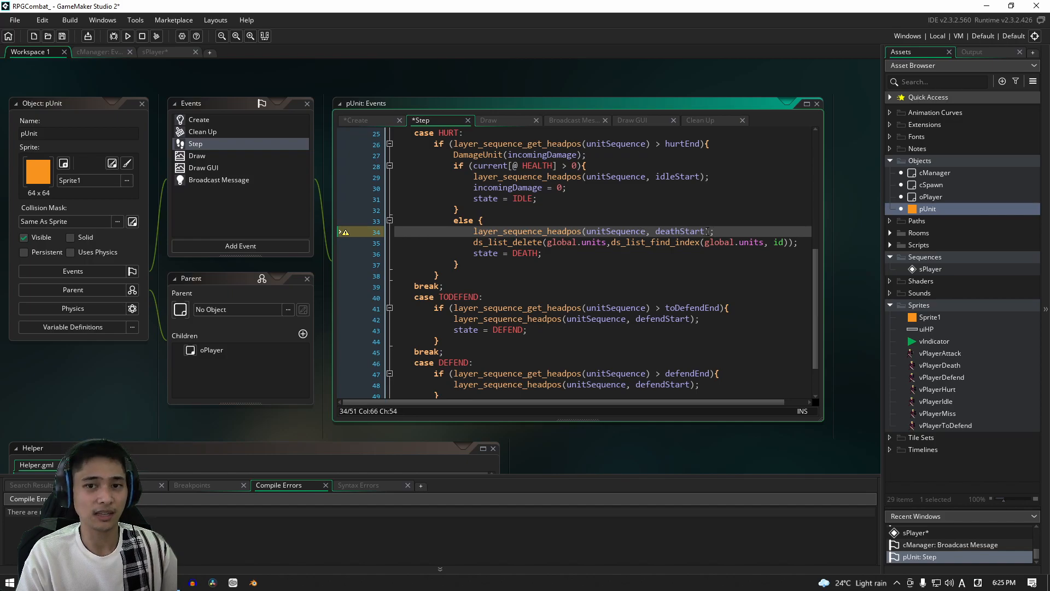
double_click(680, 231)
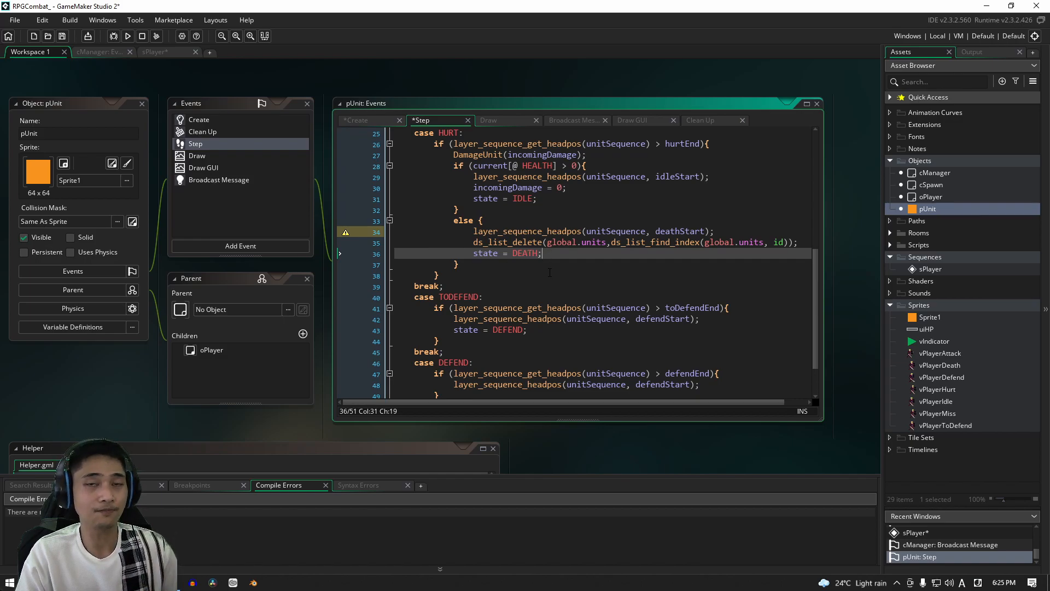
Step: Add 'case DEATH:' that calls instance_destroy() once headpos exceeds deathEnd
scroll("down", 3)
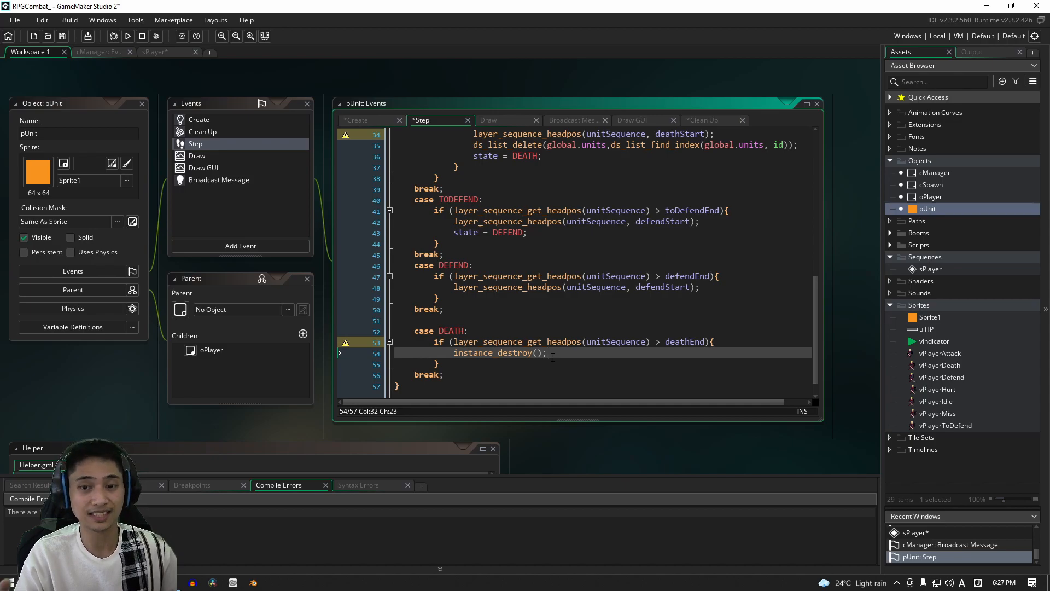
mouse_move(298, 177)
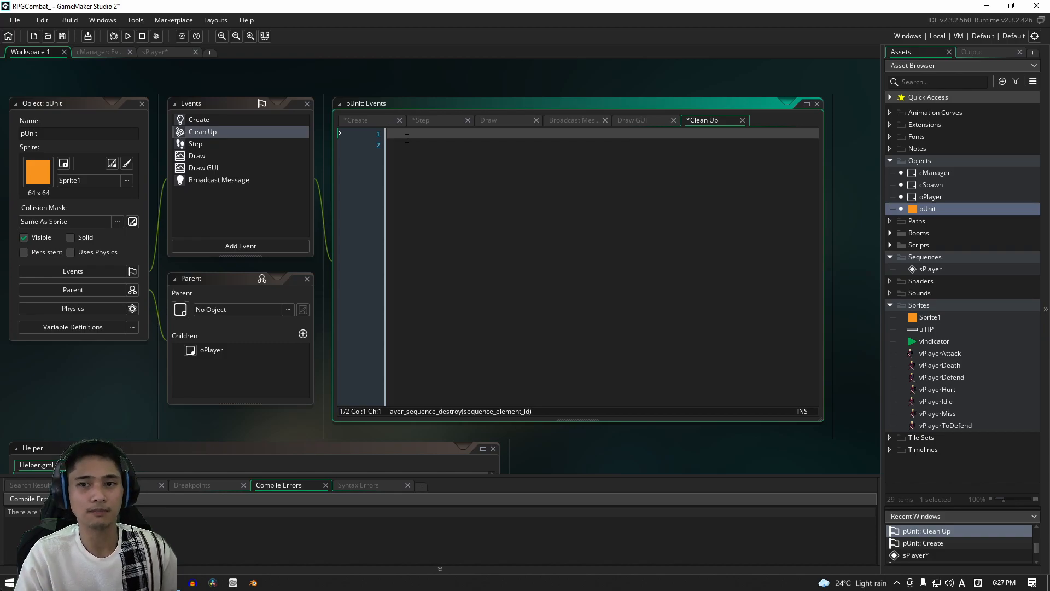
Step: Write layer_sequence_destroy(unitSequence); in Clean Up and open oPlayer's Create event
type("layer_sequence_destroy(unitSequence);")
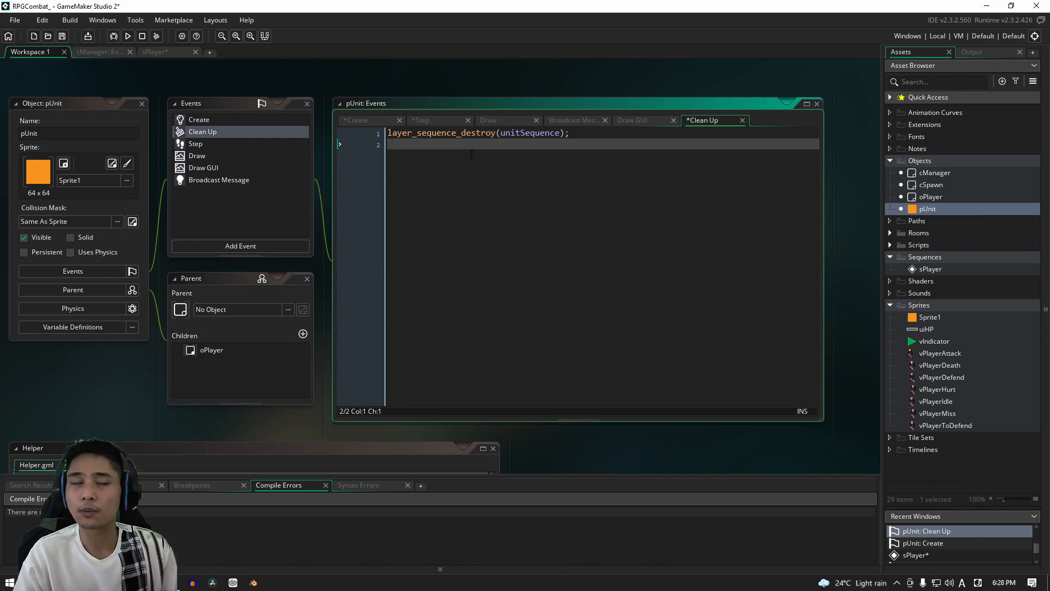
left_click(569, 132)
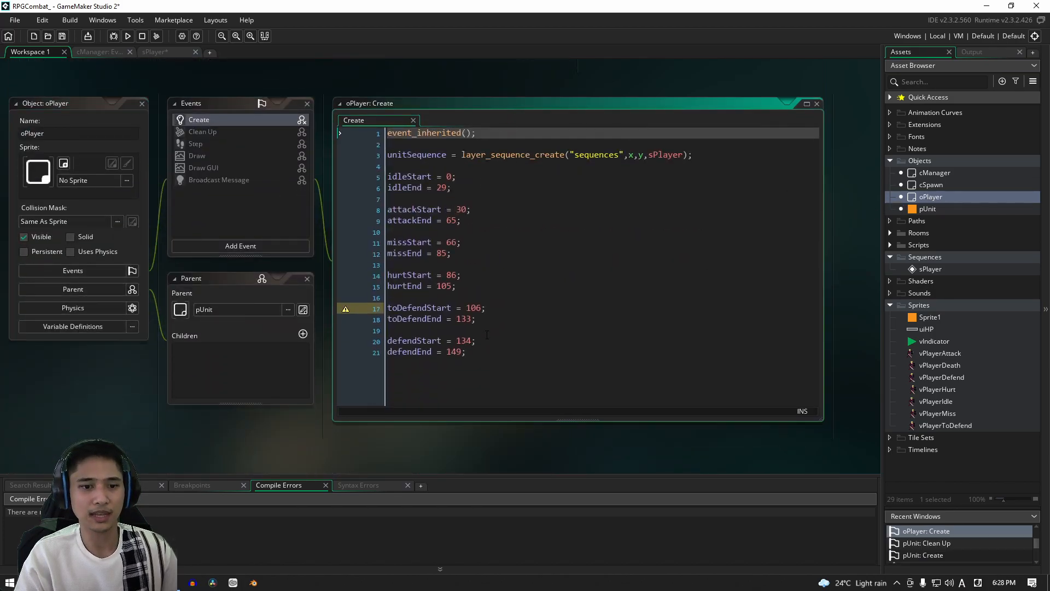
Step: Define deathStart = 150 and deathEnd = 179 below the defend frames in oPlayer Create and save
left_click(464, 351)
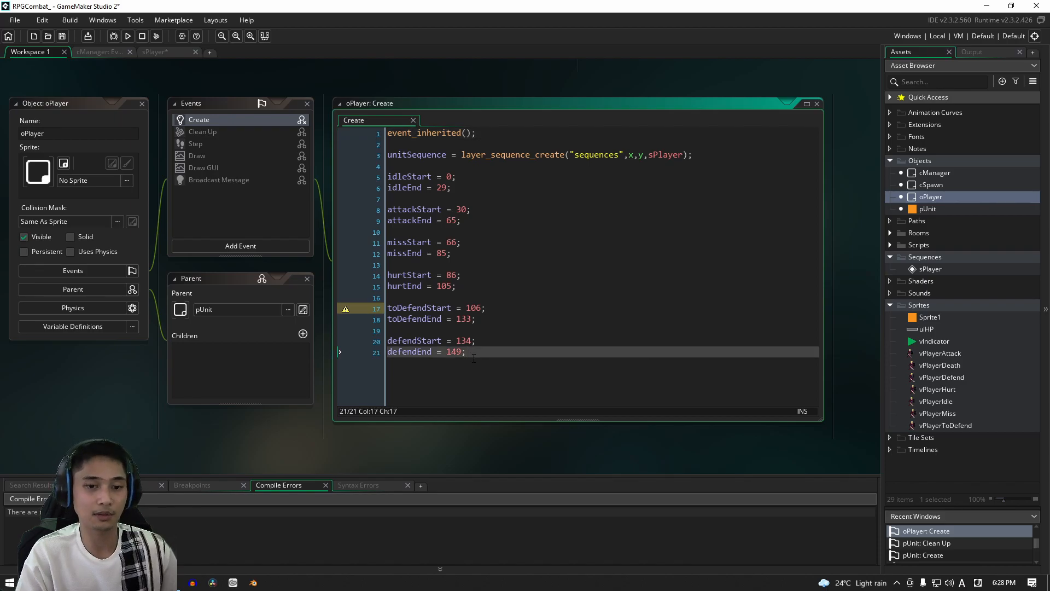
type("deathStart = 150;")
type("deathEnd = 149;")
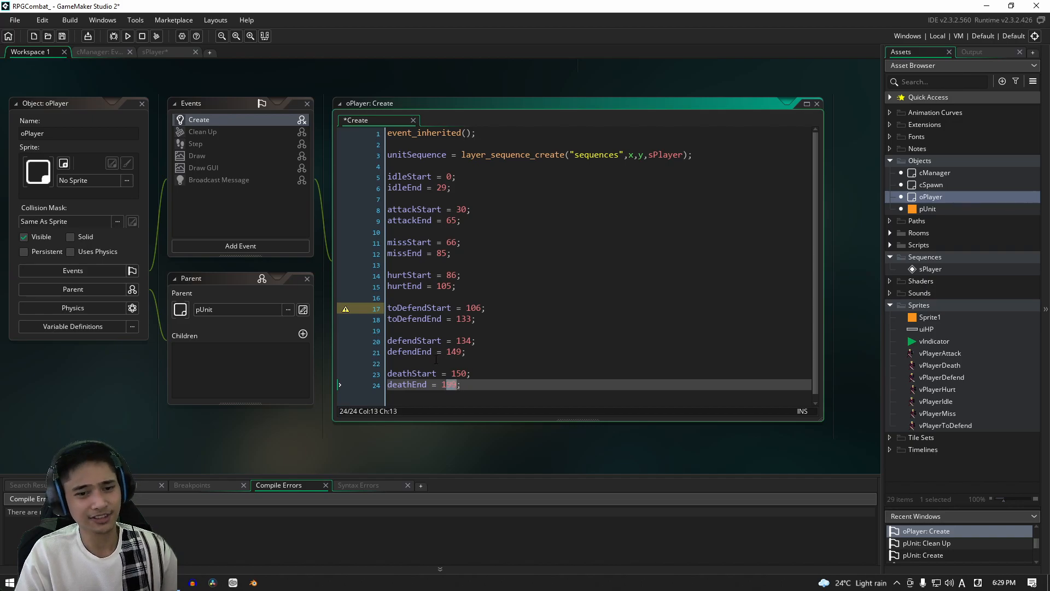
left_click(155, 52)
type("79")
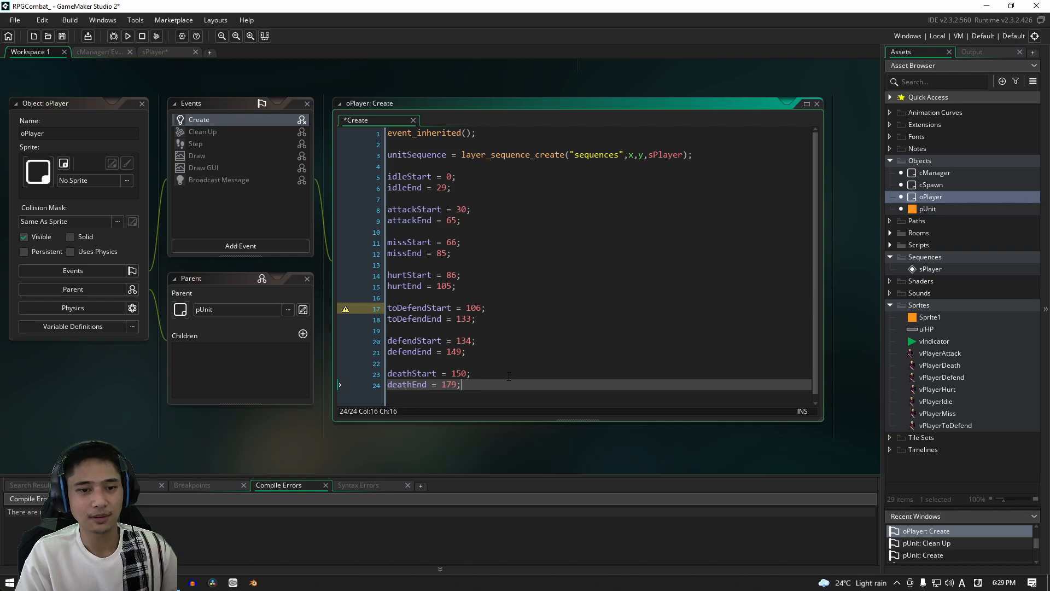
left_click(471, 373)
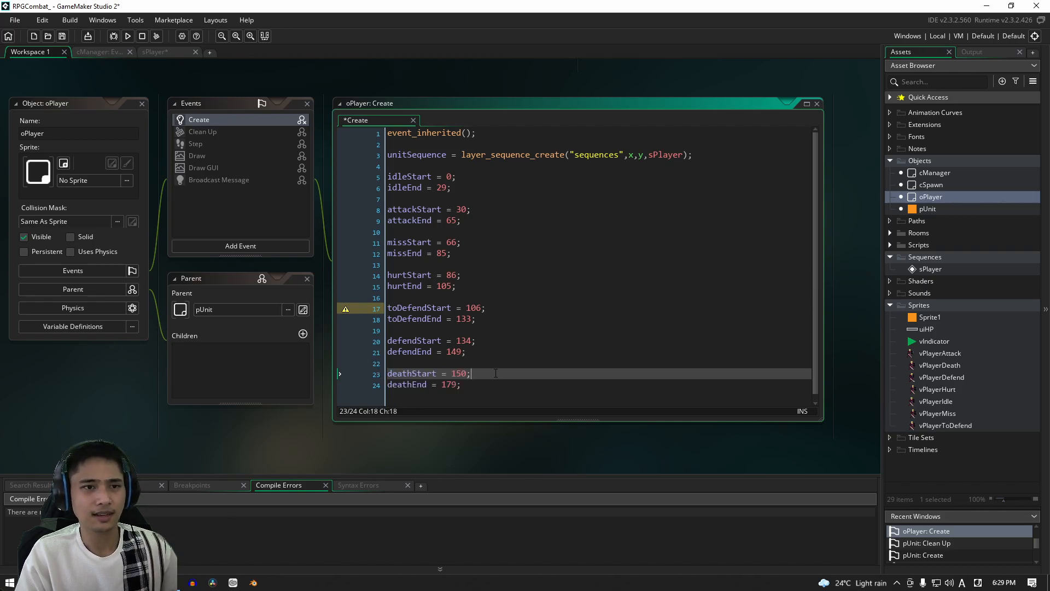
key("ctrl+s")
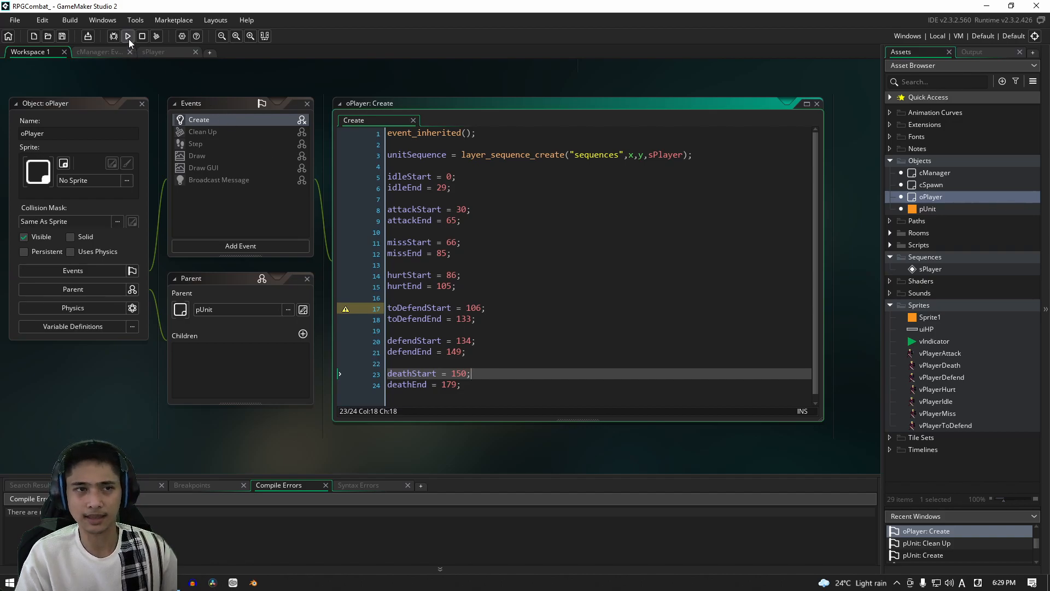
Step: Run the RPGCombat game to watch how the three player units behave on death
left_click(128, 36)
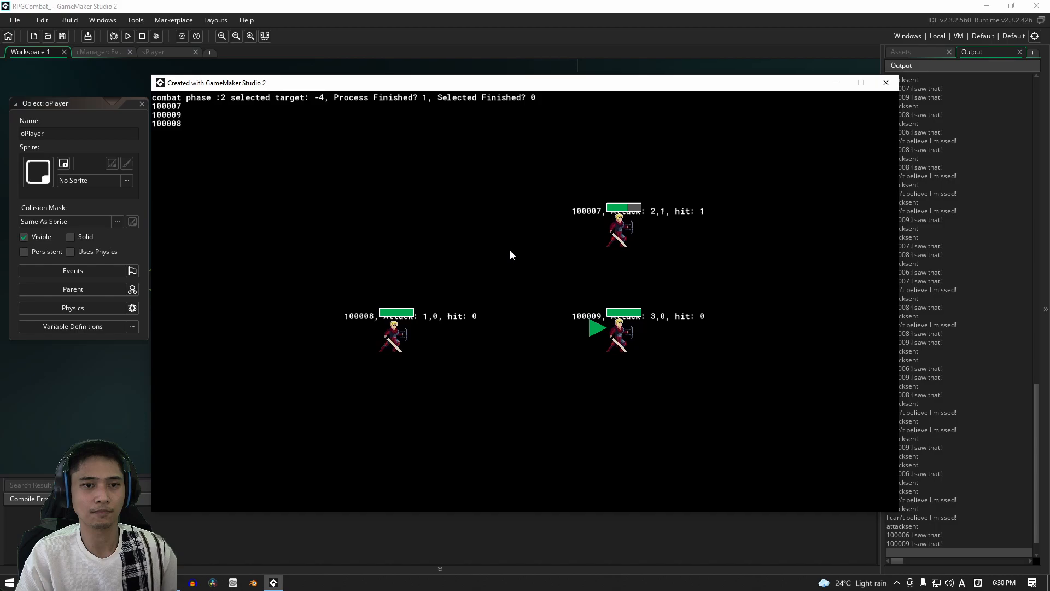
mouse_move(373, 188)
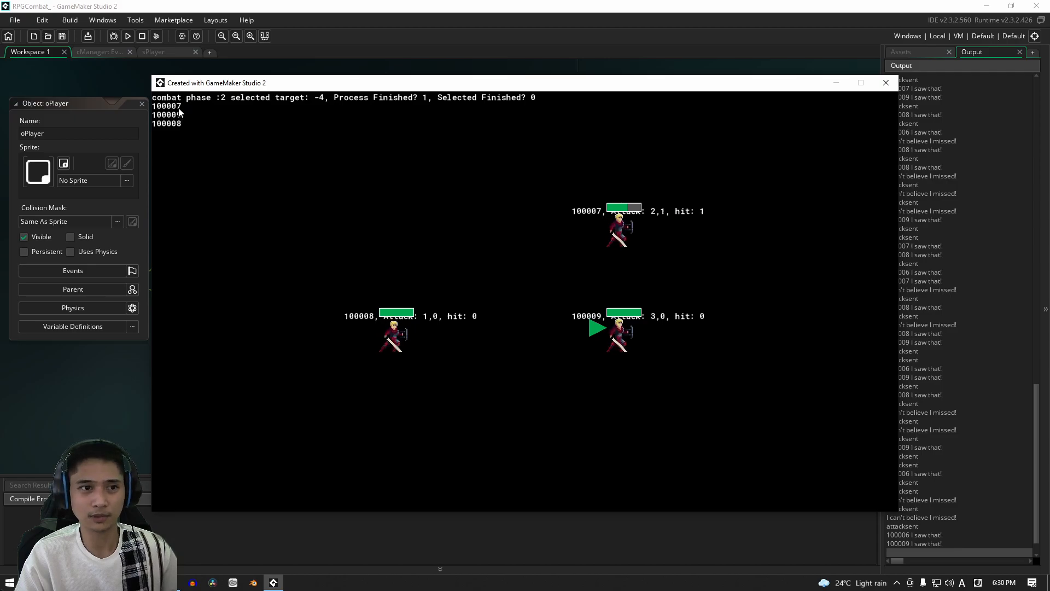
mouse_move(498, 239)
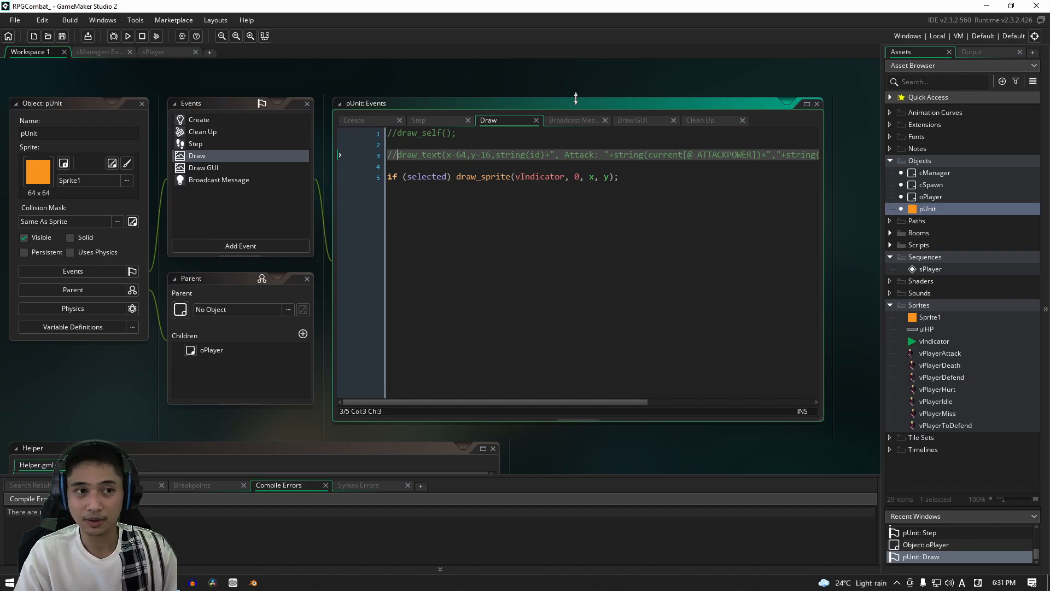
mouse_move(153, 51)
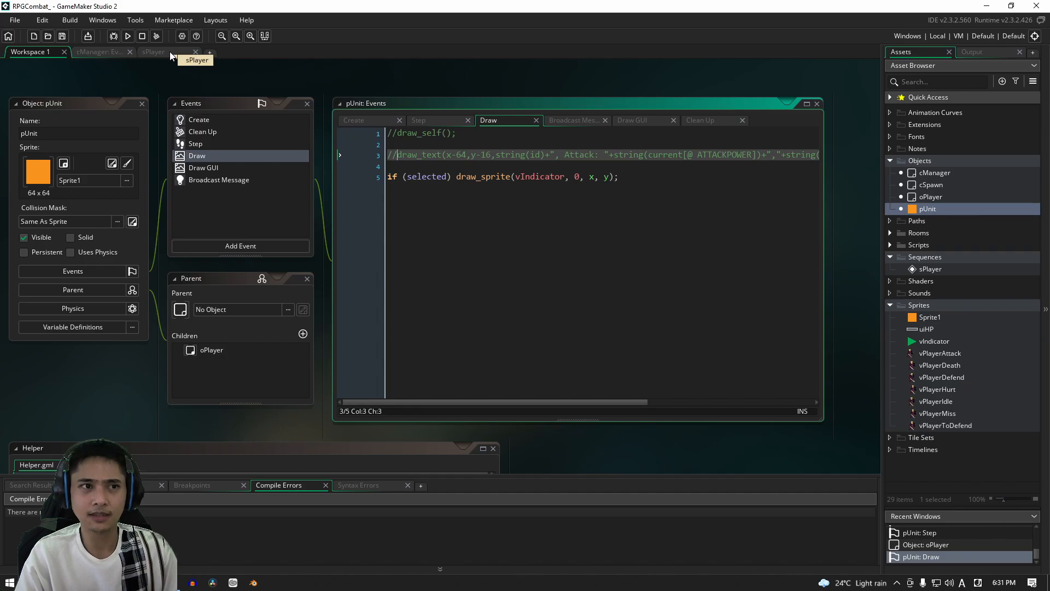
Step: Switch to the sPlayer sequence editor showing its tracks and broadcast messages
left_click(152, 51)
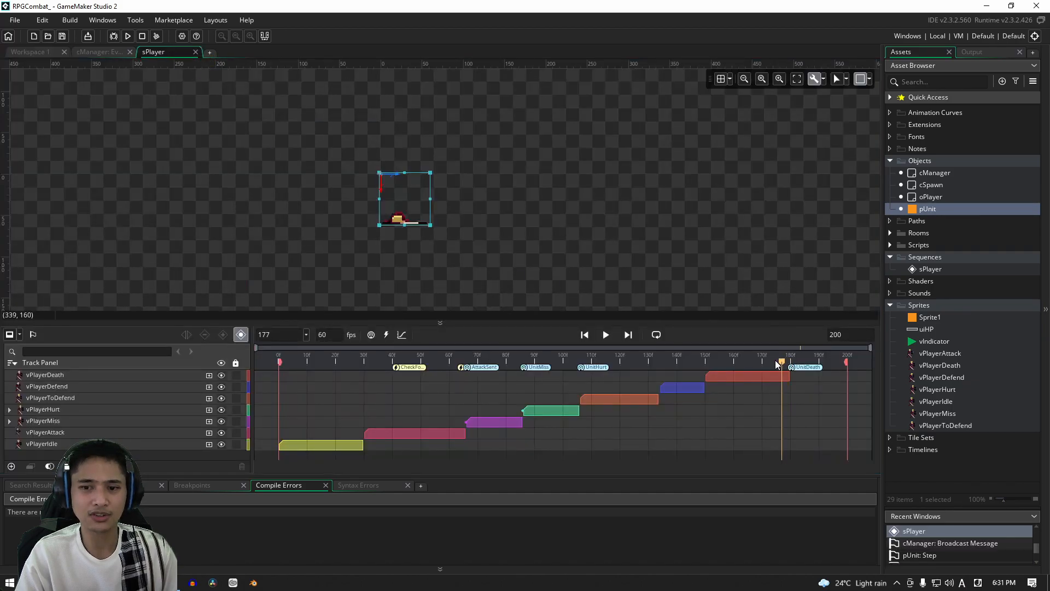
left_click_drag(782, 361, 775, 361)
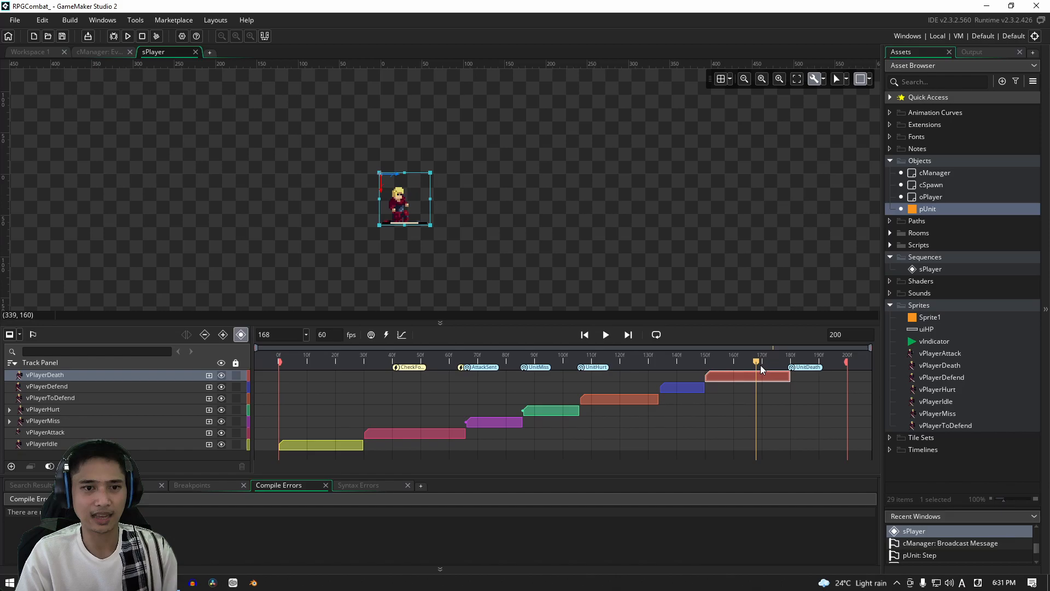
left_click_drag(760, 361, 784, 362)
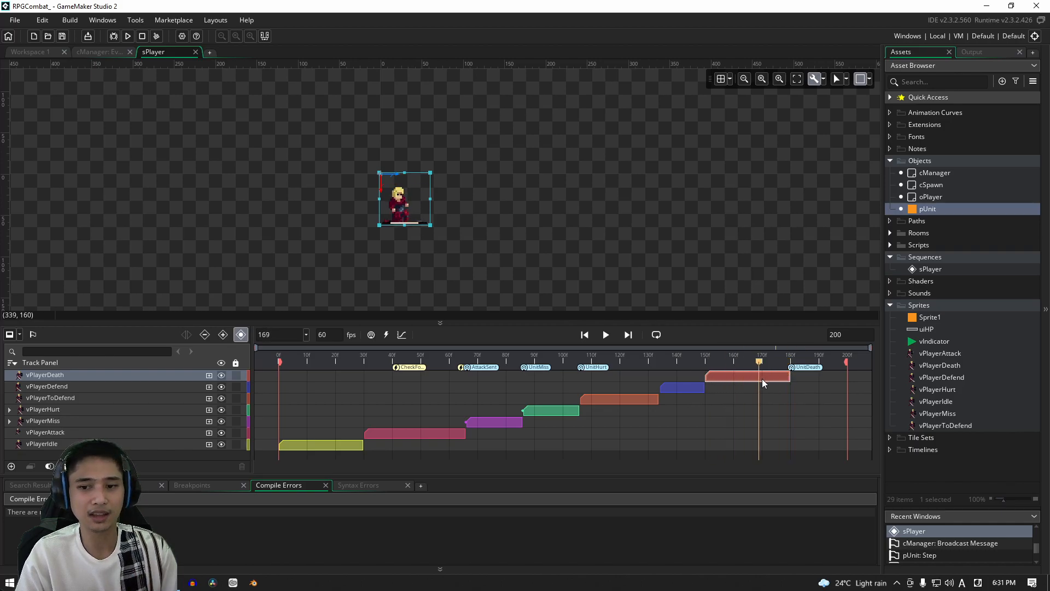
left_click_drag(759, 361, 787, 361)
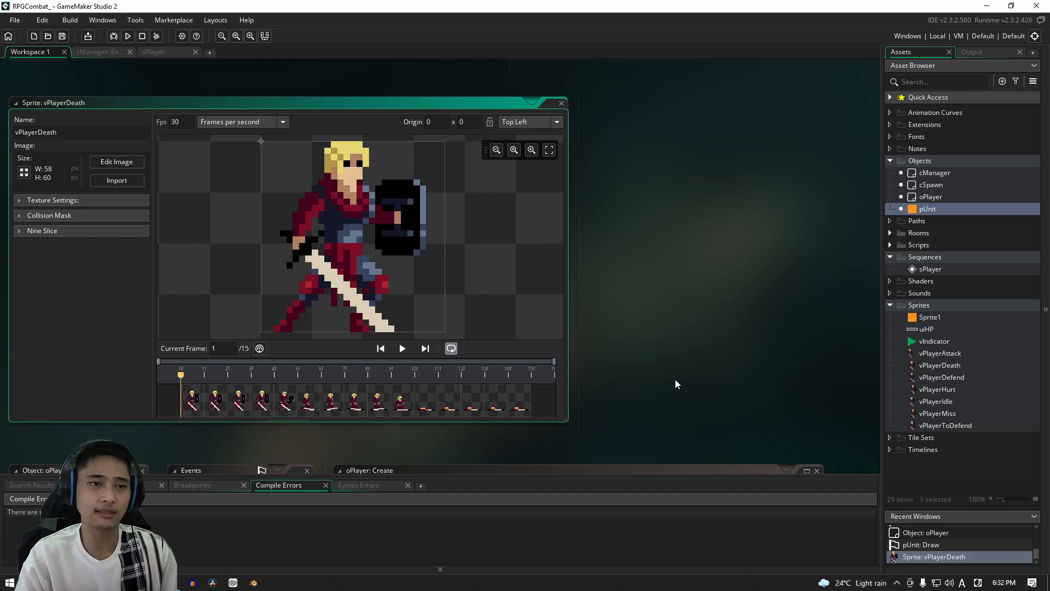
mouse_move(522, 404)
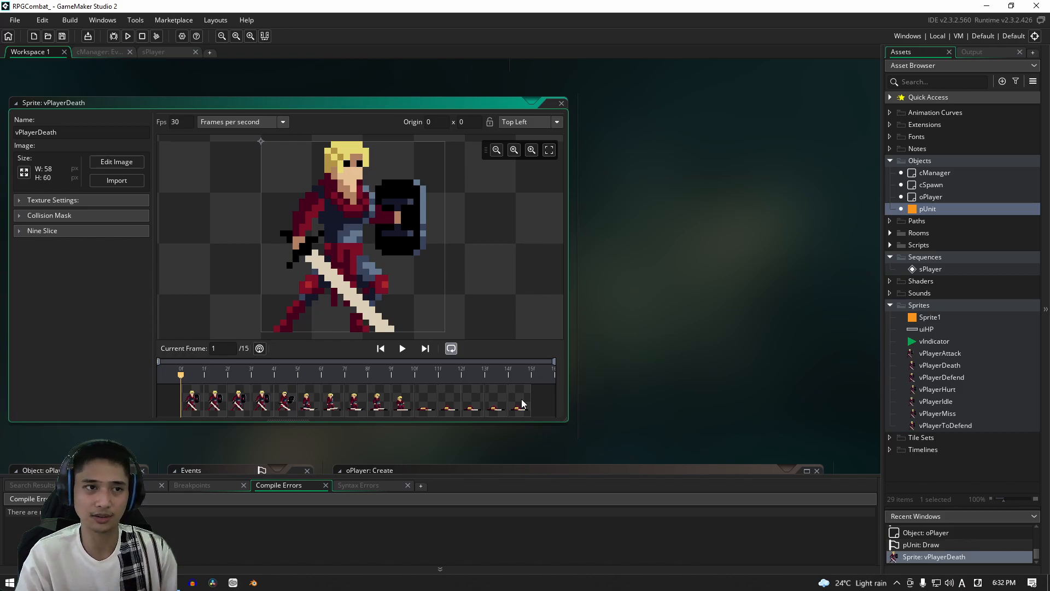
left_click(153, 51)
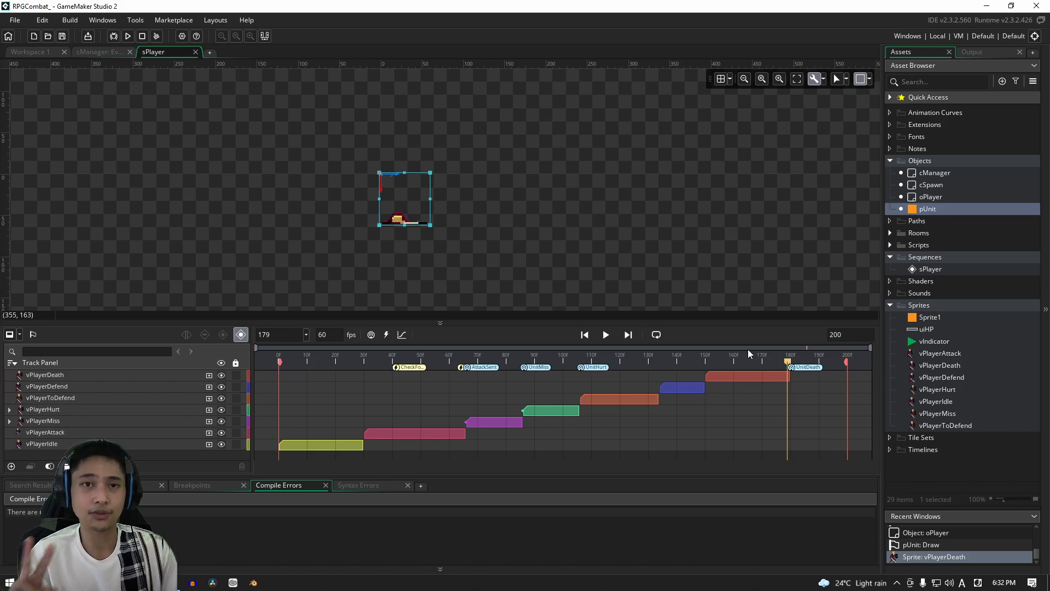
mouse_move(132, 371)
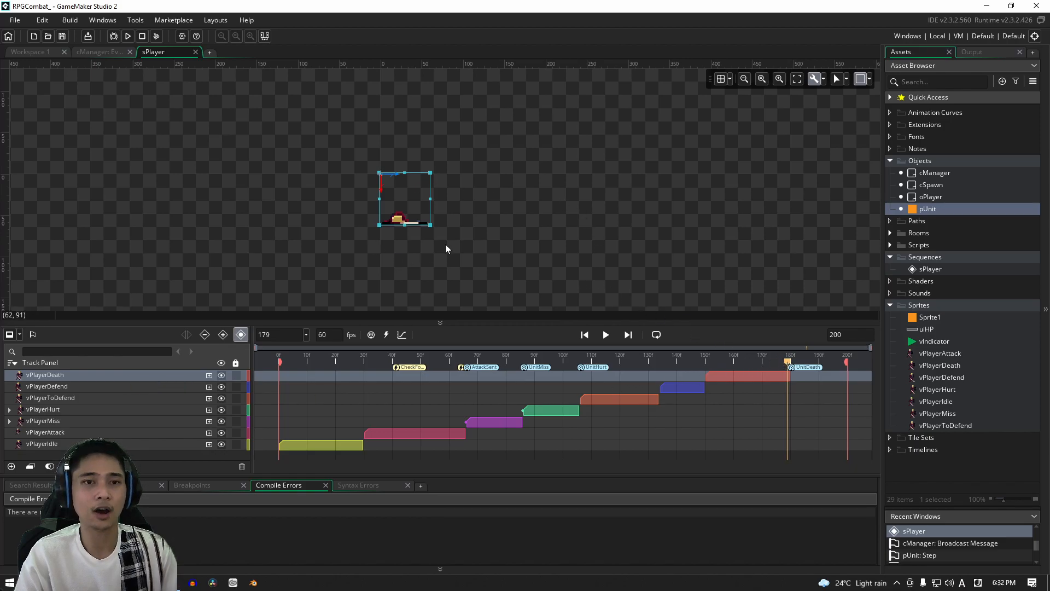
mouse_move(590, 312)
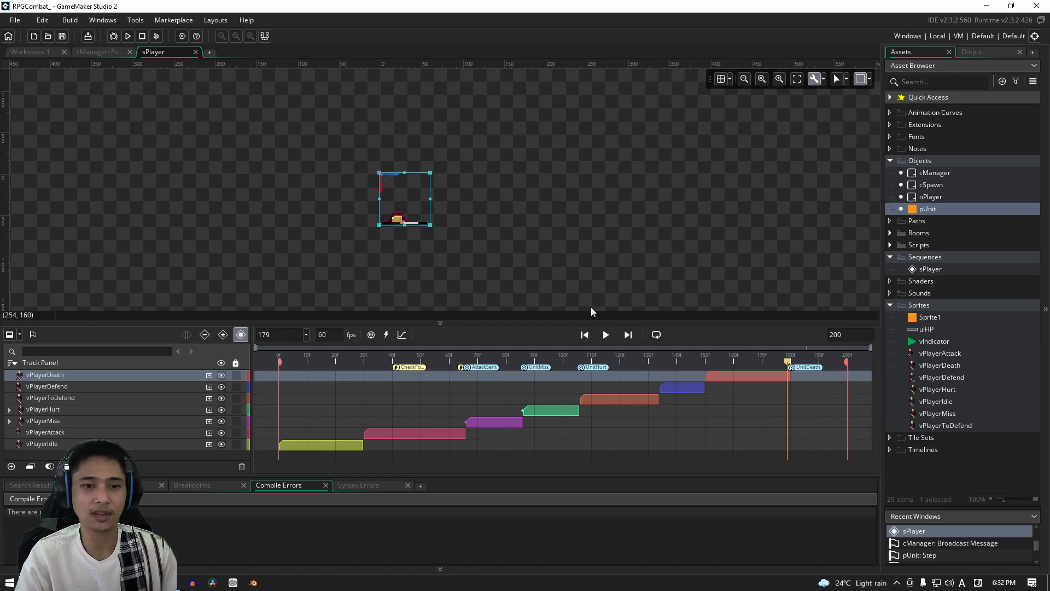
mouse_move(347, 381)
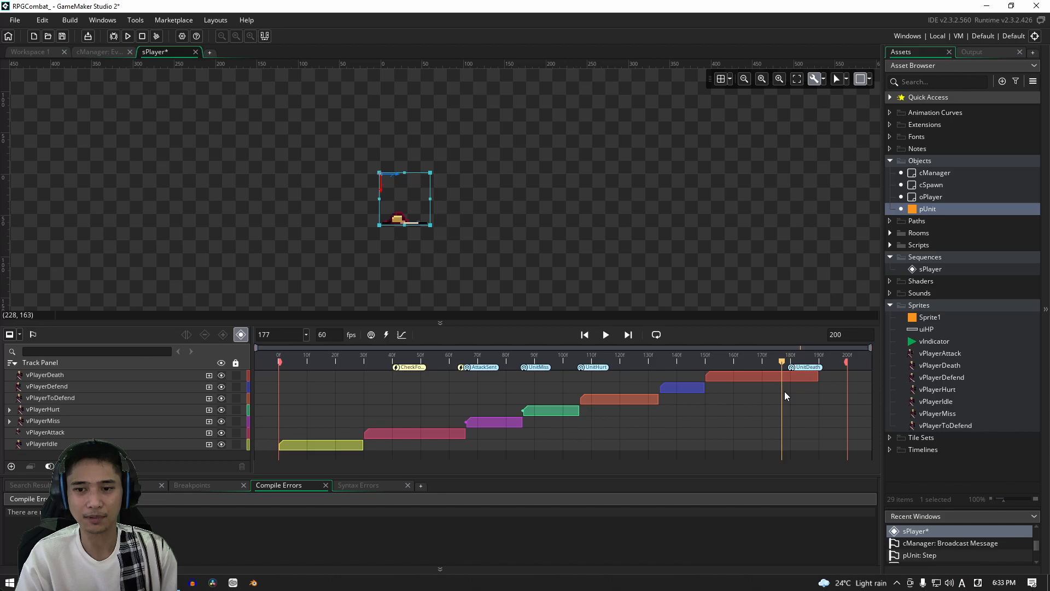
Step: Scrub near the end of the lengthened vPlayerDeath clip to preview the held fallen pose
left_click(725, 360)
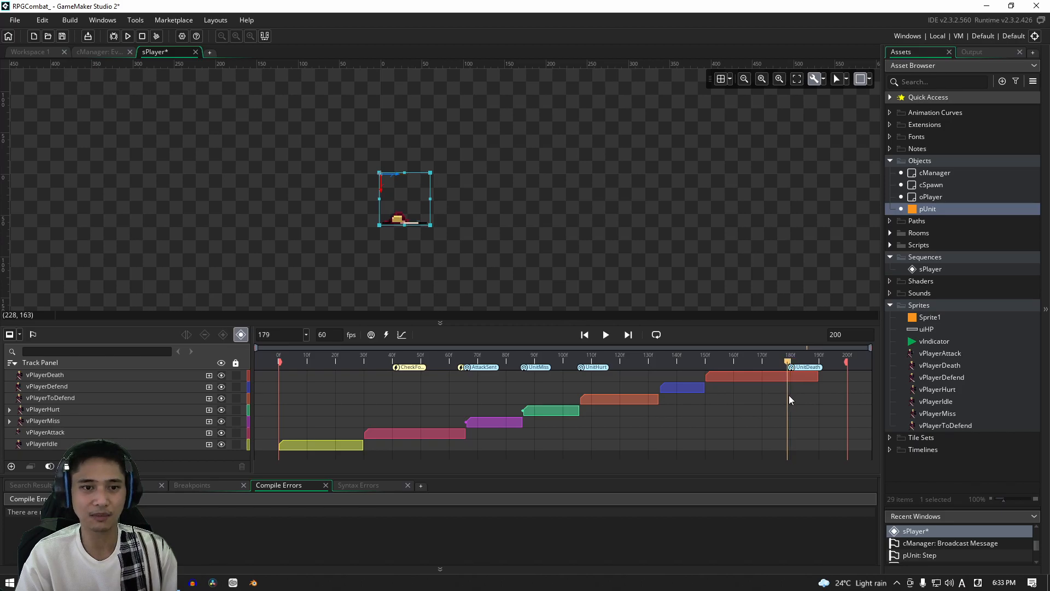
mouse_move(445, 253)
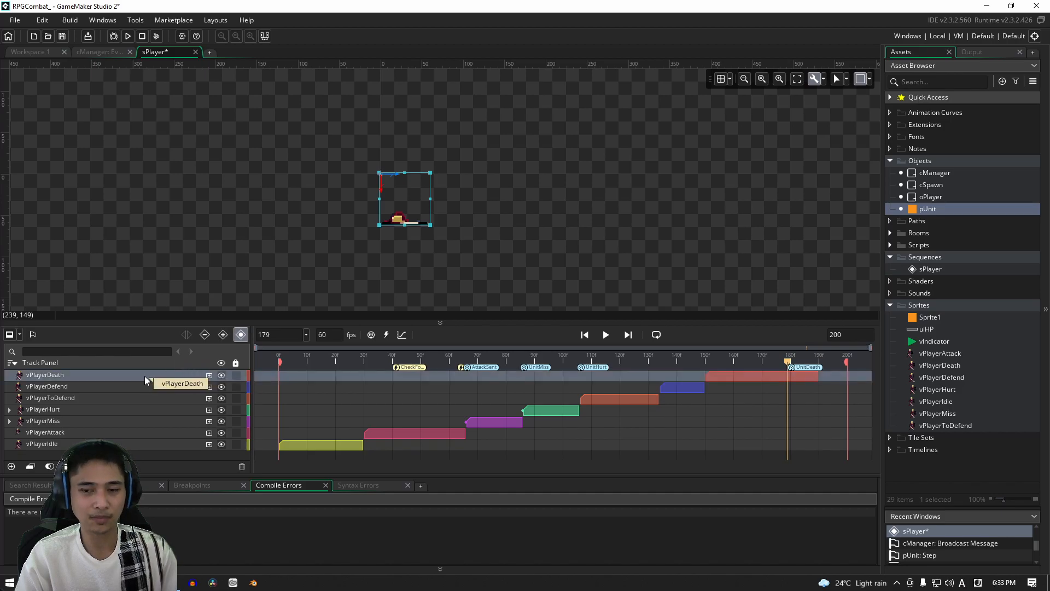
Step: Add a Colour Multiply parameter to vPlayerDeath and start its opaque white key at frame 150
right_click(44, 374)
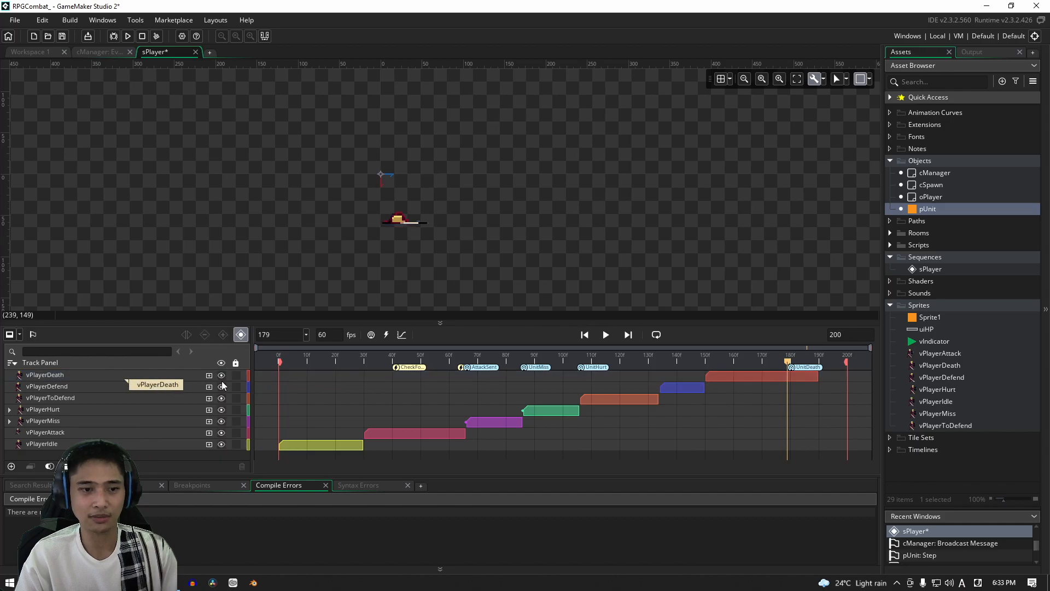
left_click(44, 374)
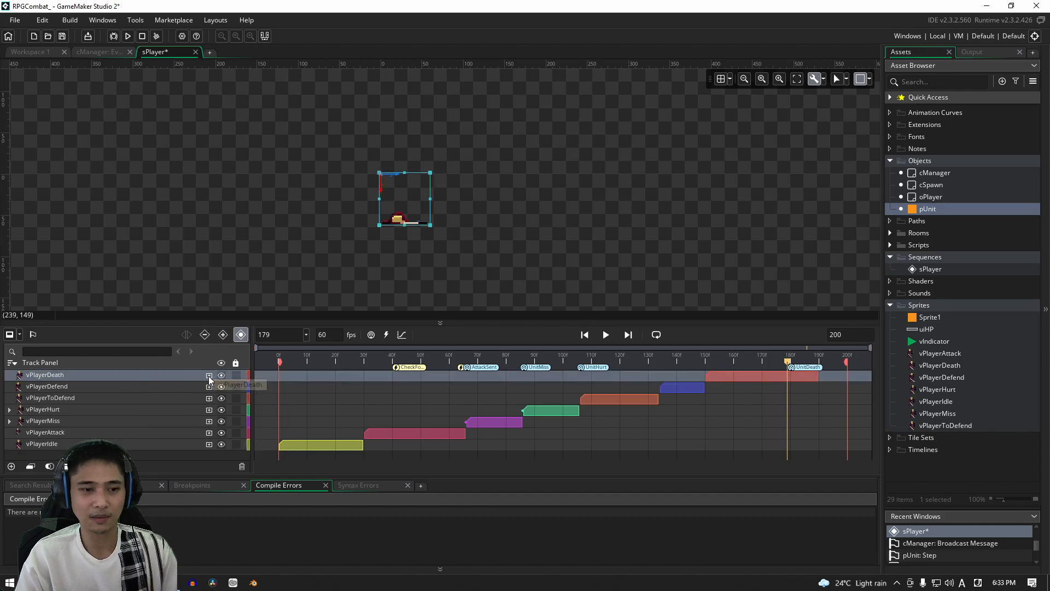
left_click(208, 375)
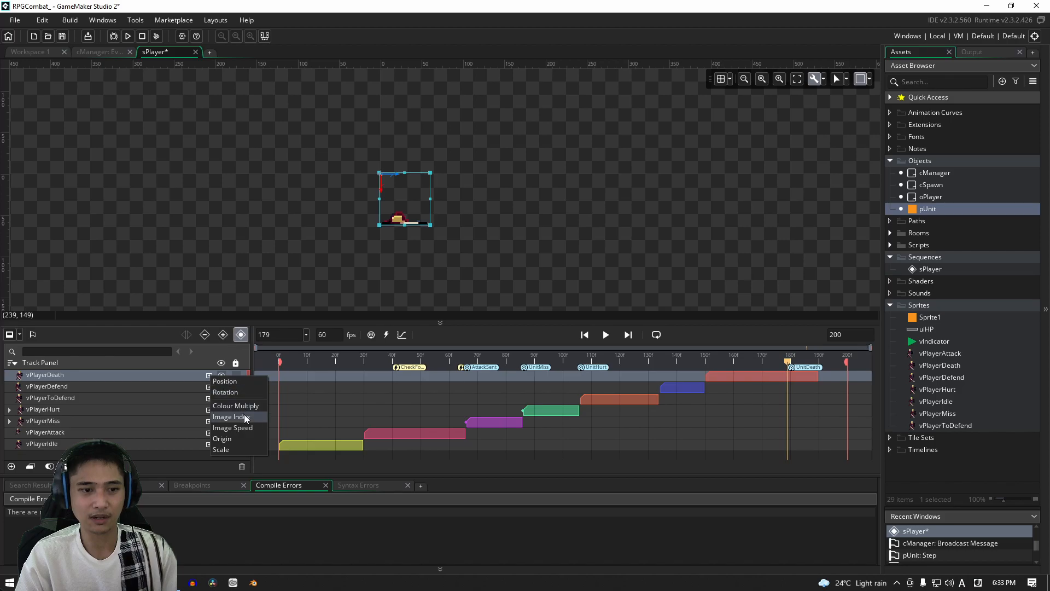
mouse_move(244, 438)
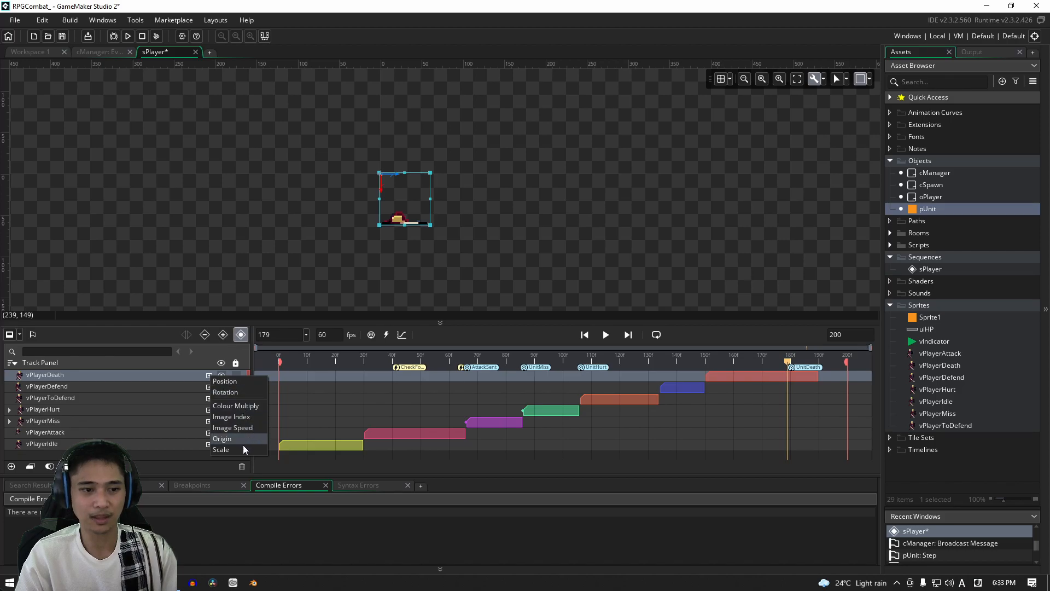
mouse_move(257, 411)
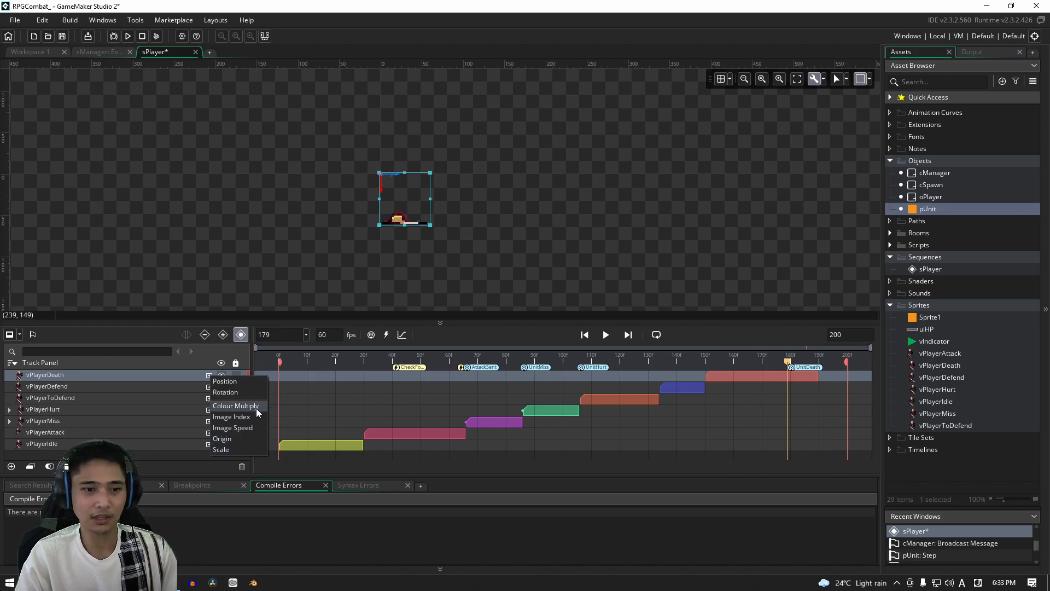
left_click(234, 405)
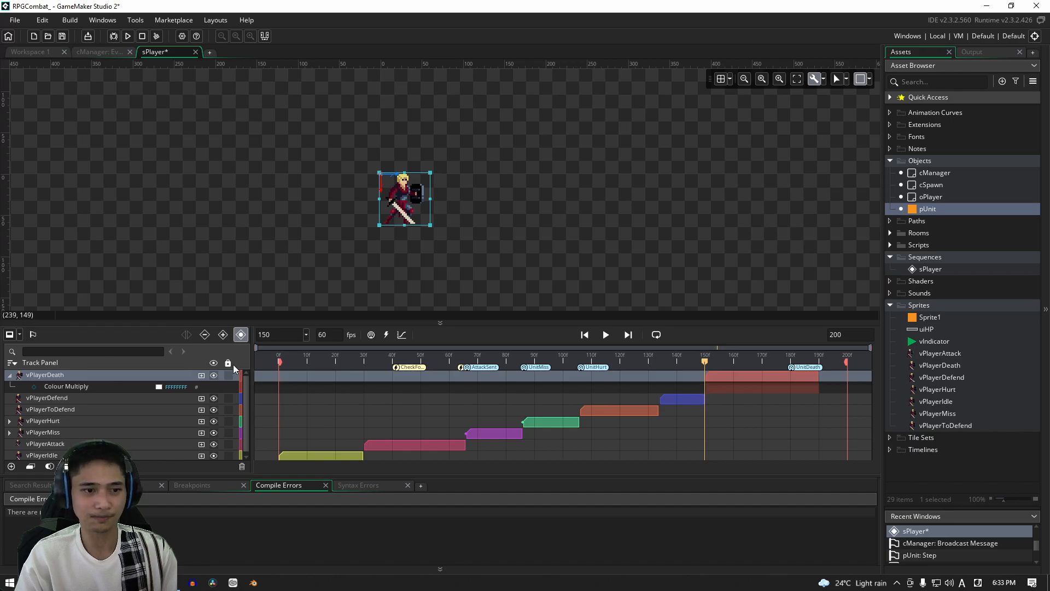
left_click(172, 386)
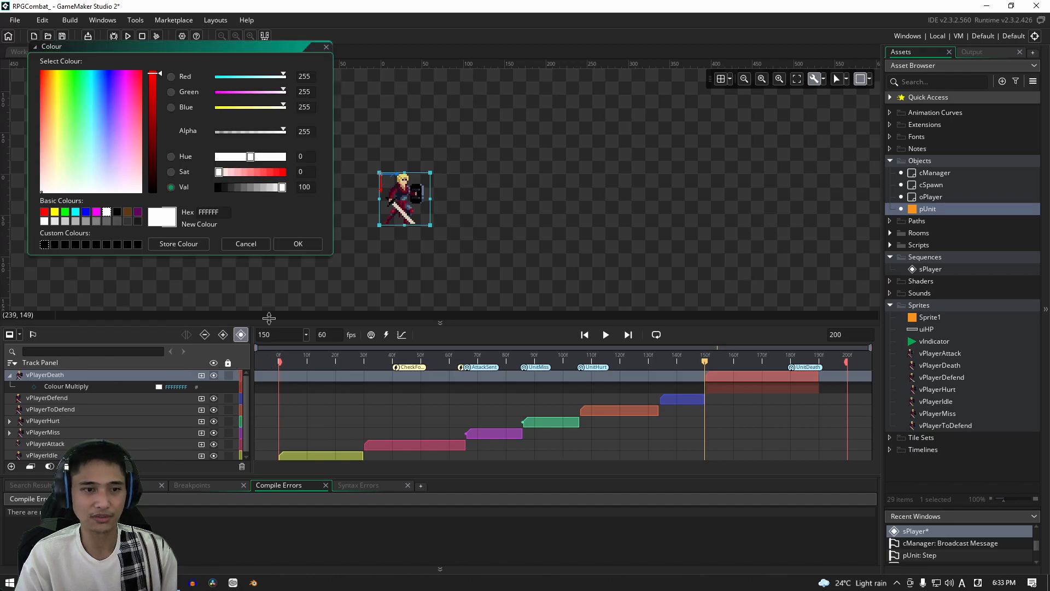
mouse_move(291, 132)
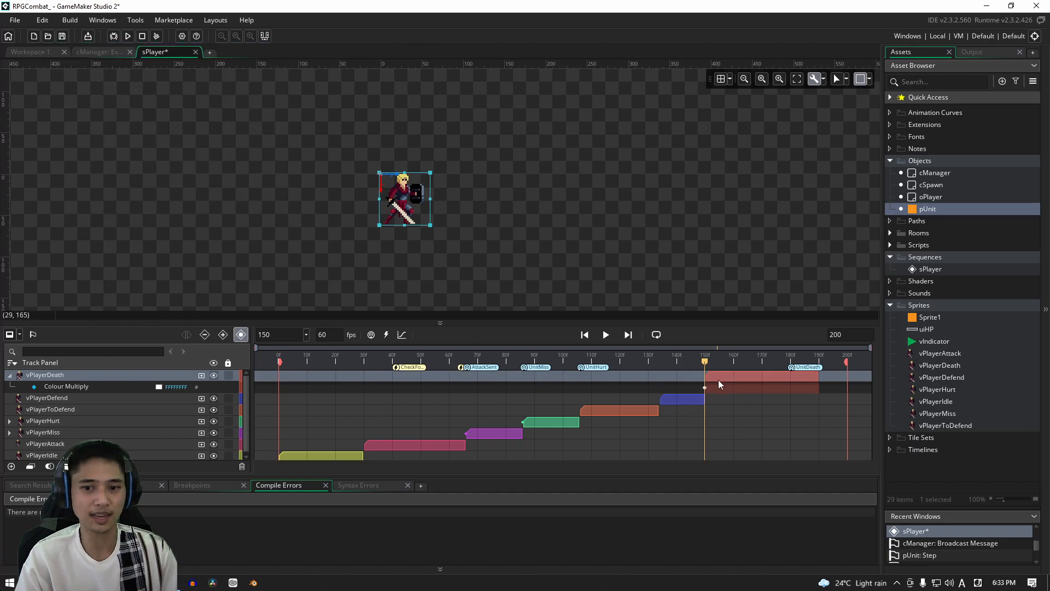
mouse_move(240, 335)
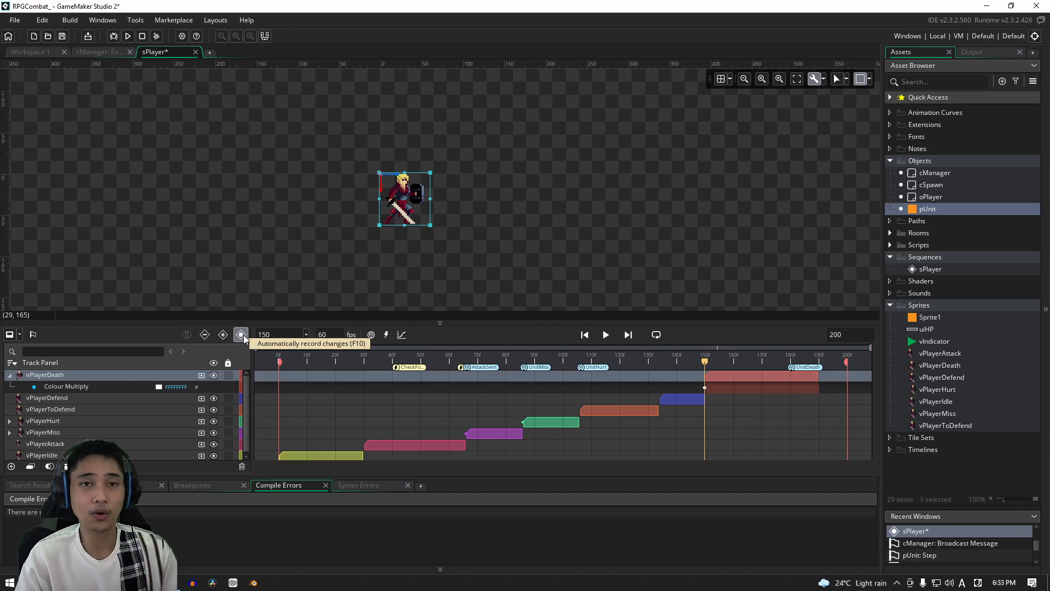
mouse_move(432, 400)
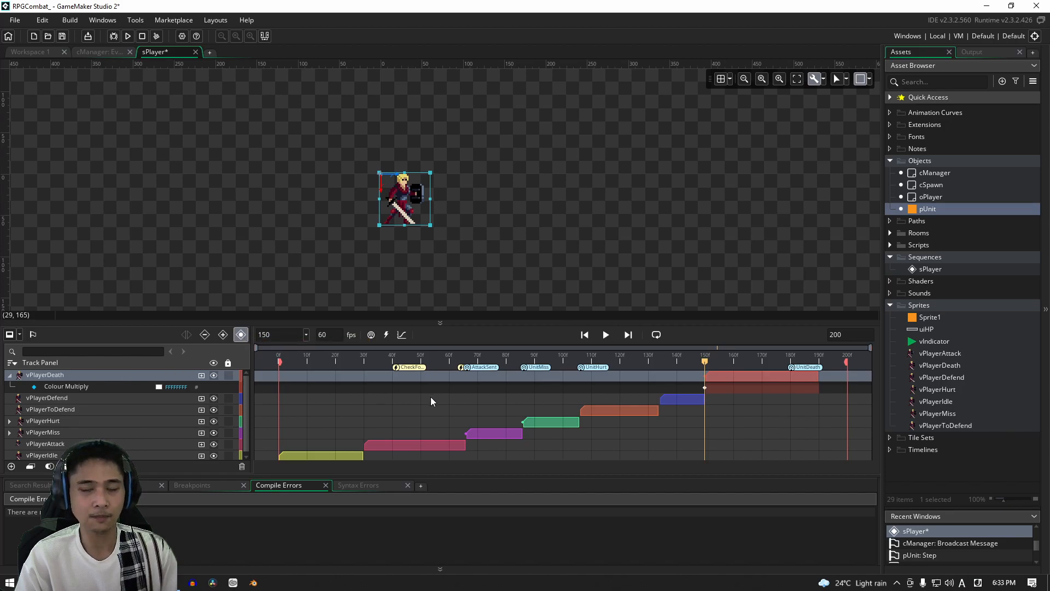
mouse_move(591, 390)
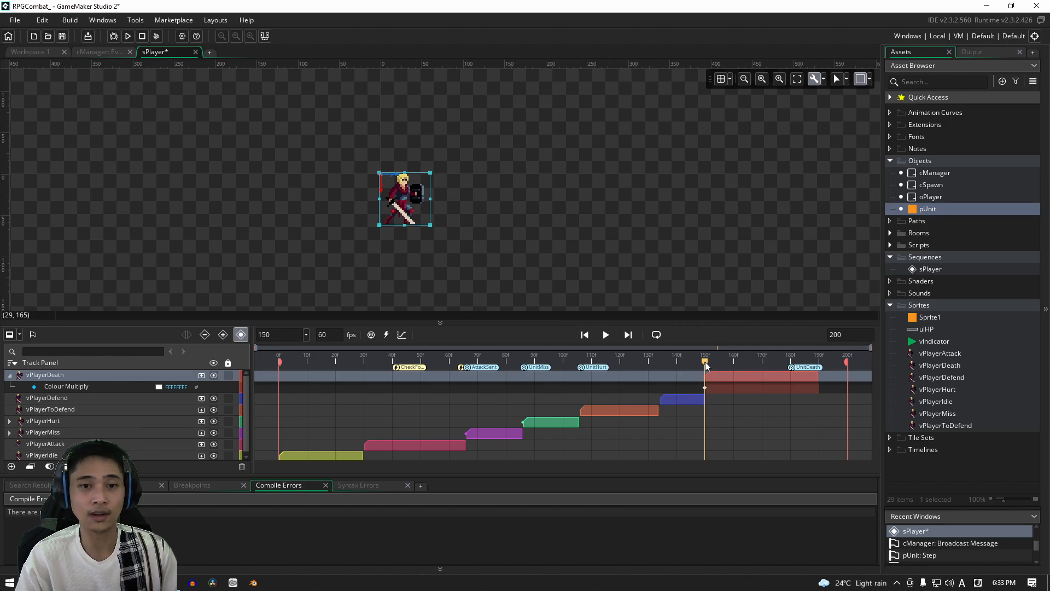
mouse_move(742, 358)
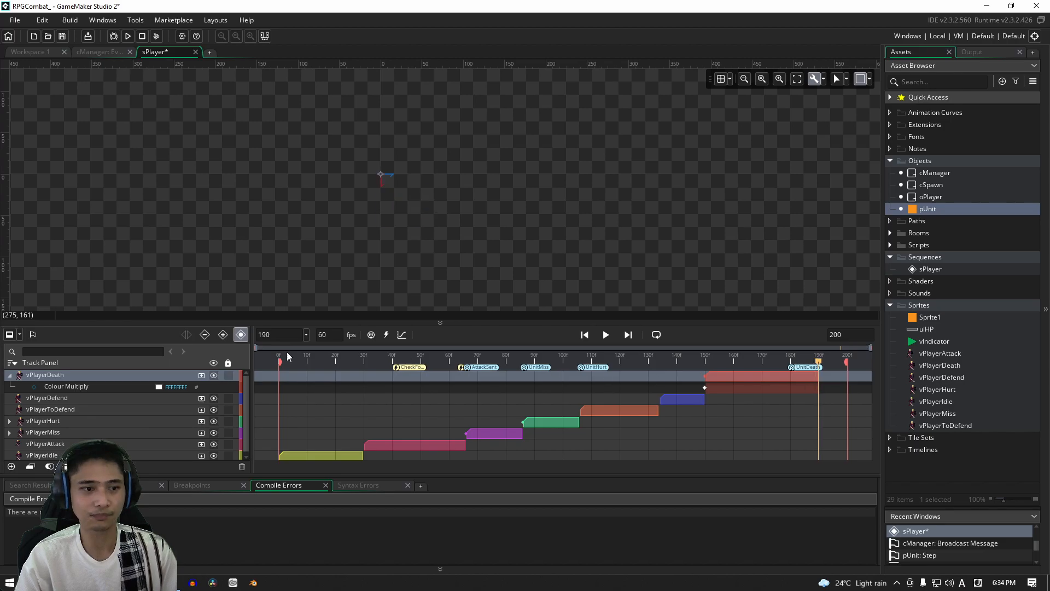
Step: Add a transparent Colour Multiply key near frame 189 and scrub the clip to preview the fade
left_click(159, 387)
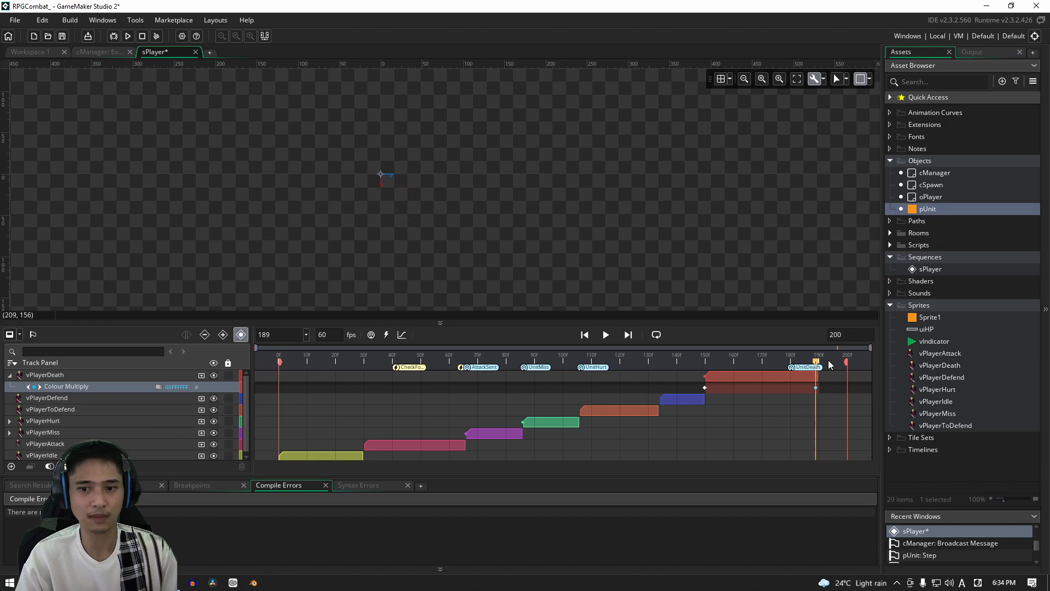
left_click(817, 362)
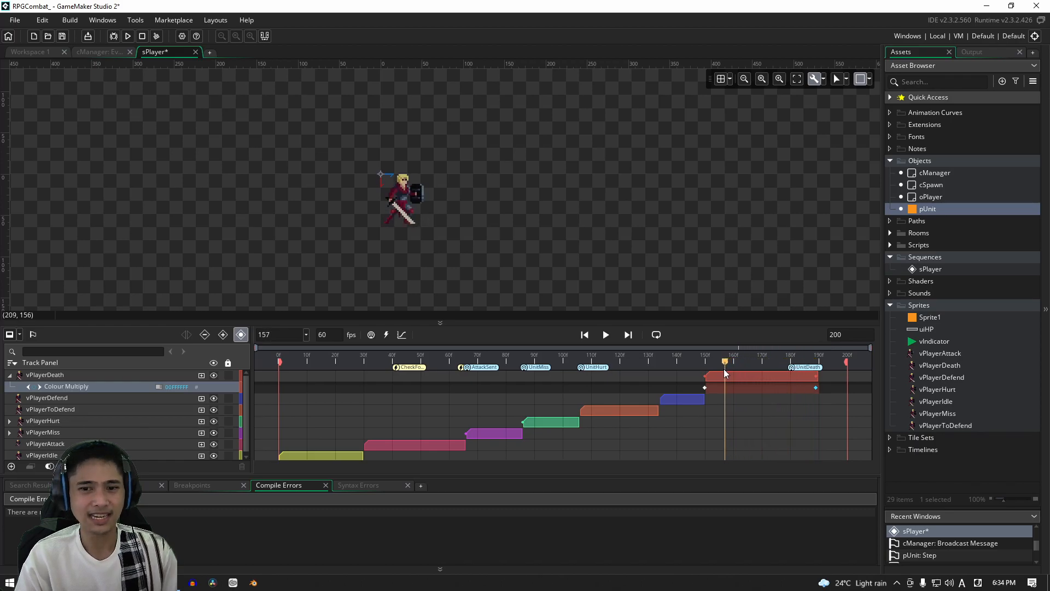
left_click_drag(725, 361, 785, 362)
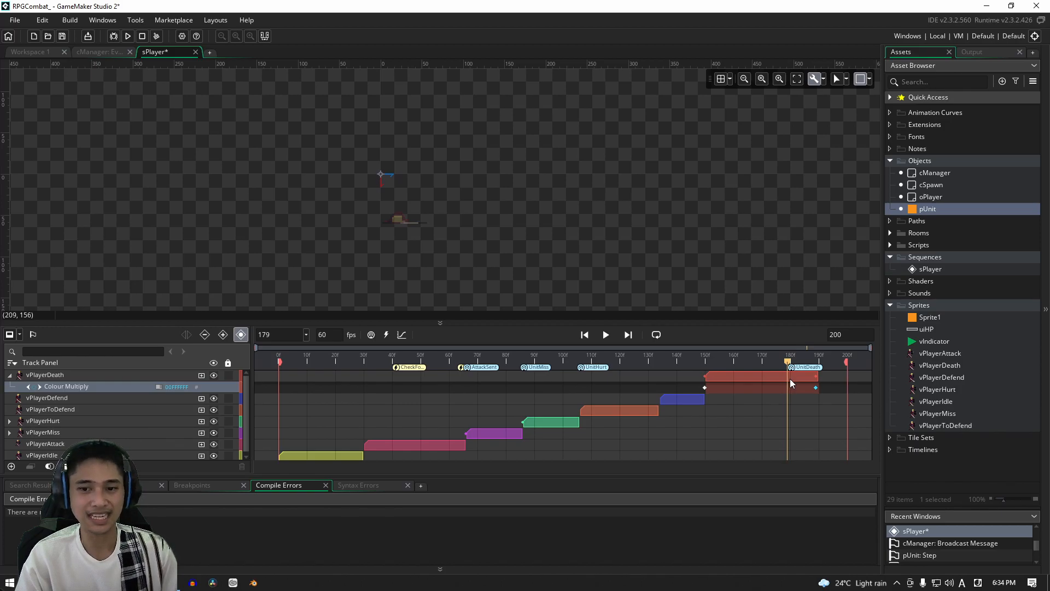
mouse_move(788, 393)
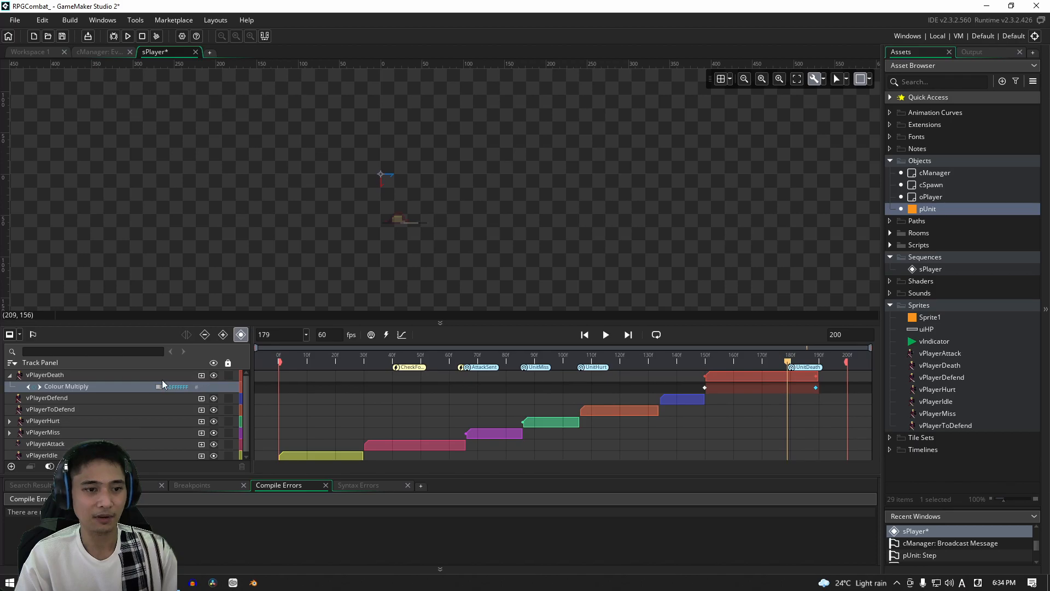
Step: Set the last Colour Multiply key fully transparent with alpha 0
left_click(158, 386)
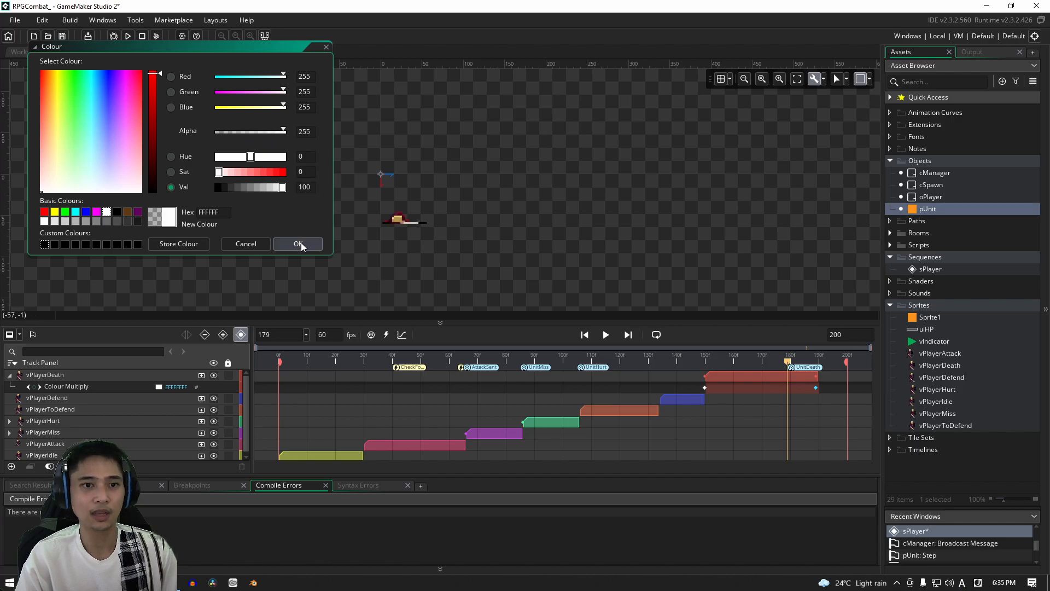
left_click(298, 243)
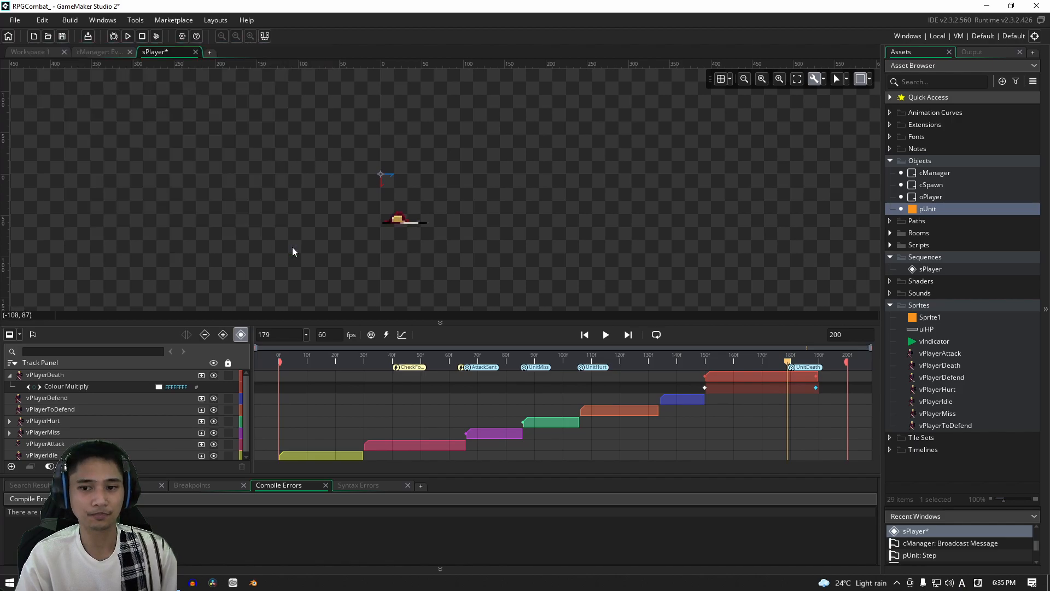
mouse_move(775, 360)
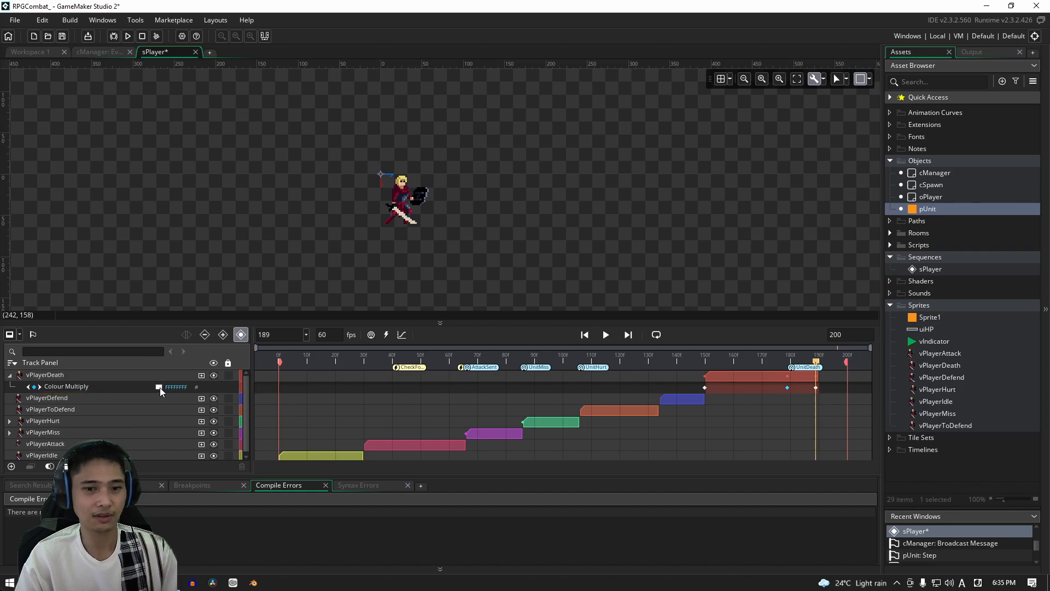
left_click(159, 387)
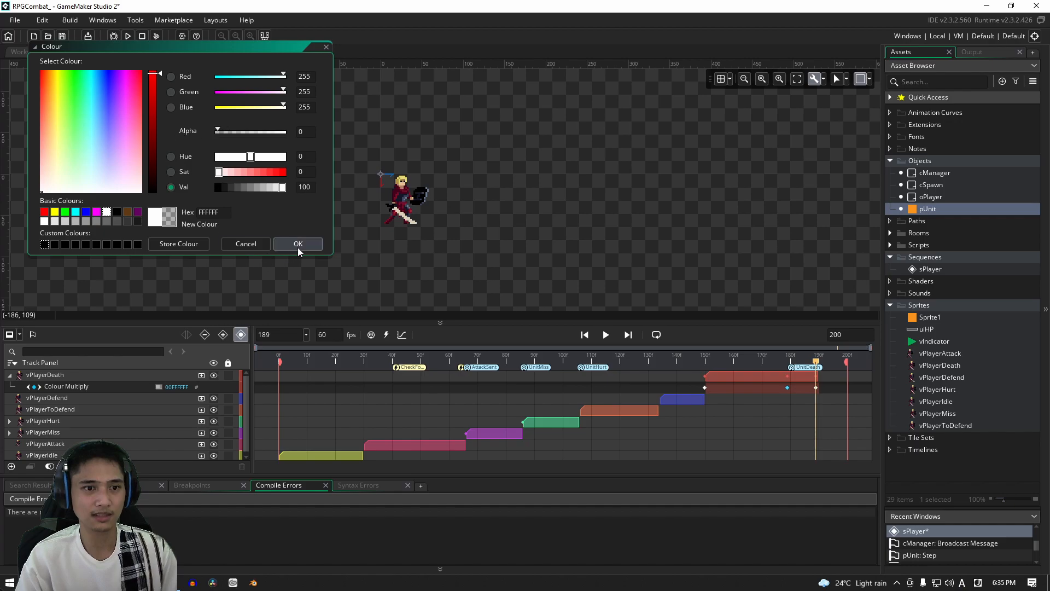
left_click(297, 243)
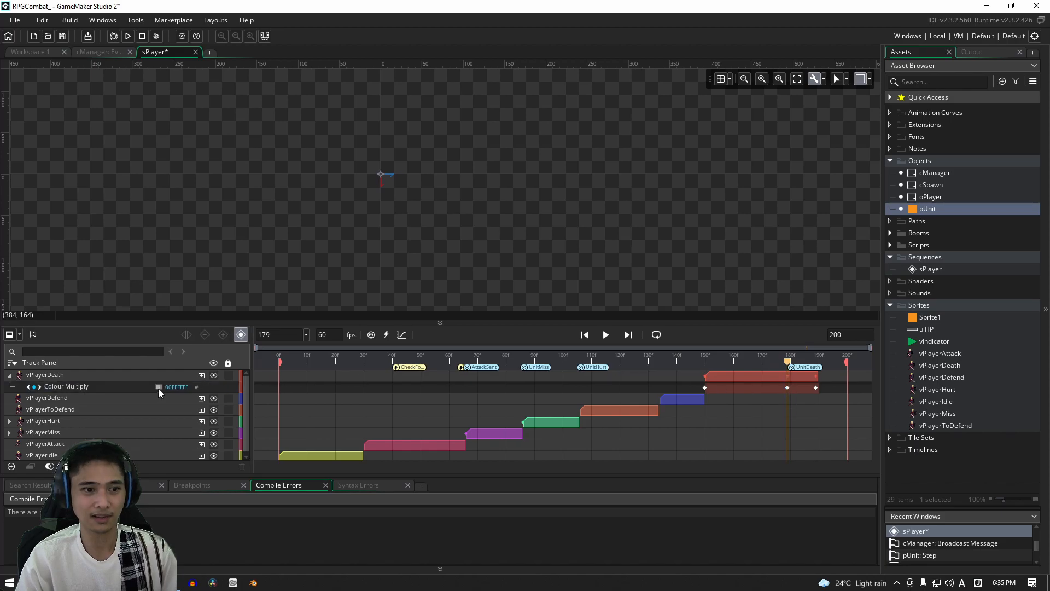
Step: Set the earlier key at frame 179 fully opaque with alpha 255 so the fade starts there
left_click(175, 387)
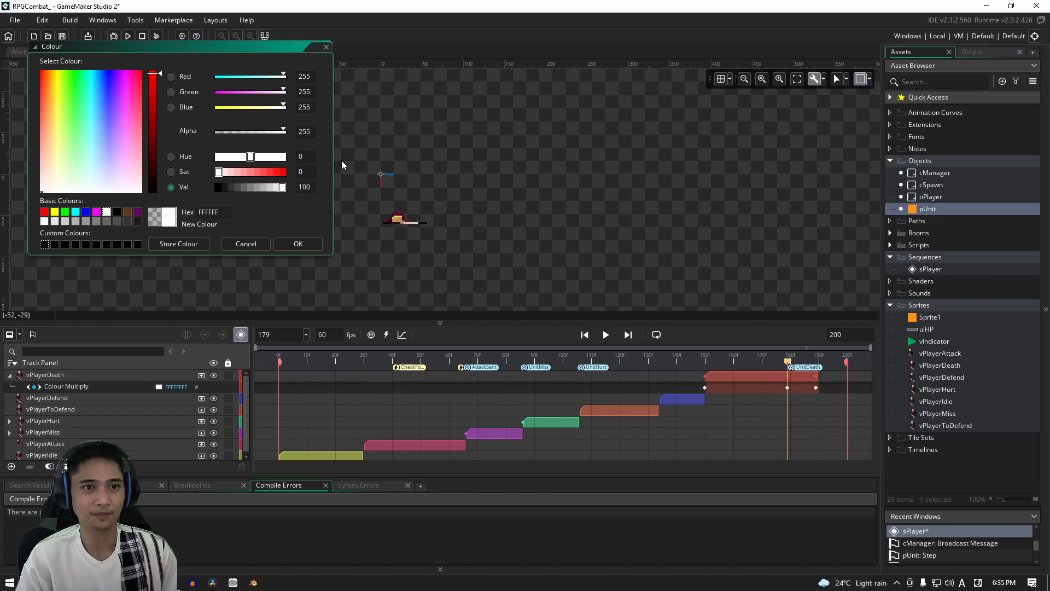
left_click(297, 243)
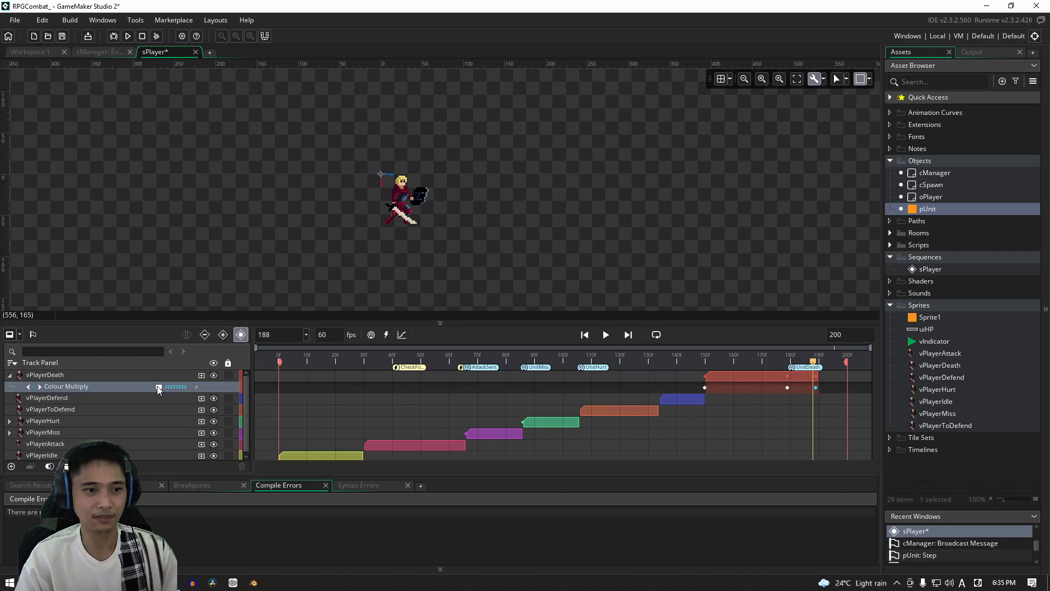
left_click(175, 387)
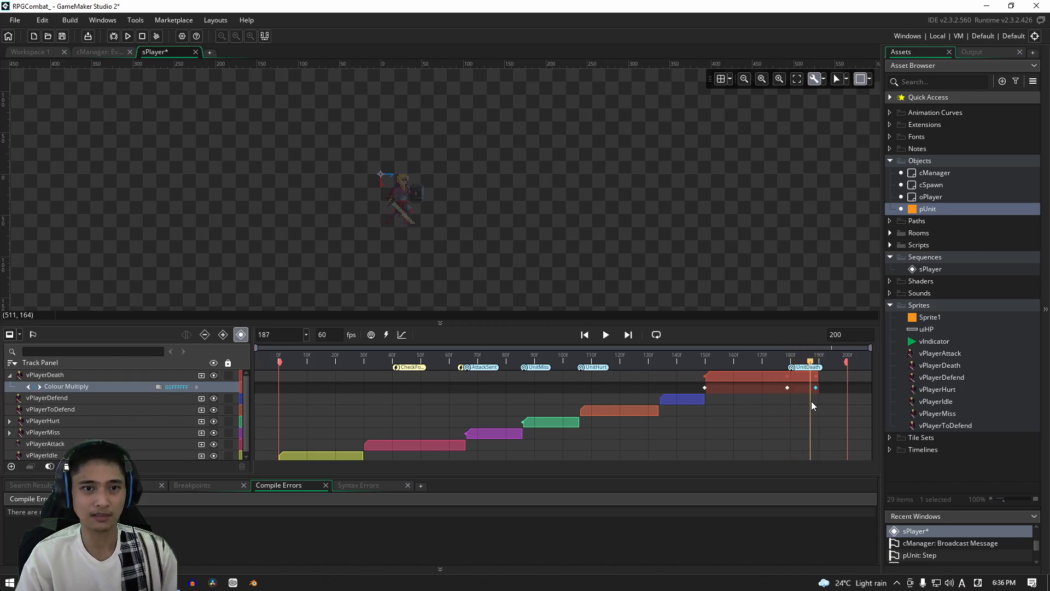
left_click(707, 361)
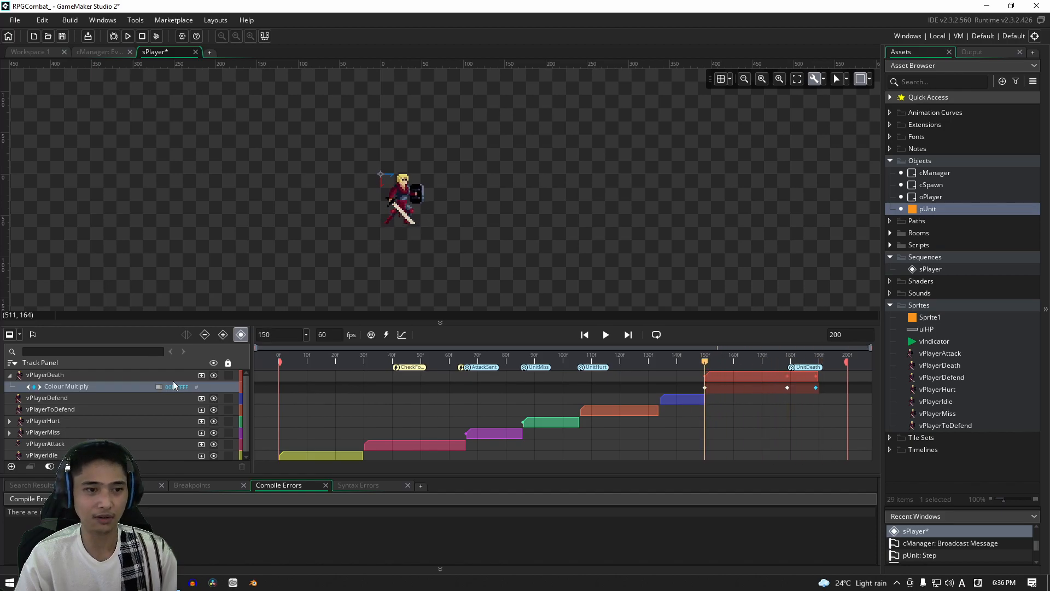
mouse_move(202, 375)
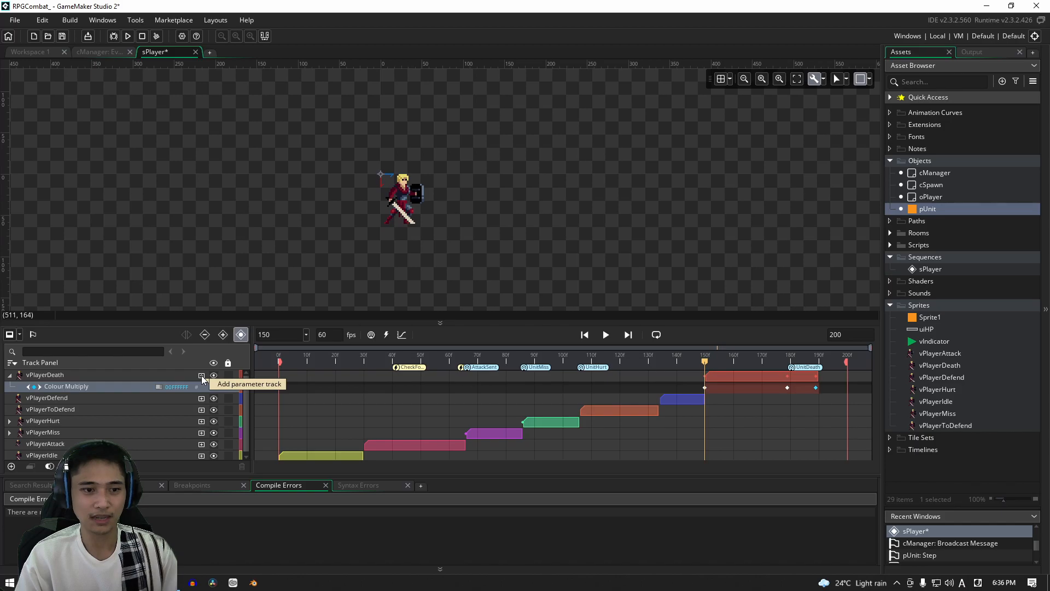
Step: Add an Image Index parameter track to vPlayerDeath under Colour Multiply and select it
left_click(201, 374)
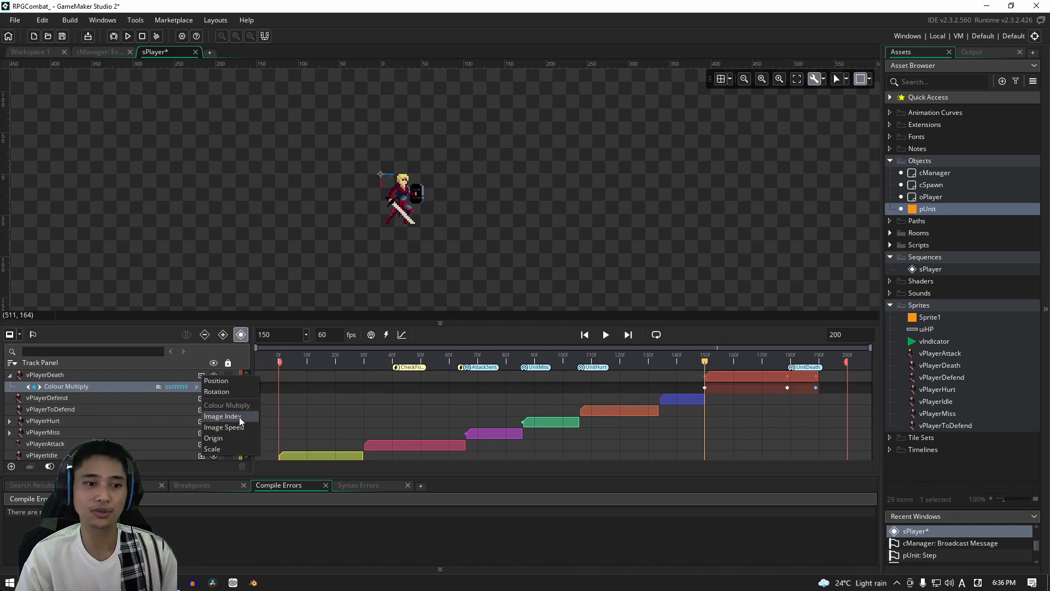
left_click(223, 427)
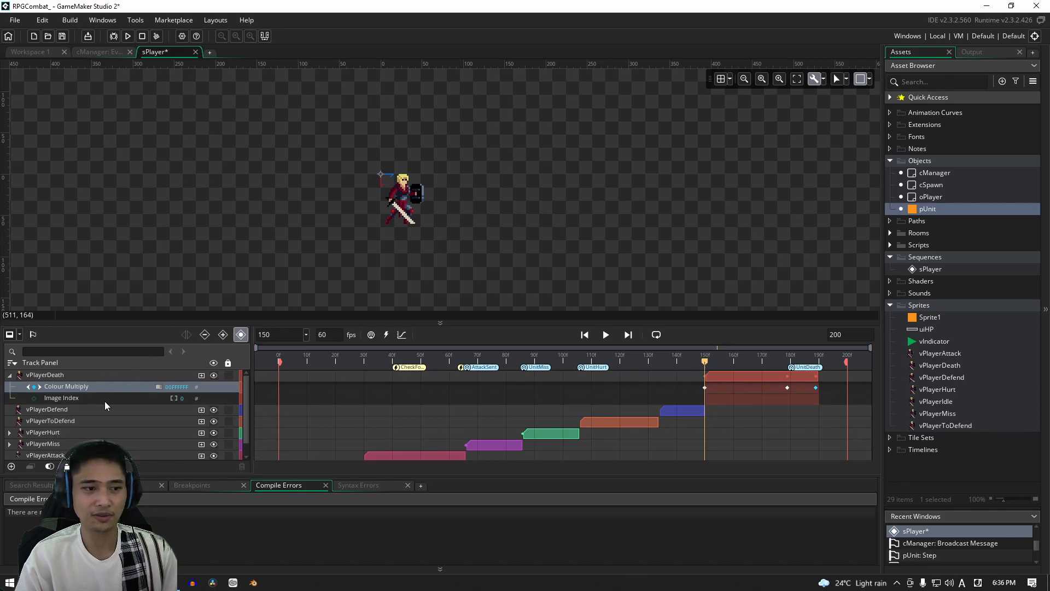
left_click(66, 386)
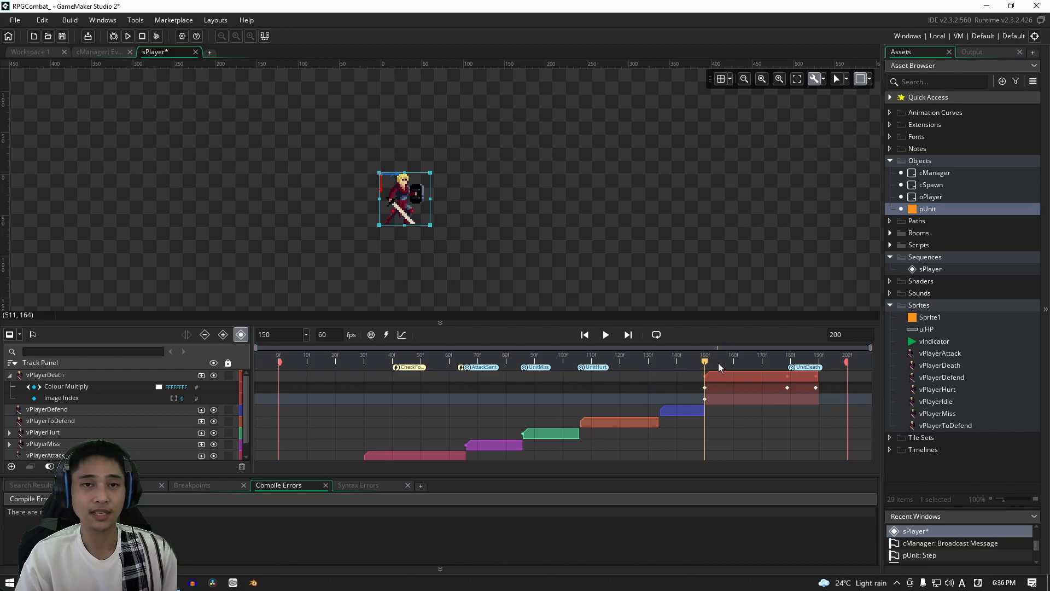
mouse_move(707, 365)
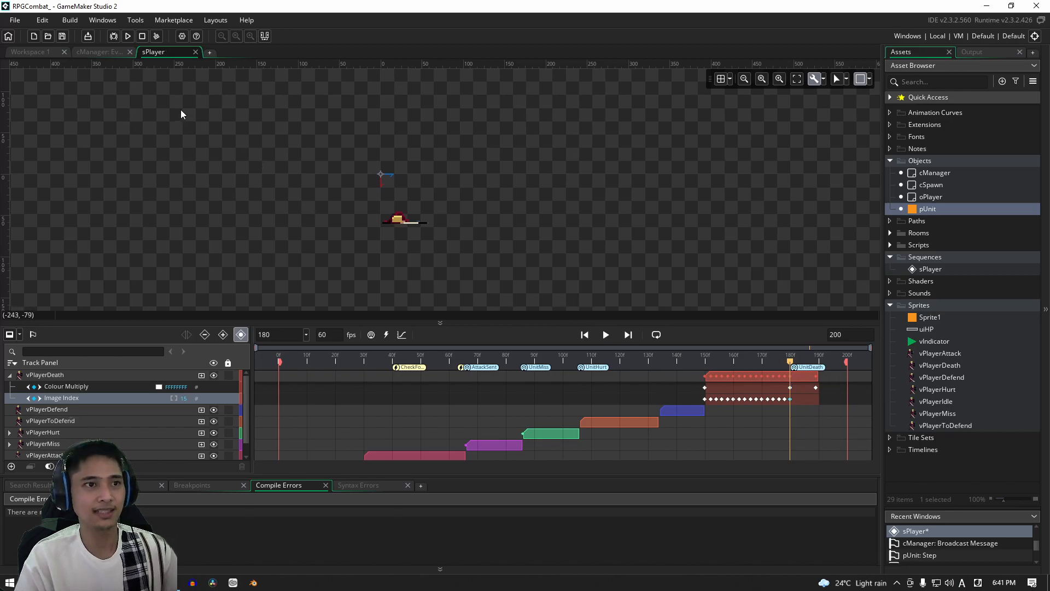
left_click(127, 35)
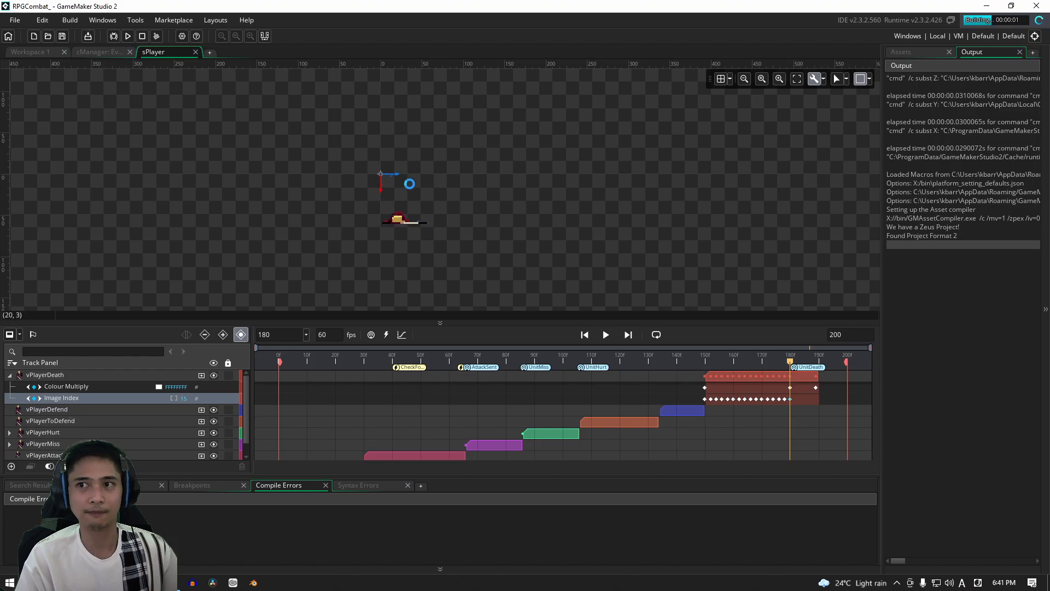
left_click(127, 36)
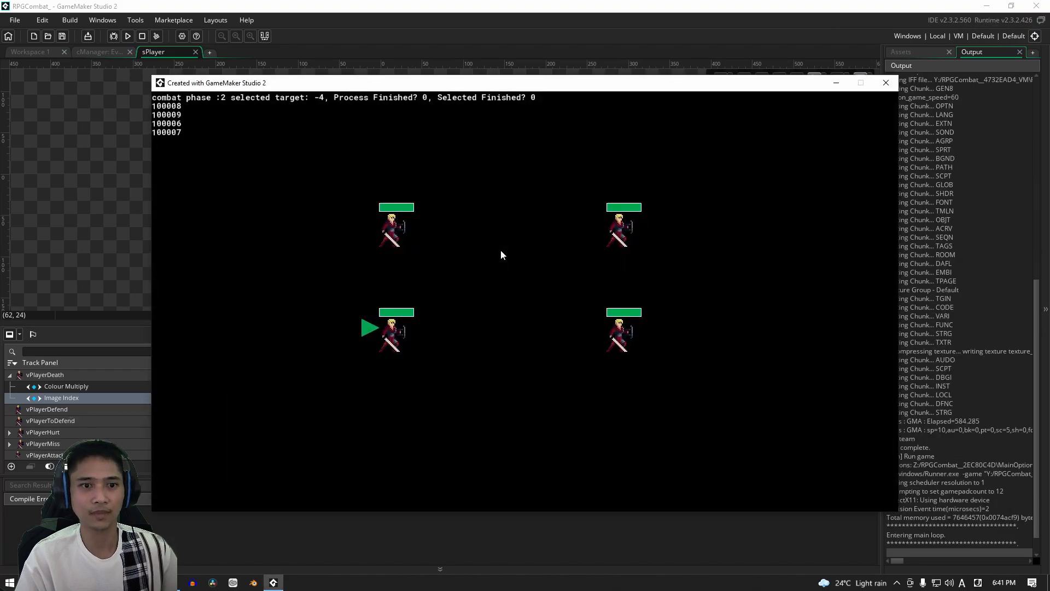
mouse_move(522, 326)
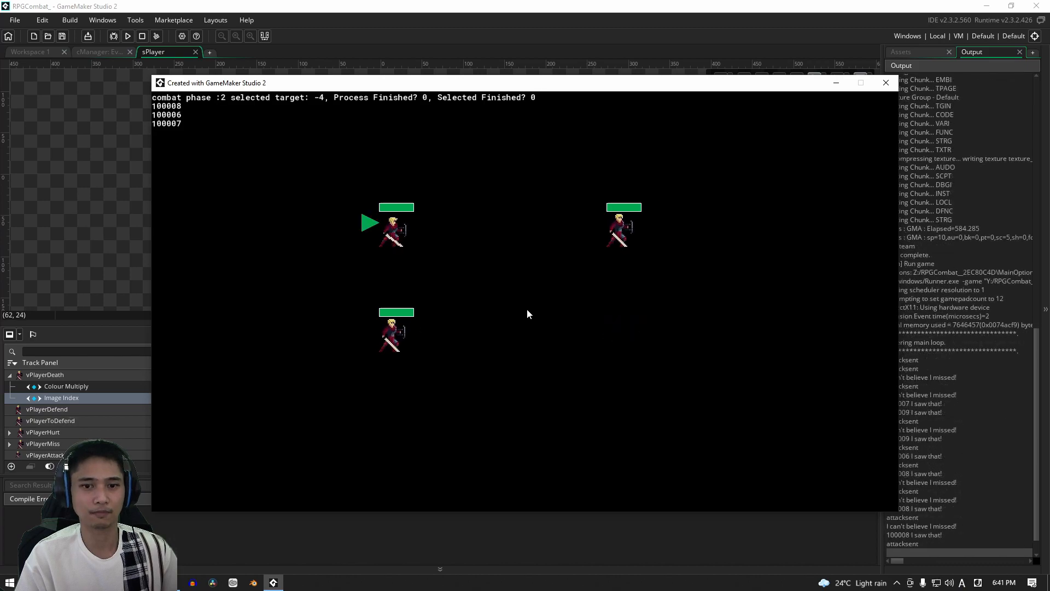
mouse_move(589, 340)
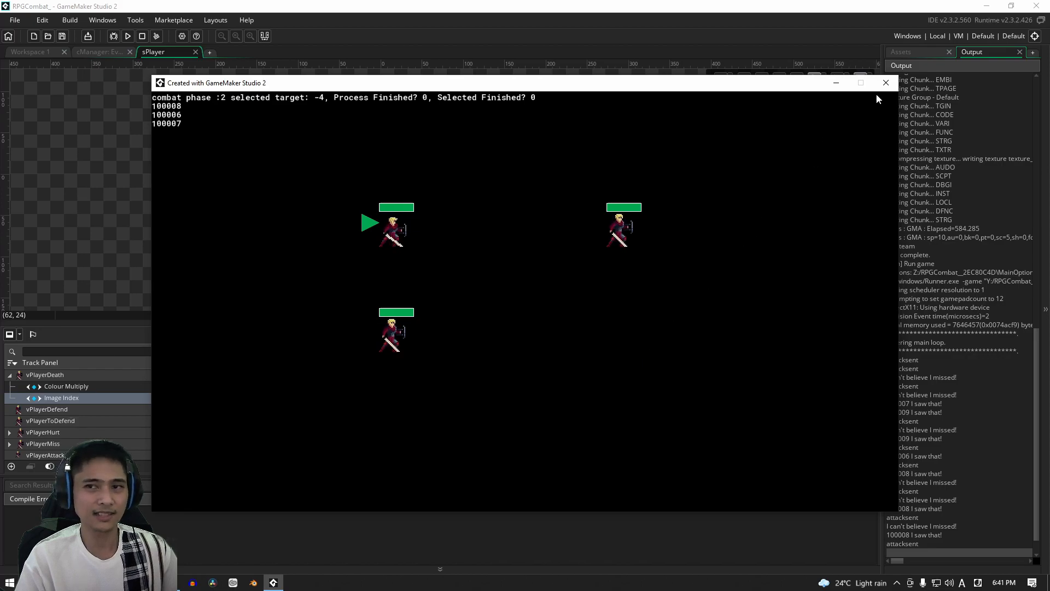
left_click(885, 83)
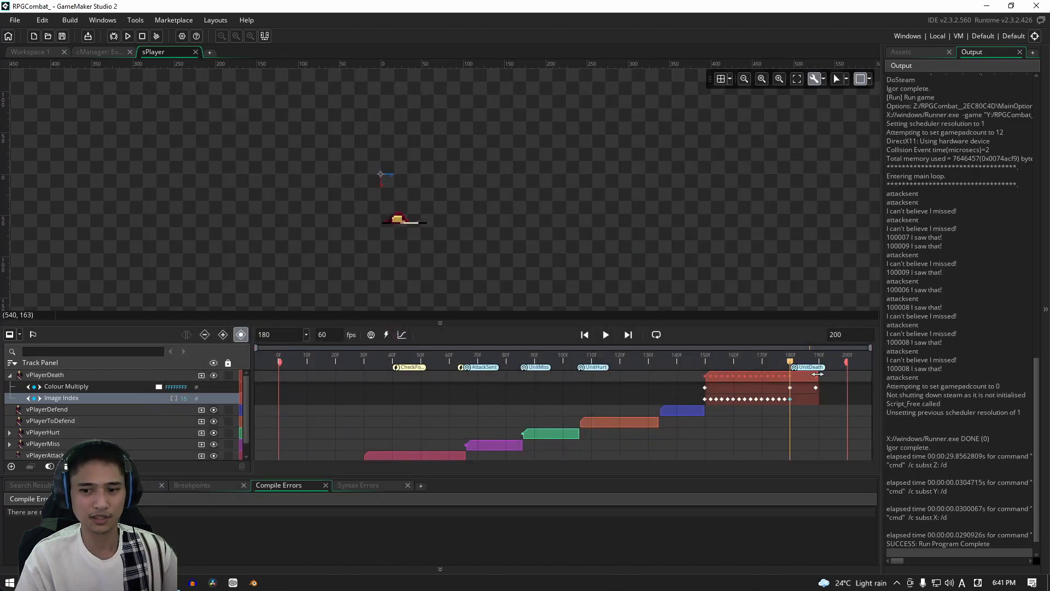
Step: Return to Workspace 1 showing pUnit with child oPlayer and Helper.gml's BubbleSort
left_click(44, 374)
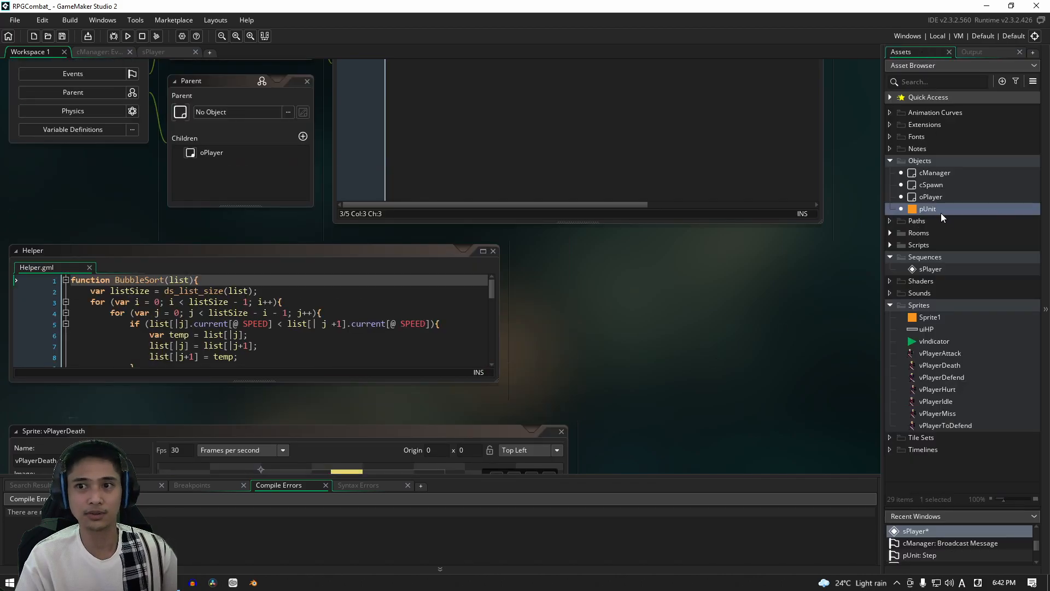
Step: Reopen oPlayer's Create code and raise deathEnd from 179 to 195
double_click(931, 196)
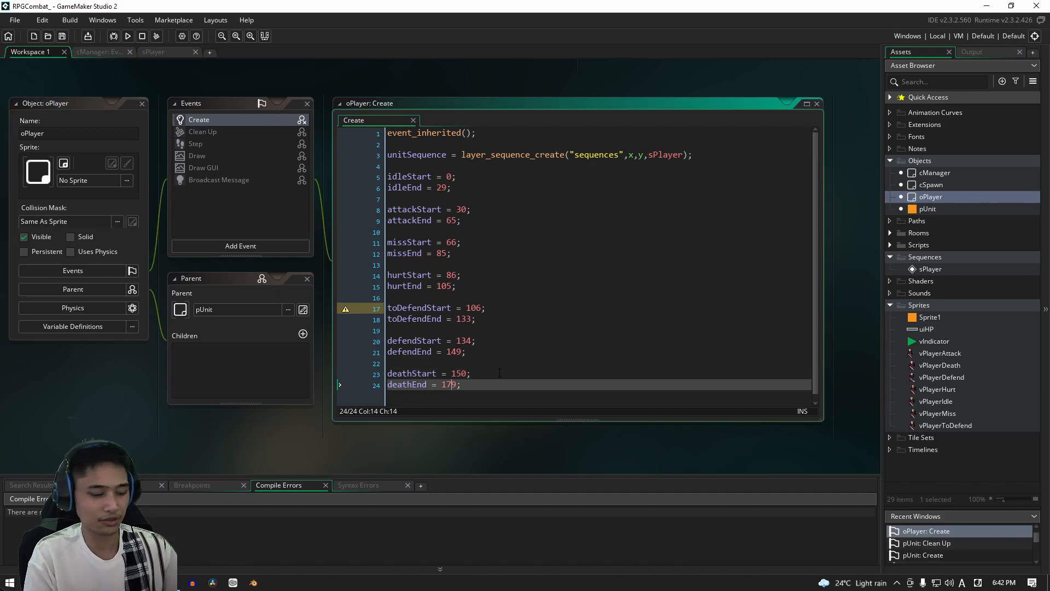
type("195")
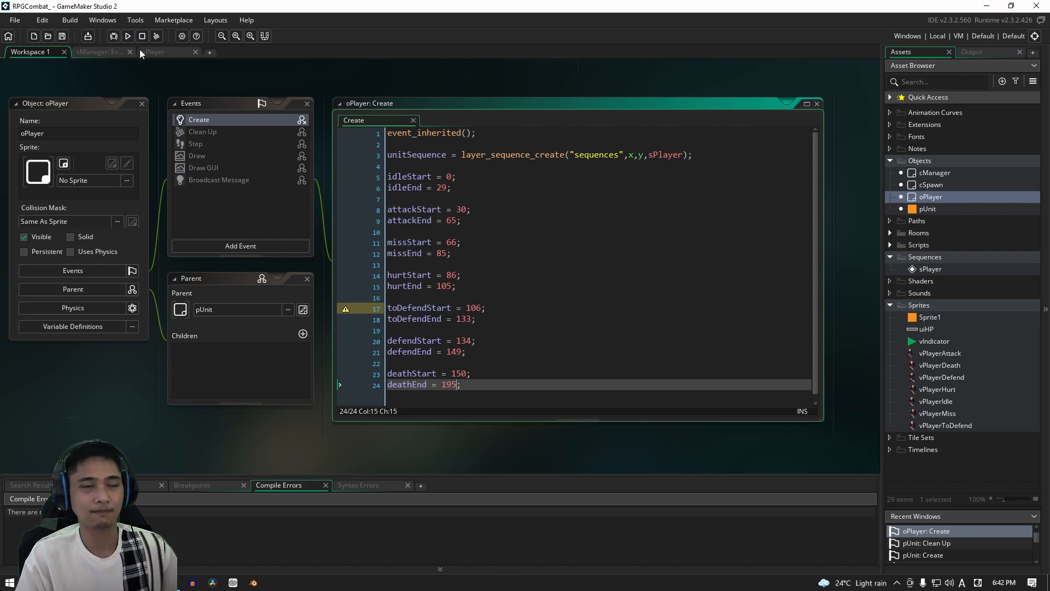
mouse_move(128, 36)
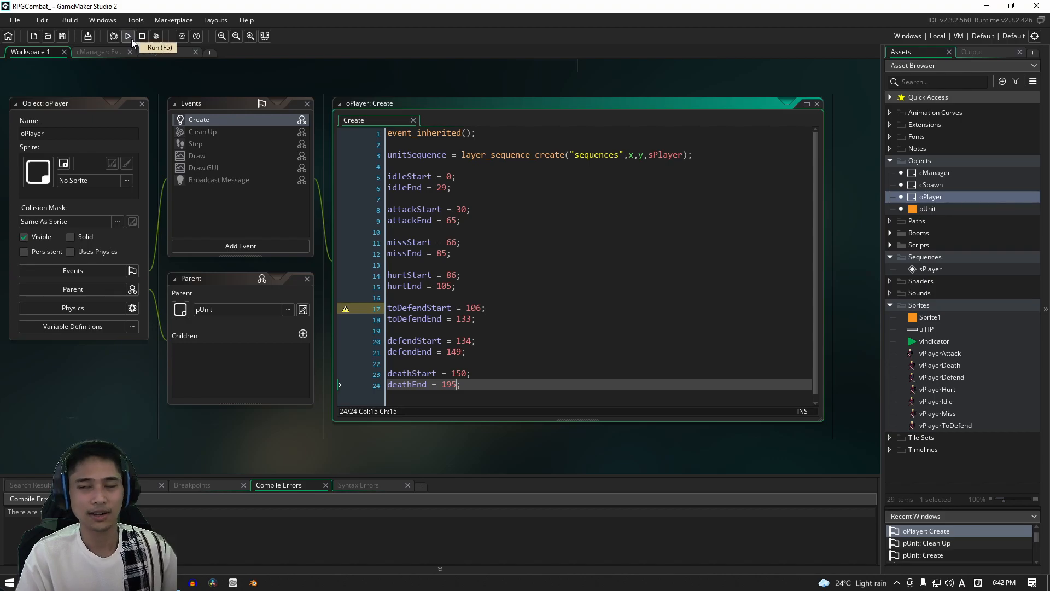
left_click(128, 36)
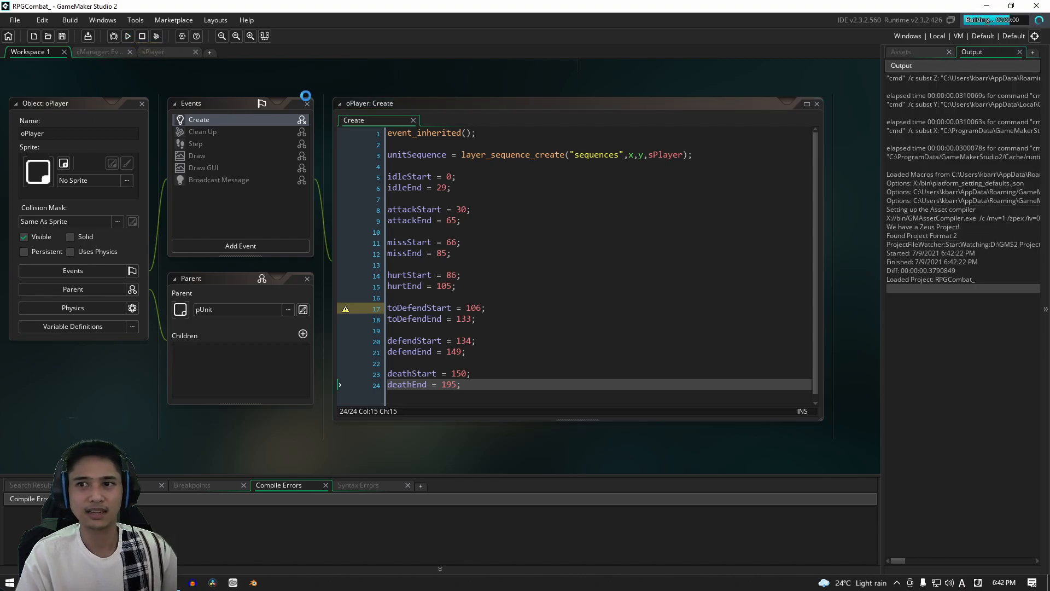
left_click(126, 36)
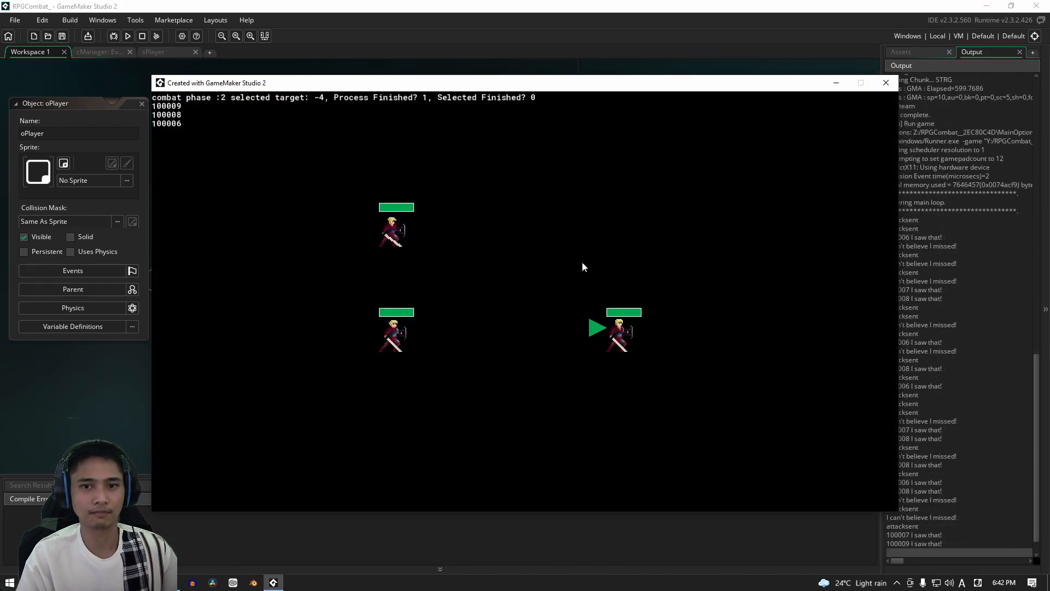
mouse_move(653, 216)
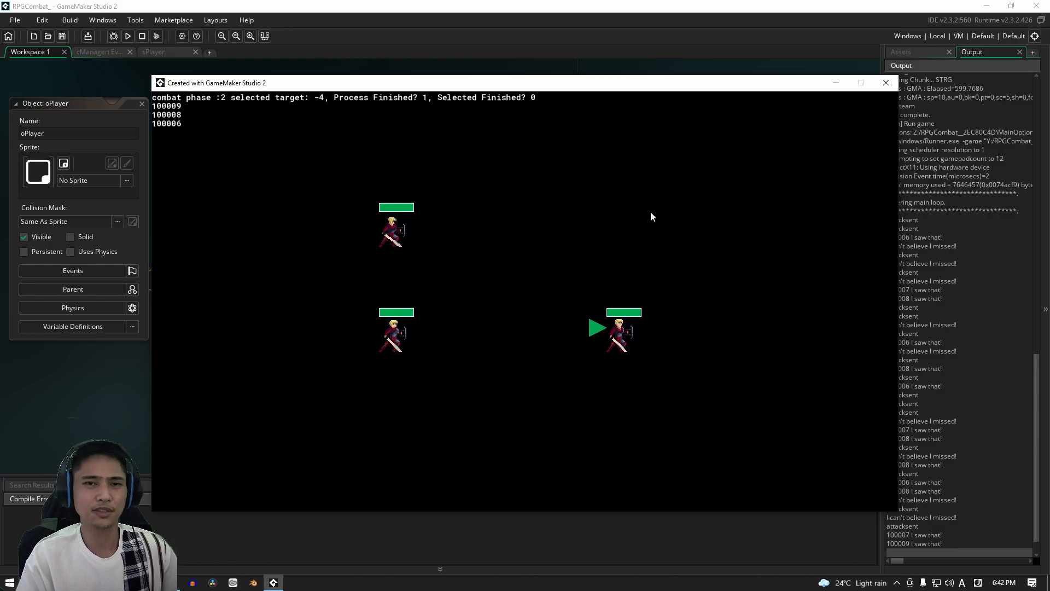
mouse_move(629, 241)
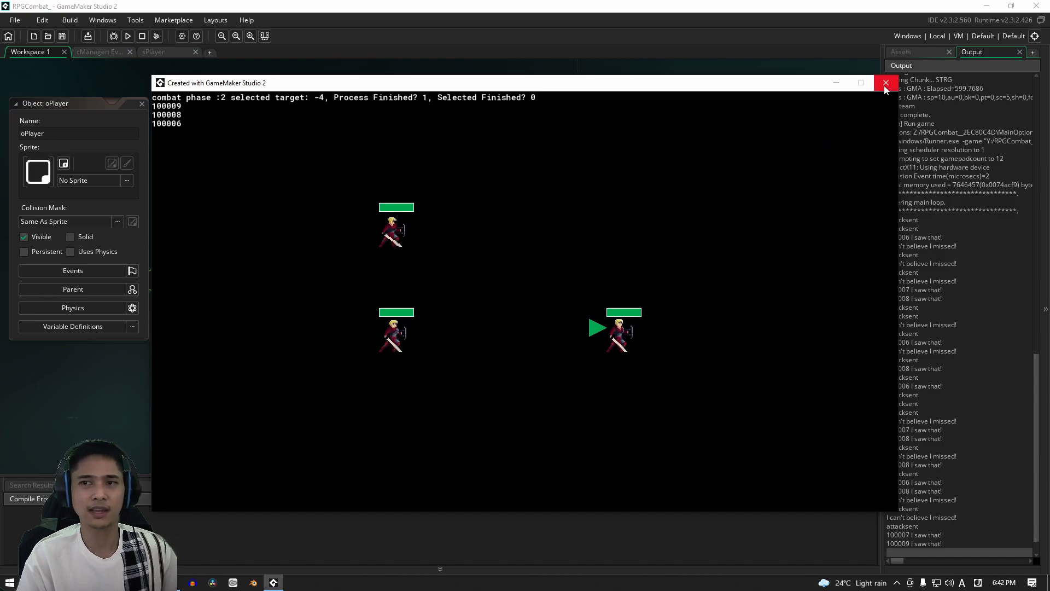
left_click(885, 83)
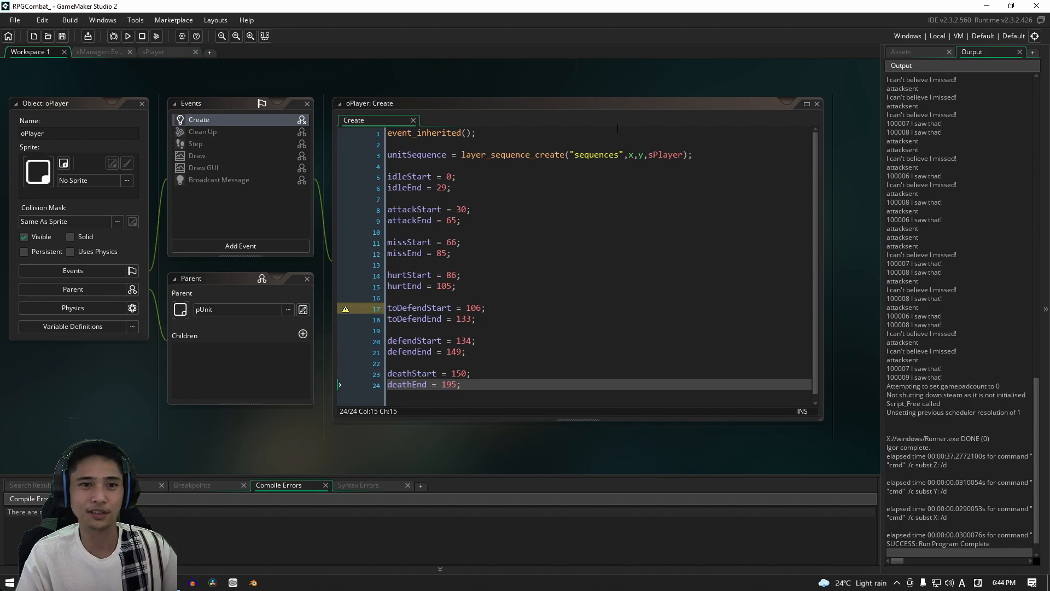
mouse_move(616, 116)
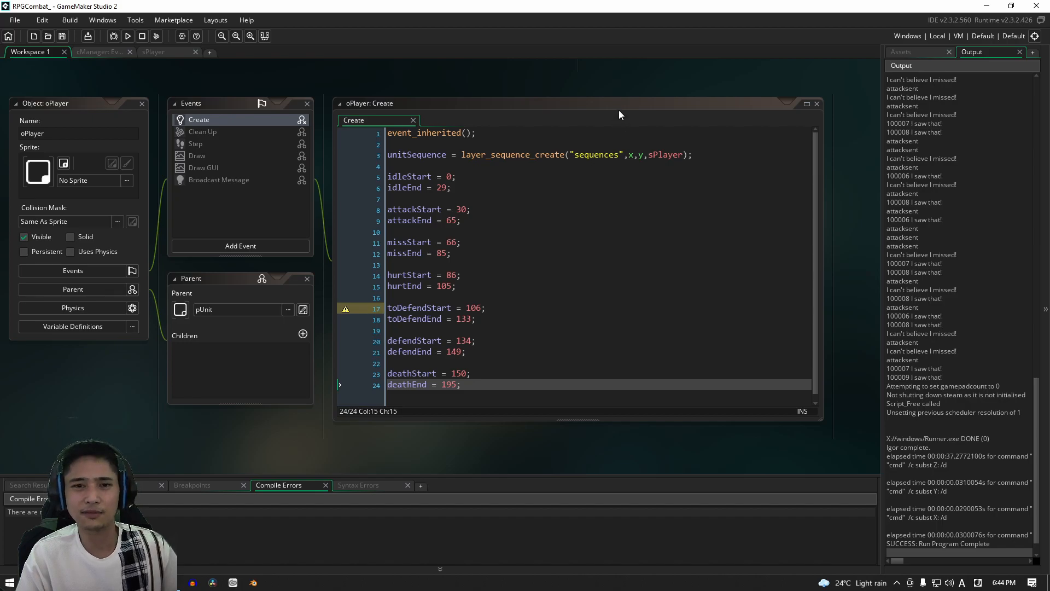
mouse_move(628, 107)
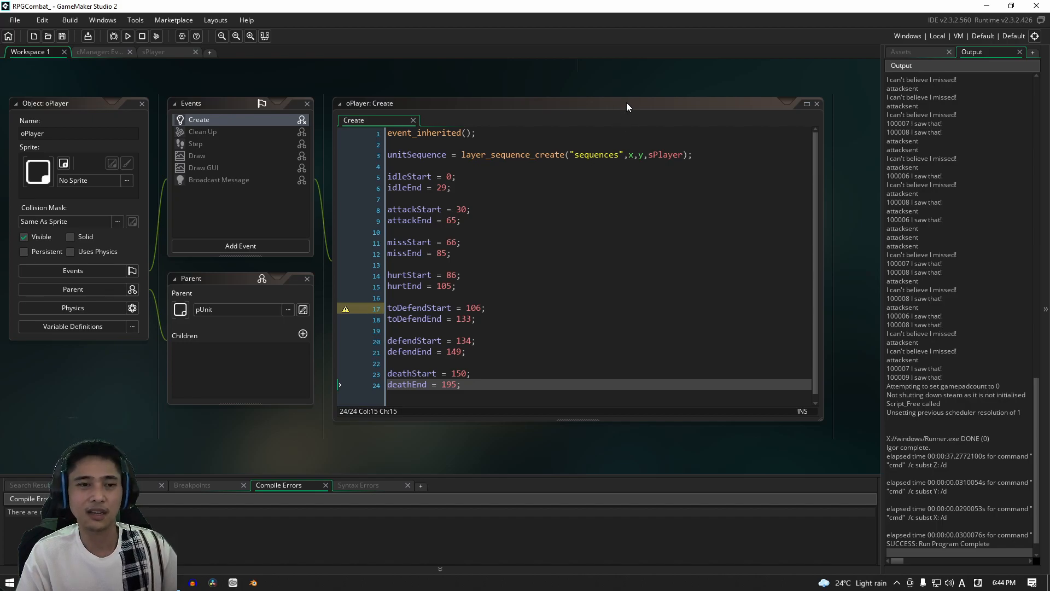